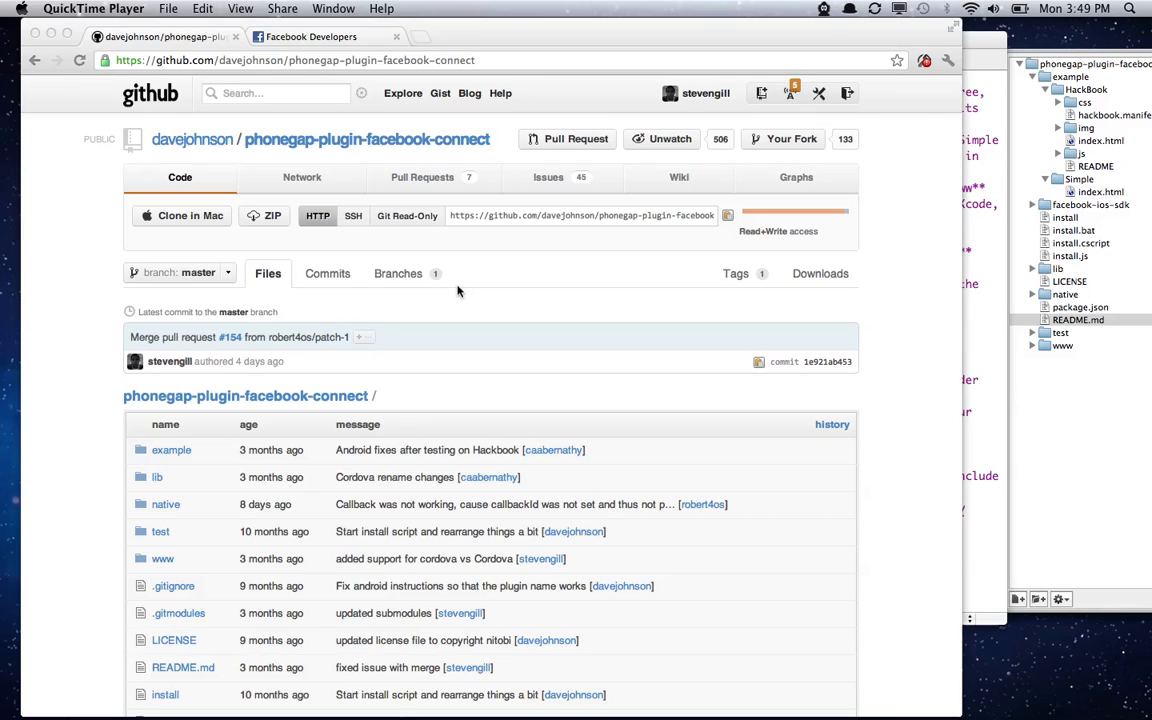
{"action": "mouse_move", "coordinate": [464, 162]}
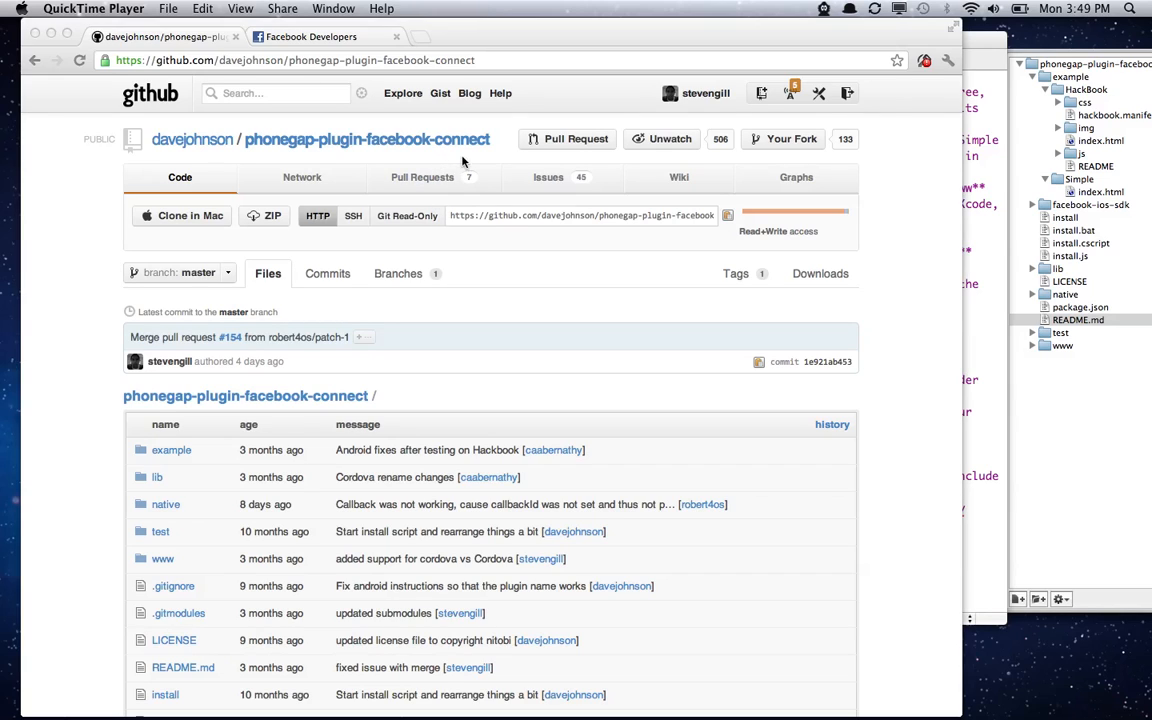
{"action": "mouse_move", "coordinate": [192, 112]}
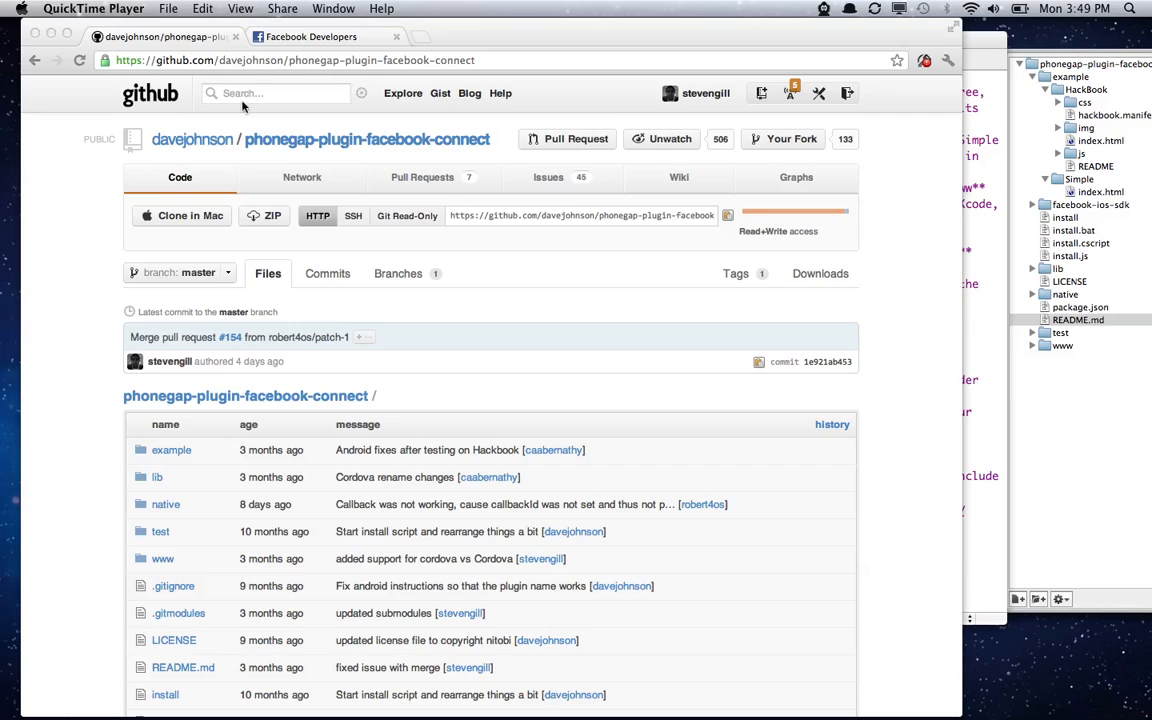
{"action": "mouse_move", "coordinate": [292, 60]}
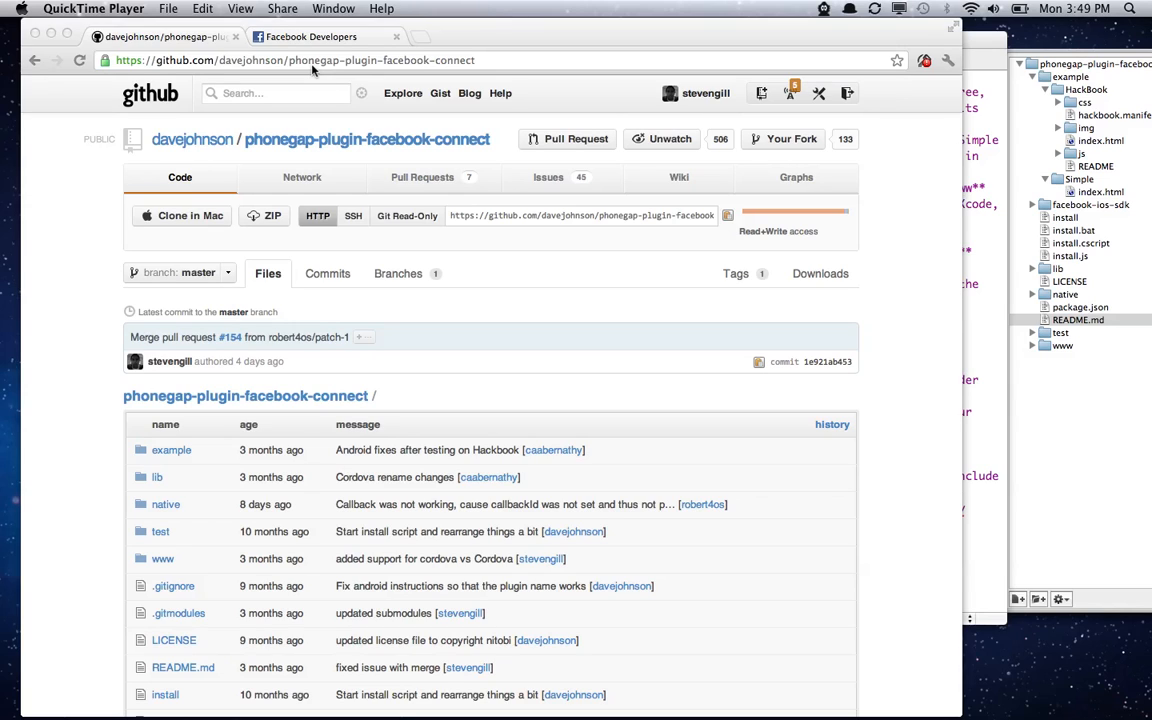
{"action": "mouse_move", "coordinate": [478, 216]}
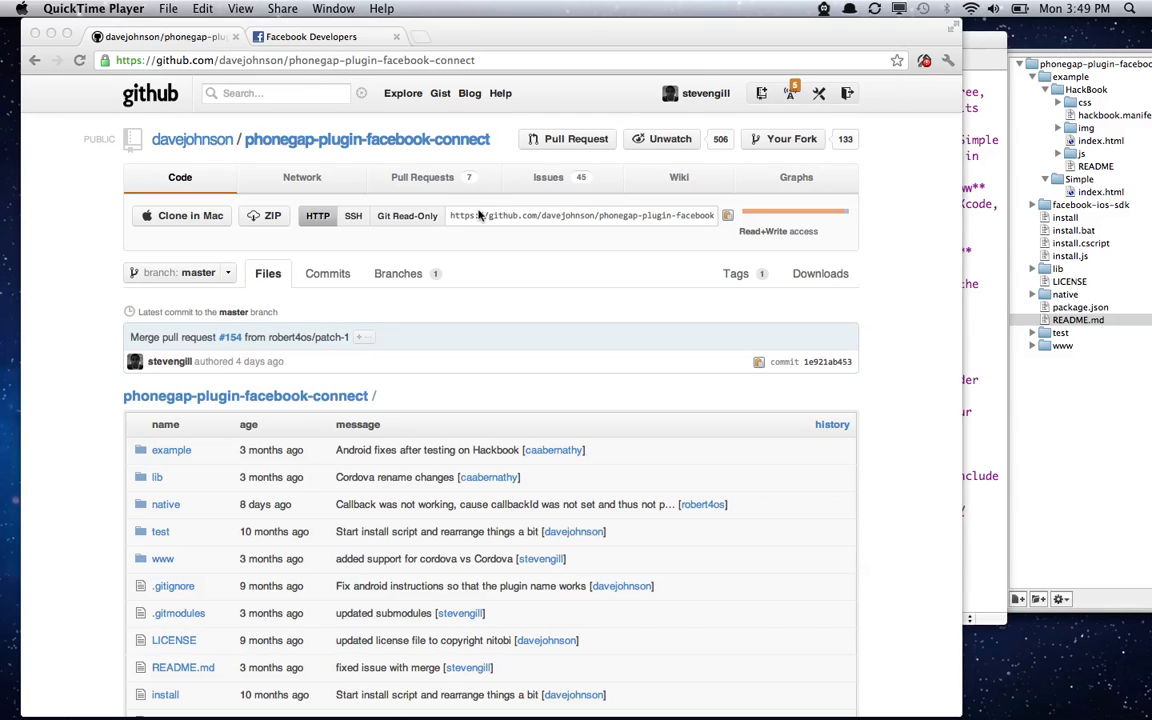
Scroll the plugin repository README down to the iOS (Mac OS X) Xcode setup section.
{"action": "scroll", "scroll_direction": "down", "scroll_amount": 3}
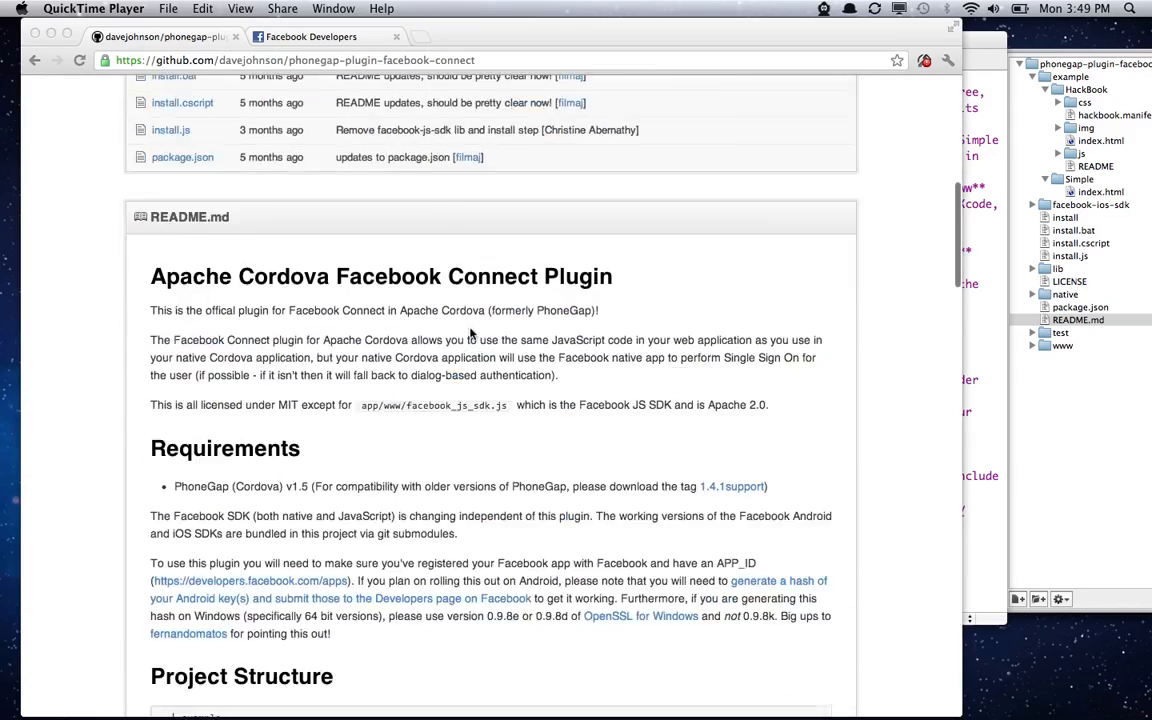
{"action": "scroll", "scroll_direction": "down", "scroll_amount": 3}
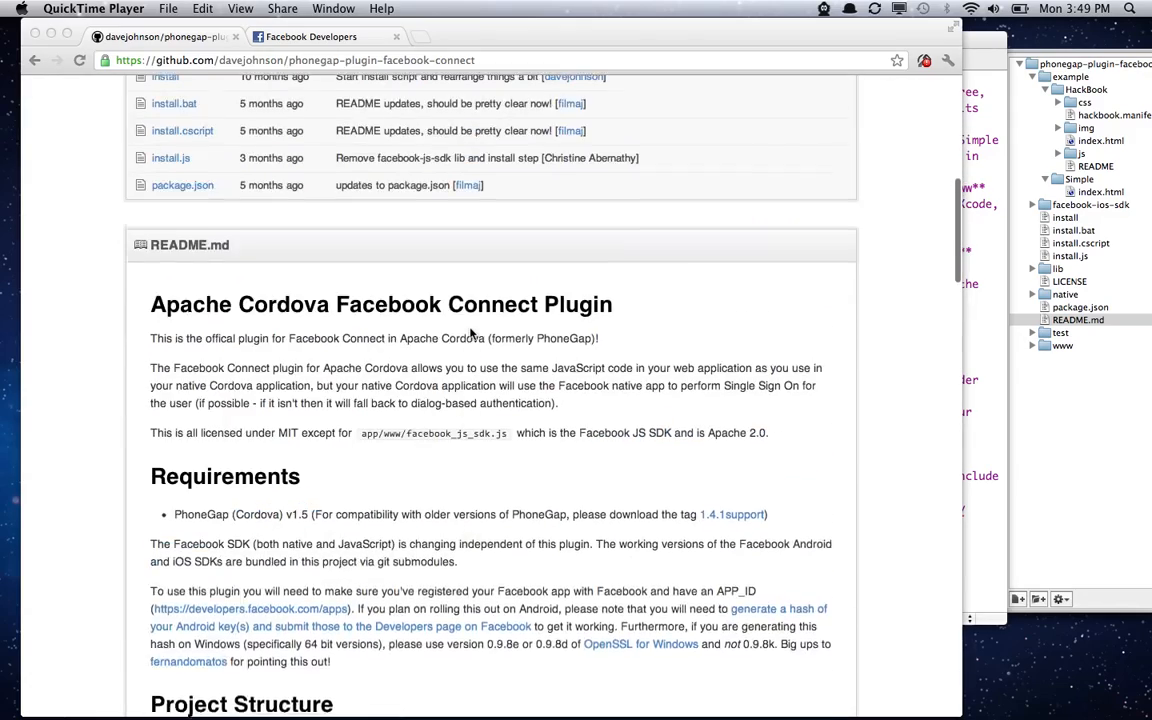
{"action": "scroll", "scroll_direction": "up", "scroll_amount": 3}
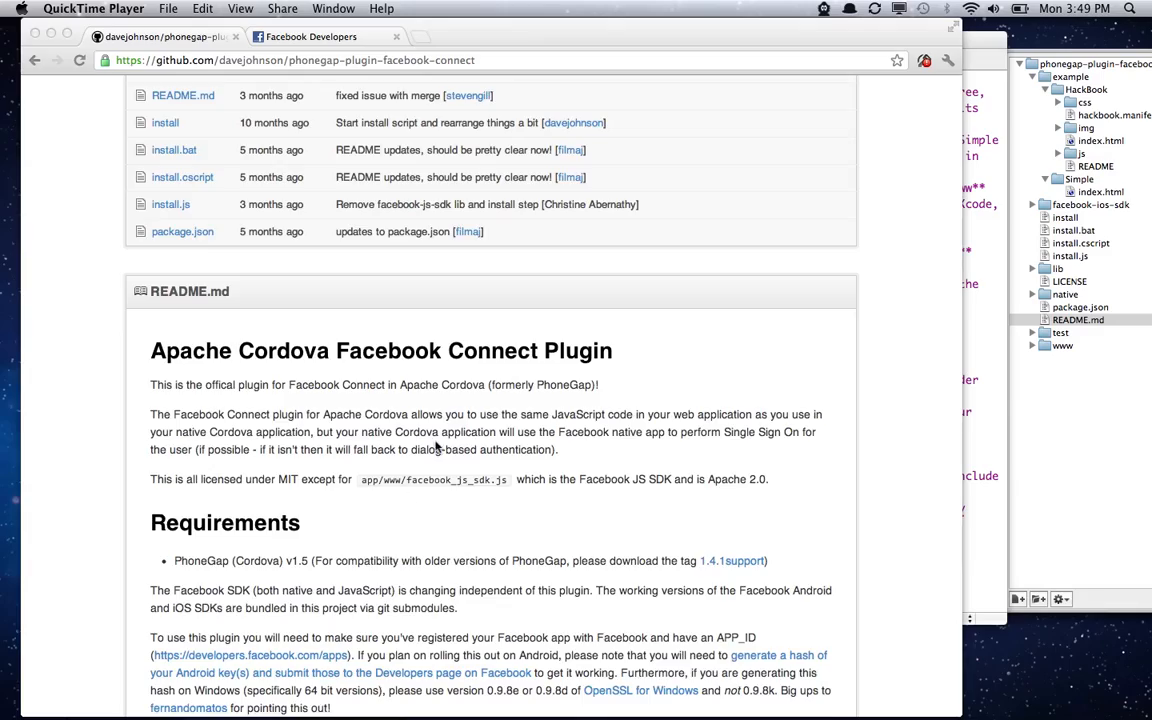
{"action": "scroll", "scroll_direction": "down", "scroll_amount": 3}
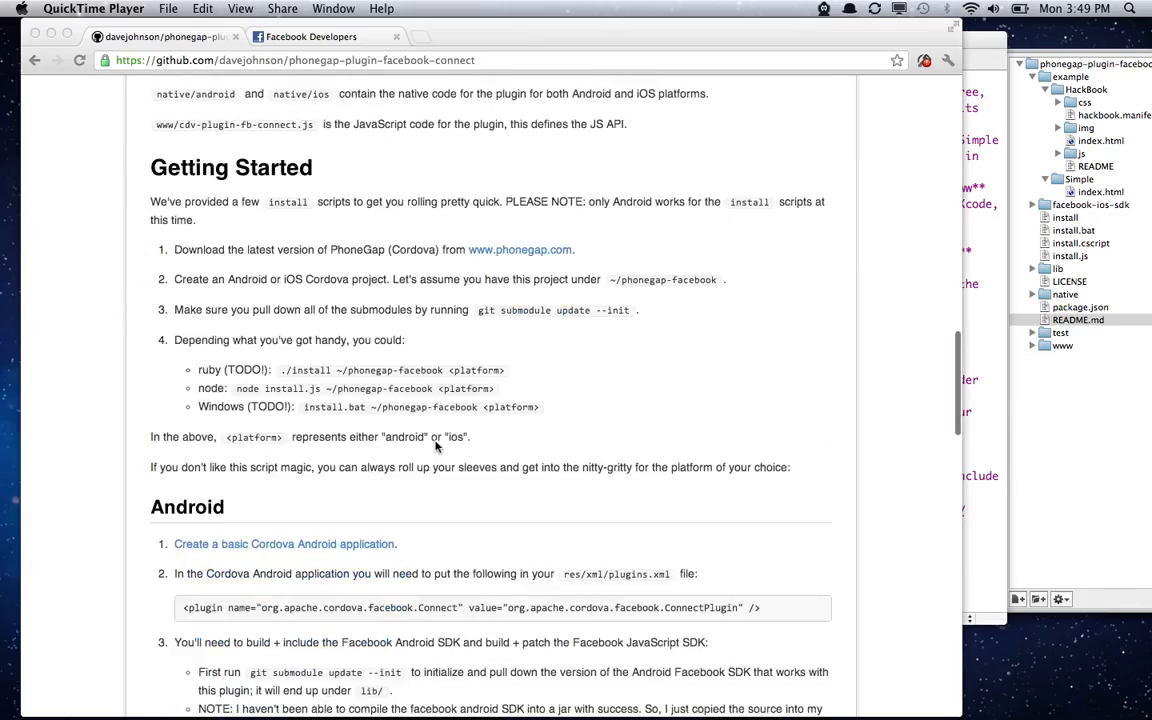
{"action": "scroll", "scroll_direction": "down", "scroll_amount": 3}
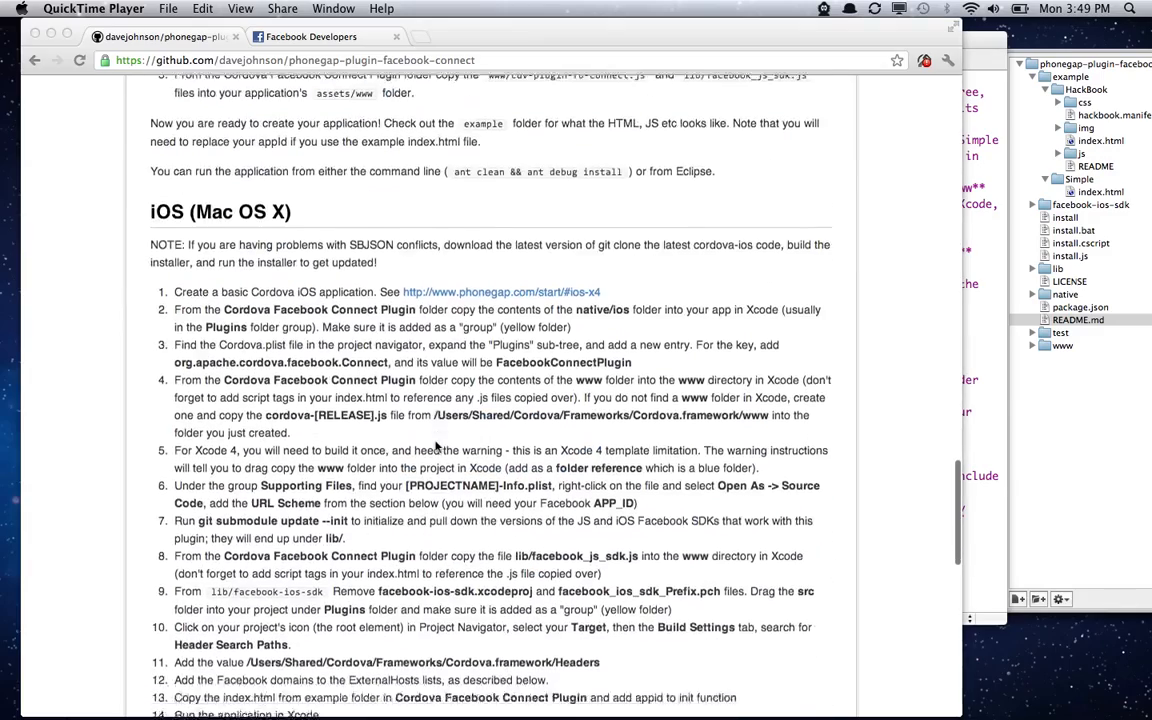
{"action": "scroll", "scroll_direction": "down", "scroll_amount": 3}
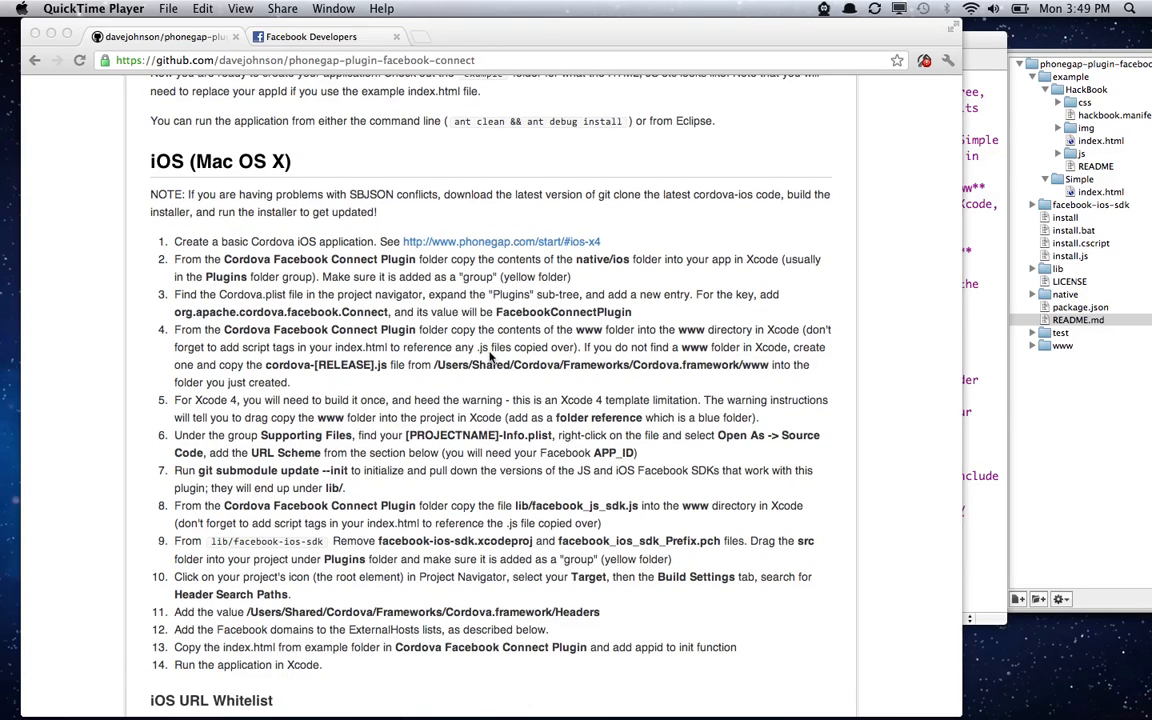
{"action": "mouse_move", "coordinate": [202, 176]}
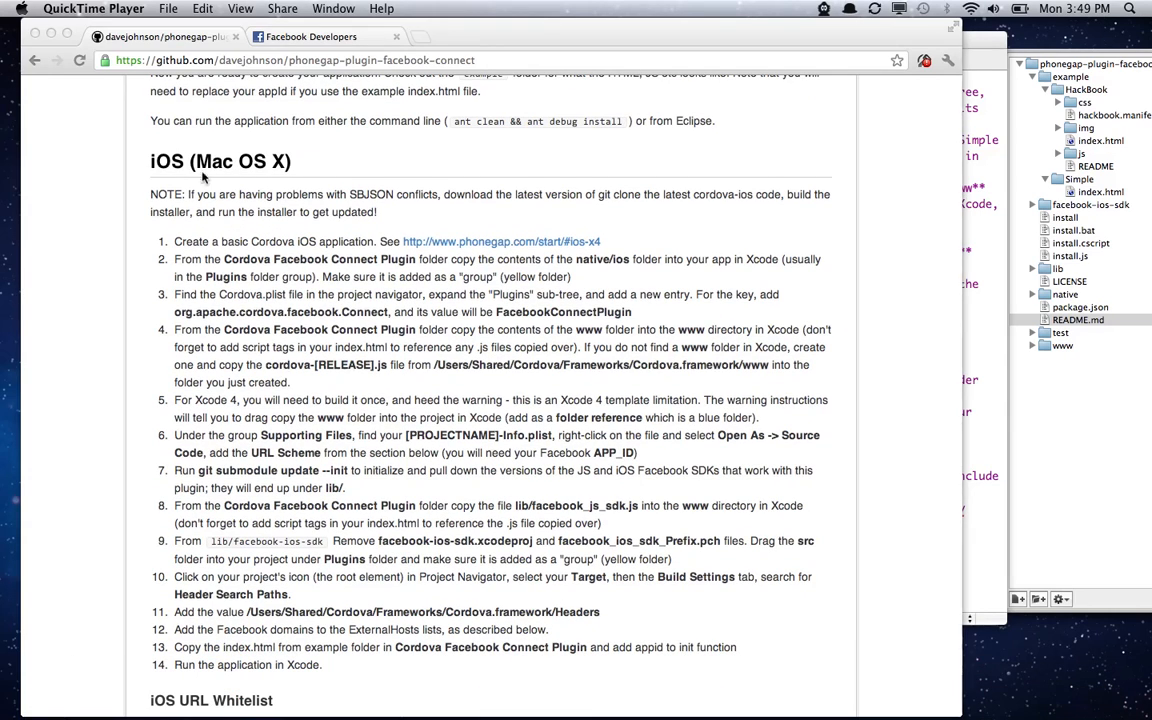
{"action": "mouse_move", "coordinate": [188, 196]}
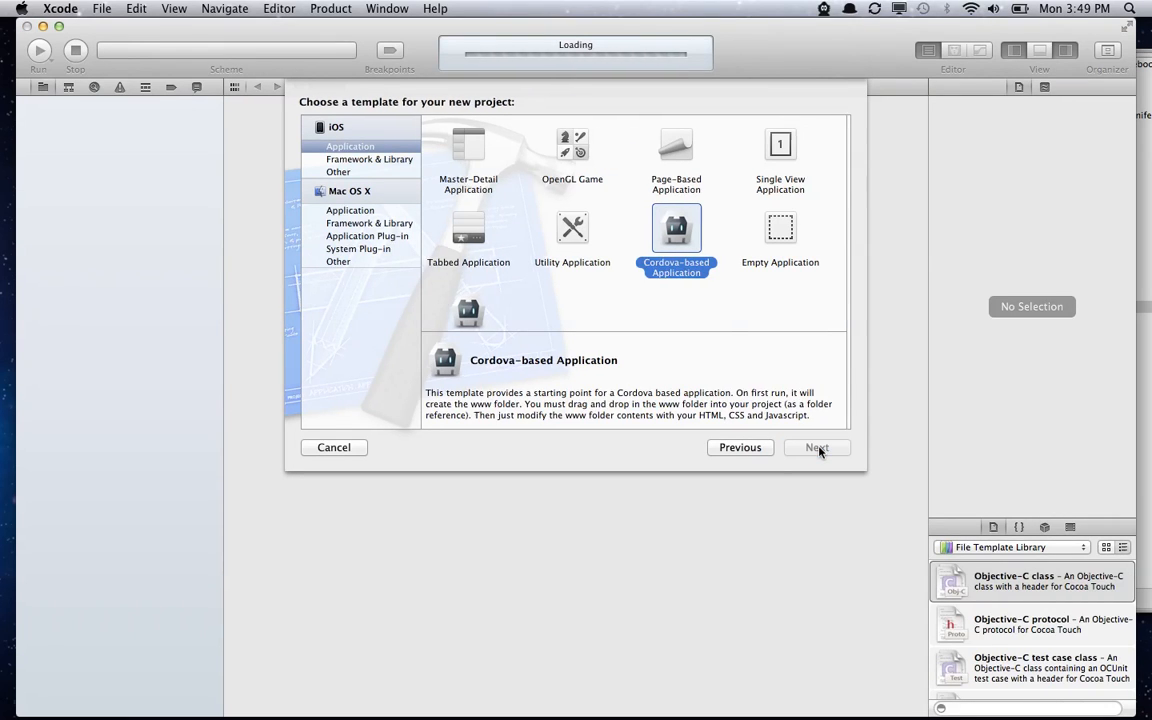
Create a Cordova-based Application project with Product Name fbios and save it.
{"action": "left_click", "coordinate": [816, 448]}
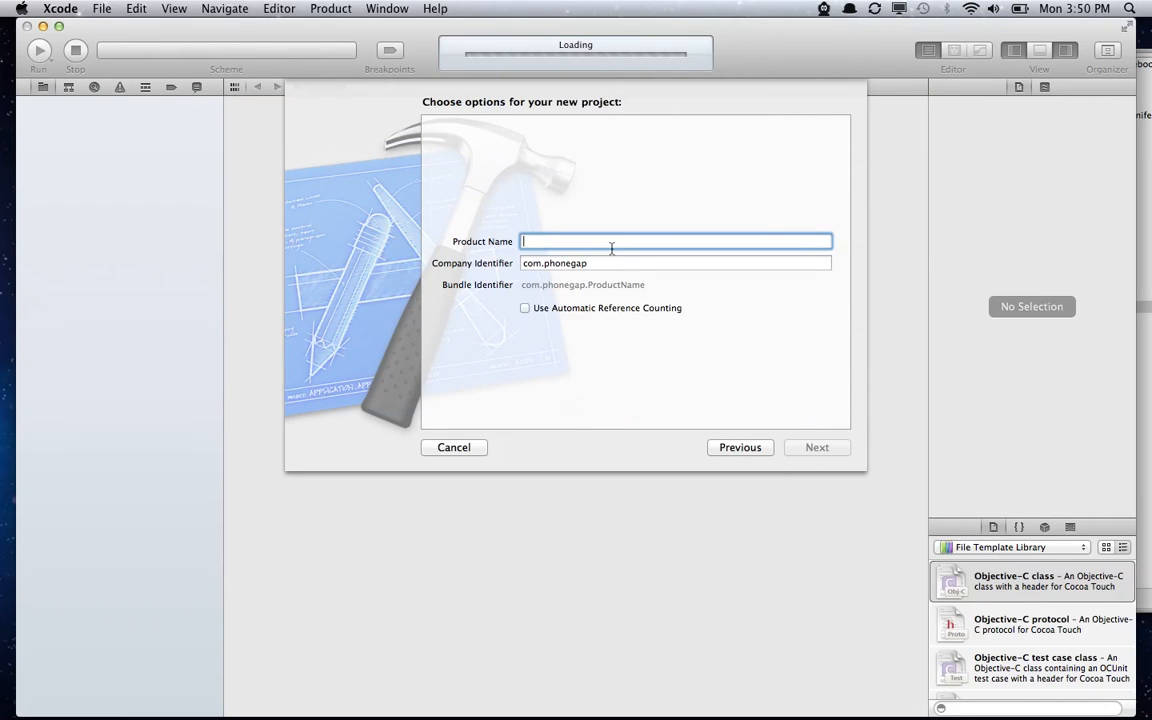
{"action": "type", "text": "fbios"}
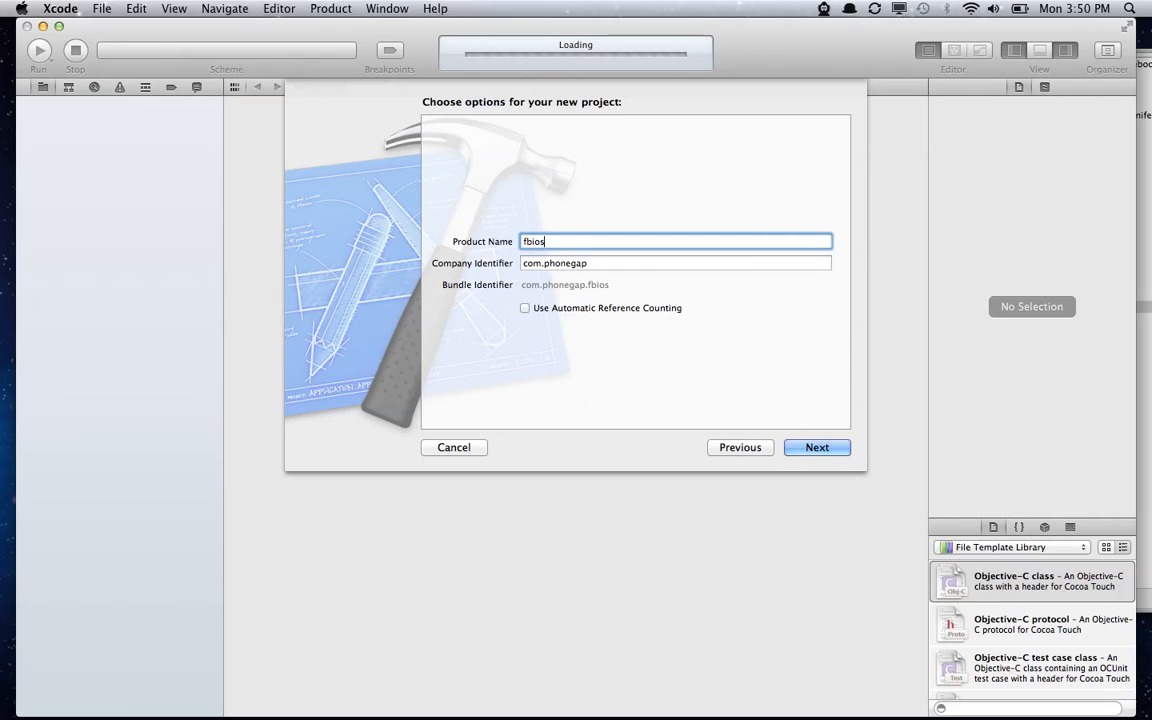
{"action": "mouse_move", "coordinate": [598, 318]}
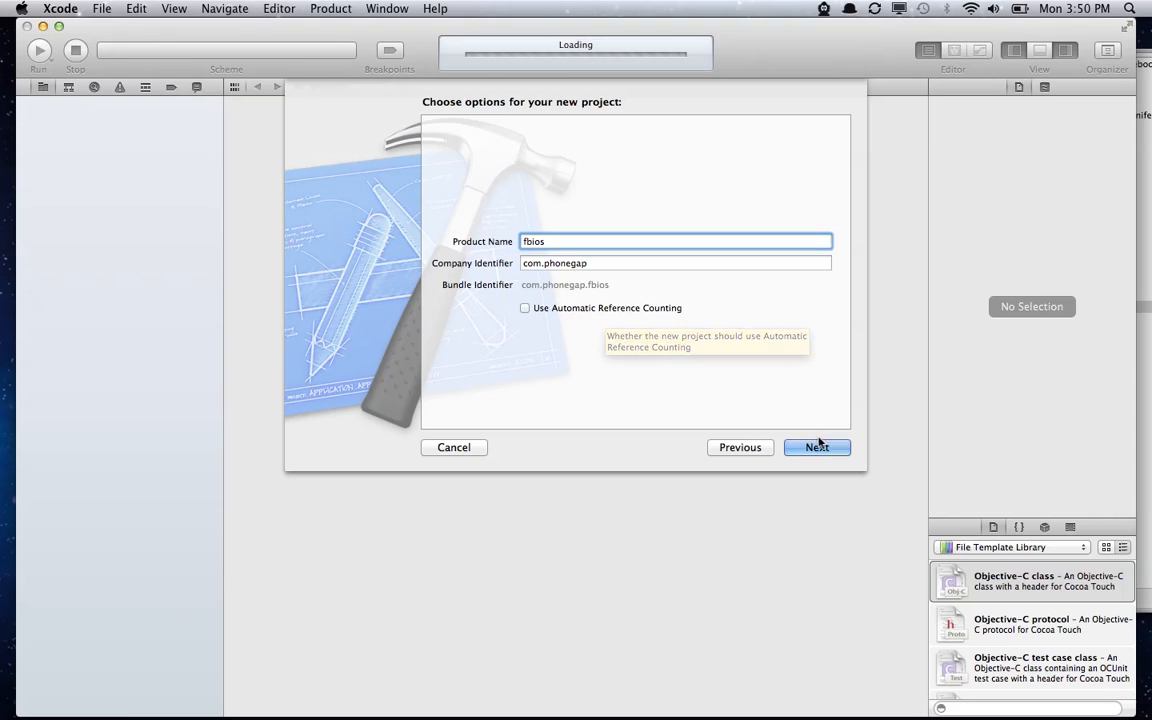
{"action": "left_click", "coordinate": [816, 448]}
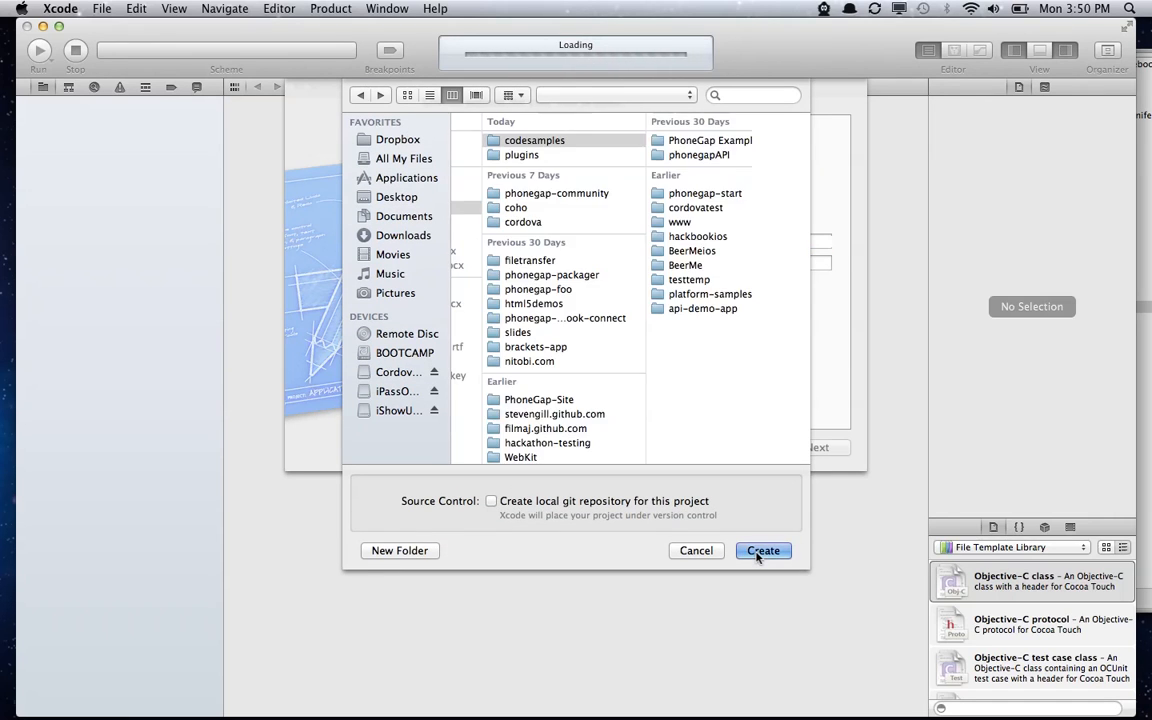
{"action": "left_click", "coordinate": [762, 550]}
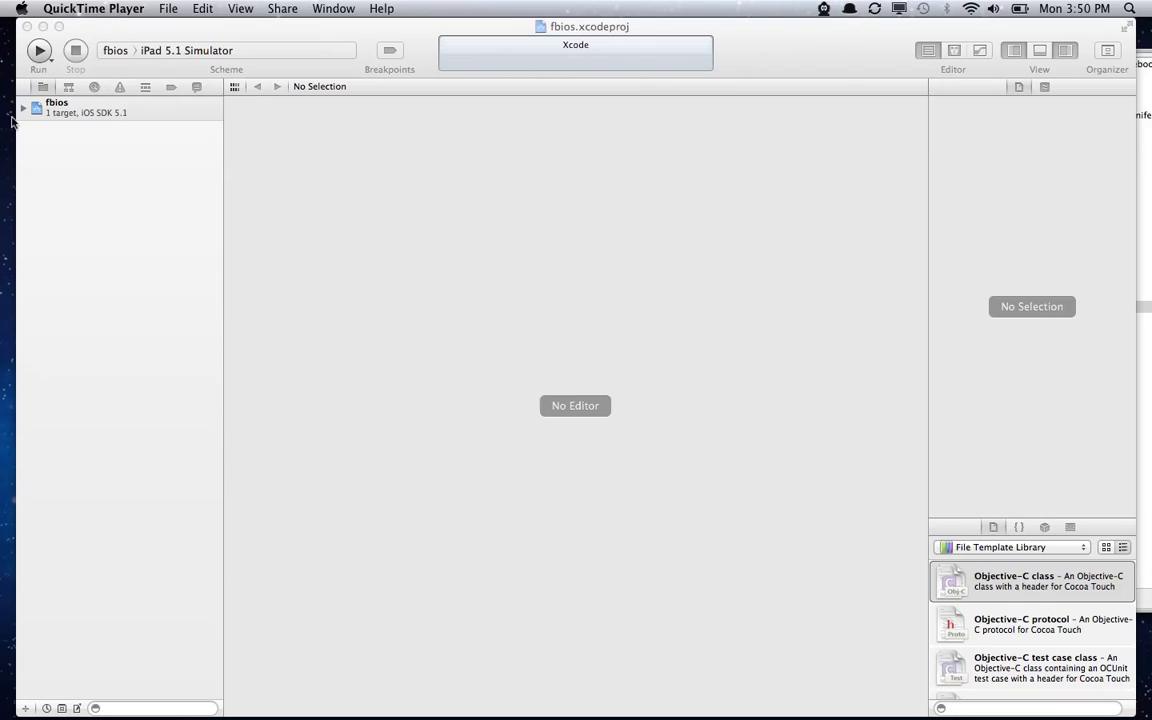
Switch the scheme destination from iPad 5.1 to iPhone 5.1 Simulator and build fbios.
{"action": "left_click", "coordinate": [24, 108]}
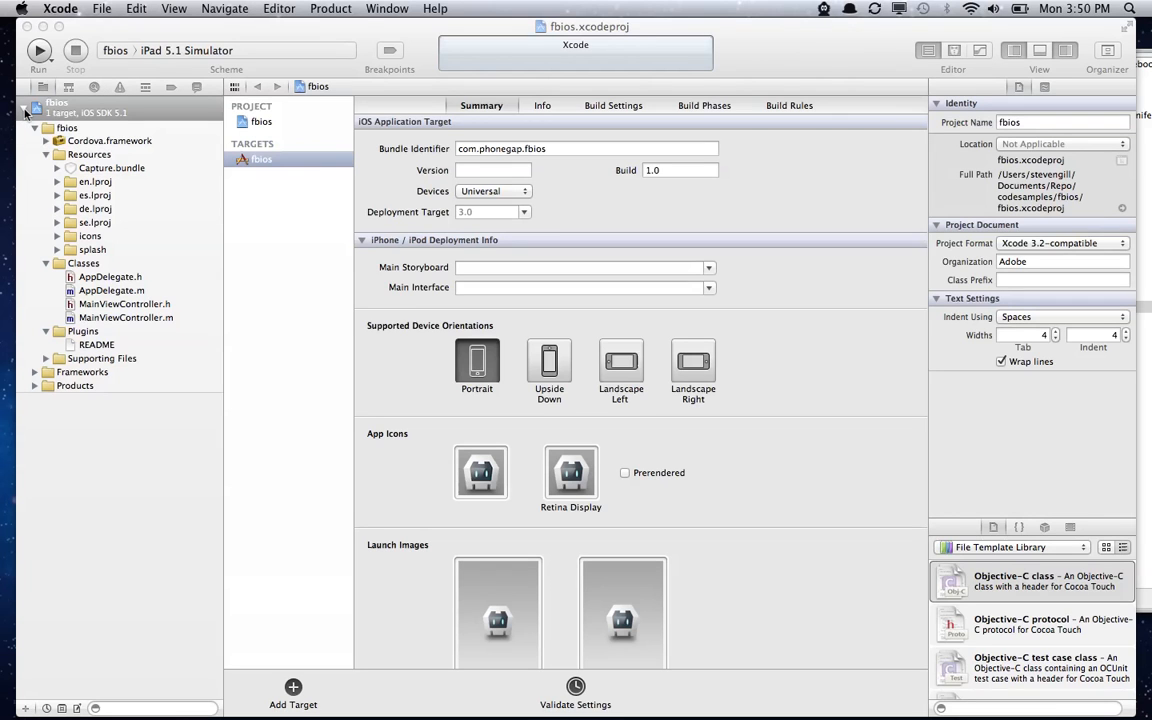
{"action": "left_click", "coordinate": [24, 108]}
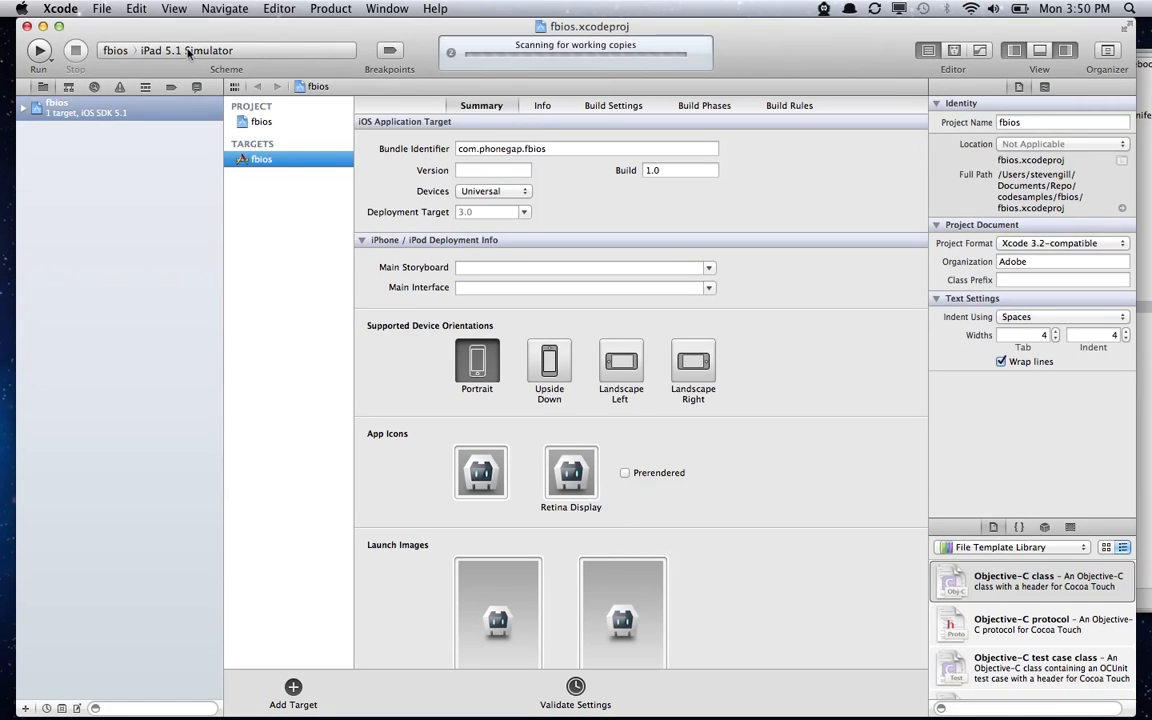
{"action": "left_click", "coordinate": [184, 50]}
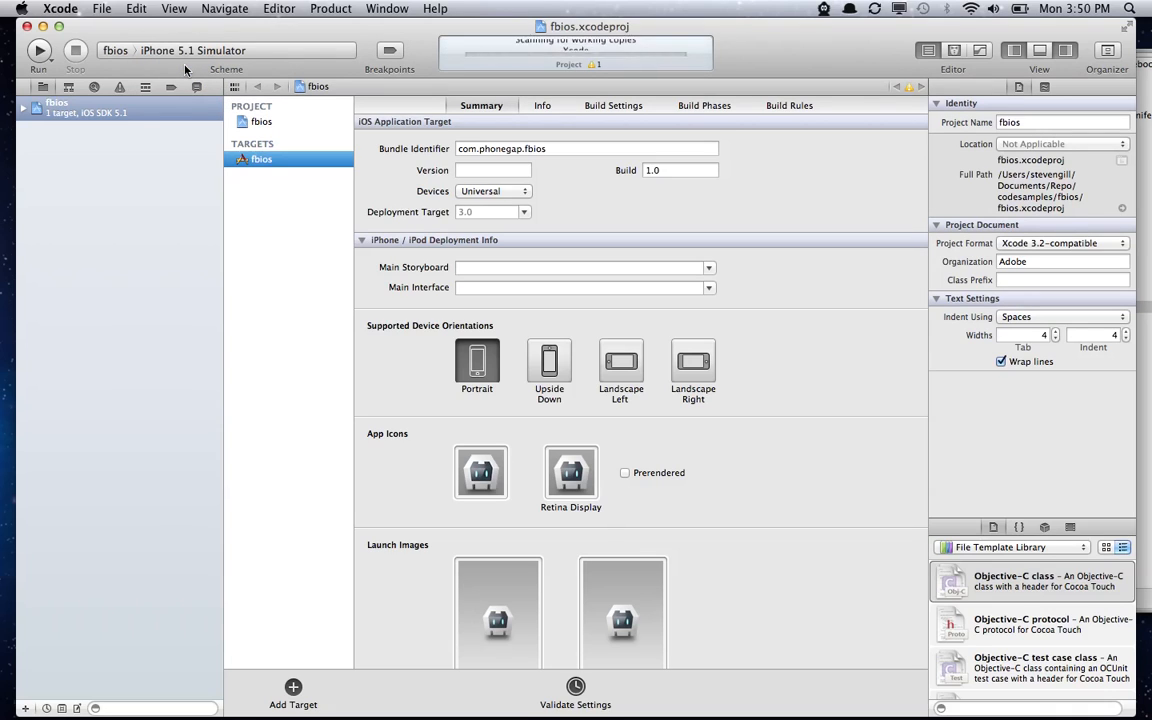
{"action": "mouse_move", "coordinate": [184, 68]}
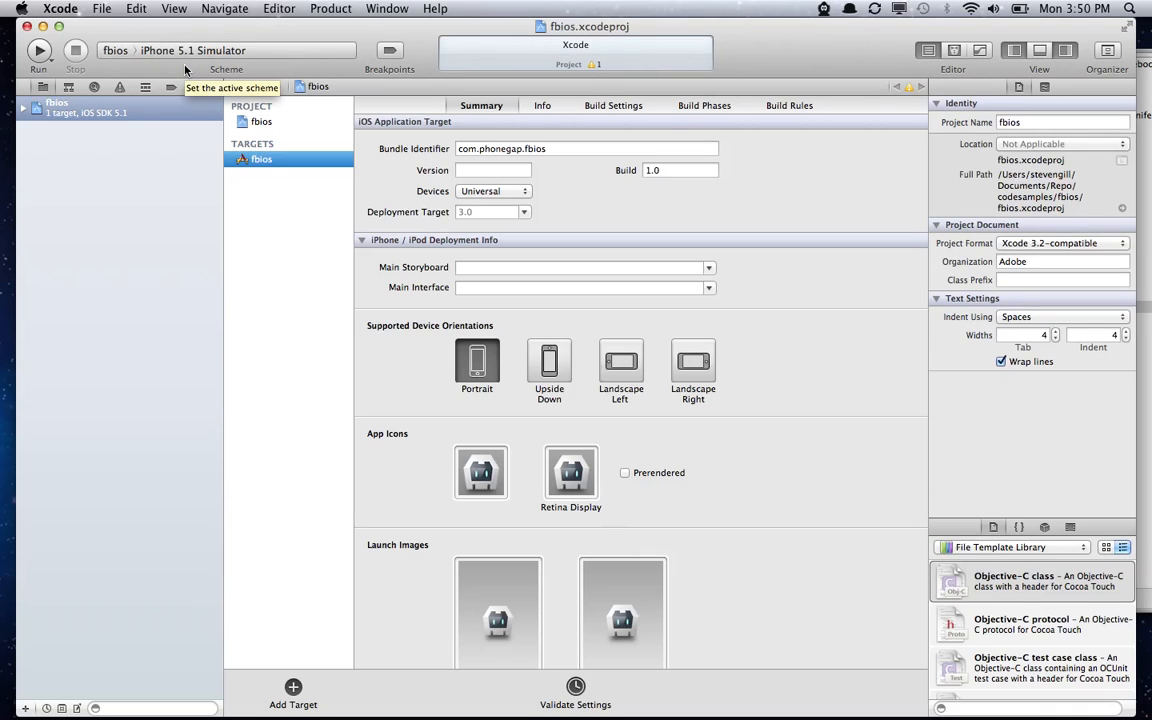
{"action": "left_click", "coordinate": [38, 52]}
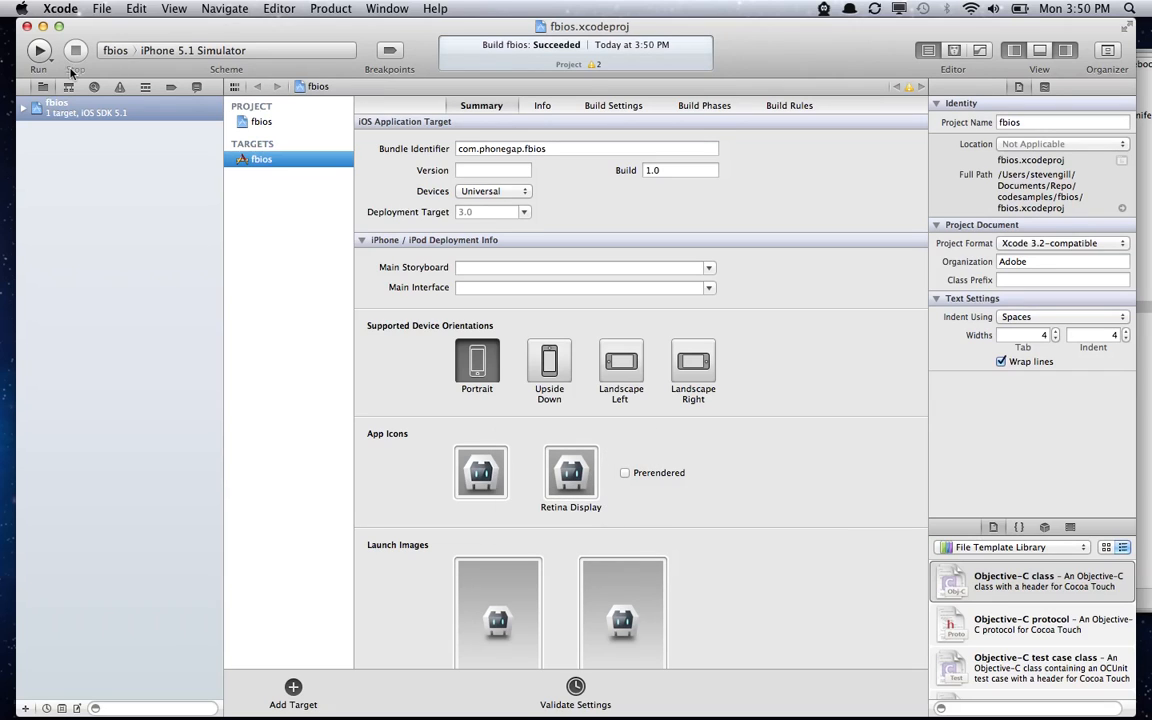
Add the project's www folder to fbios as a folder reference.
{"action": "right_click", "coordinate": [56, 108]}
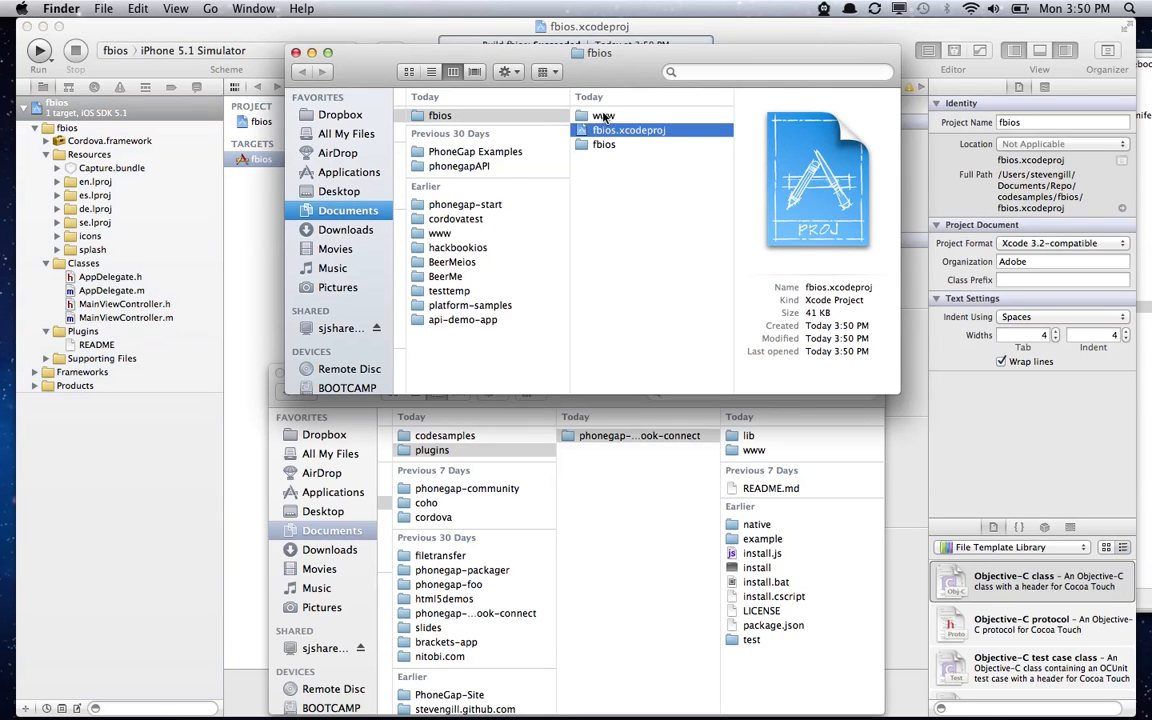
{"action": "left_click", "coordinate": [604, 114]}
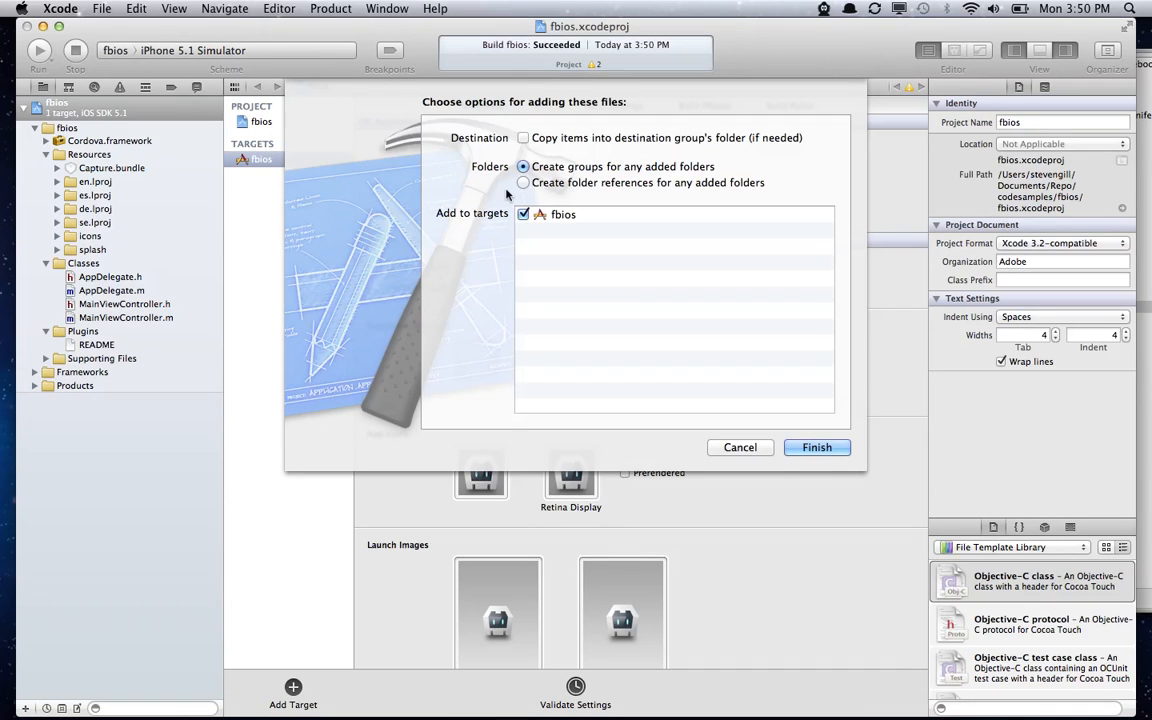
{"action": "left_click", "coordinate": [522, 182]}
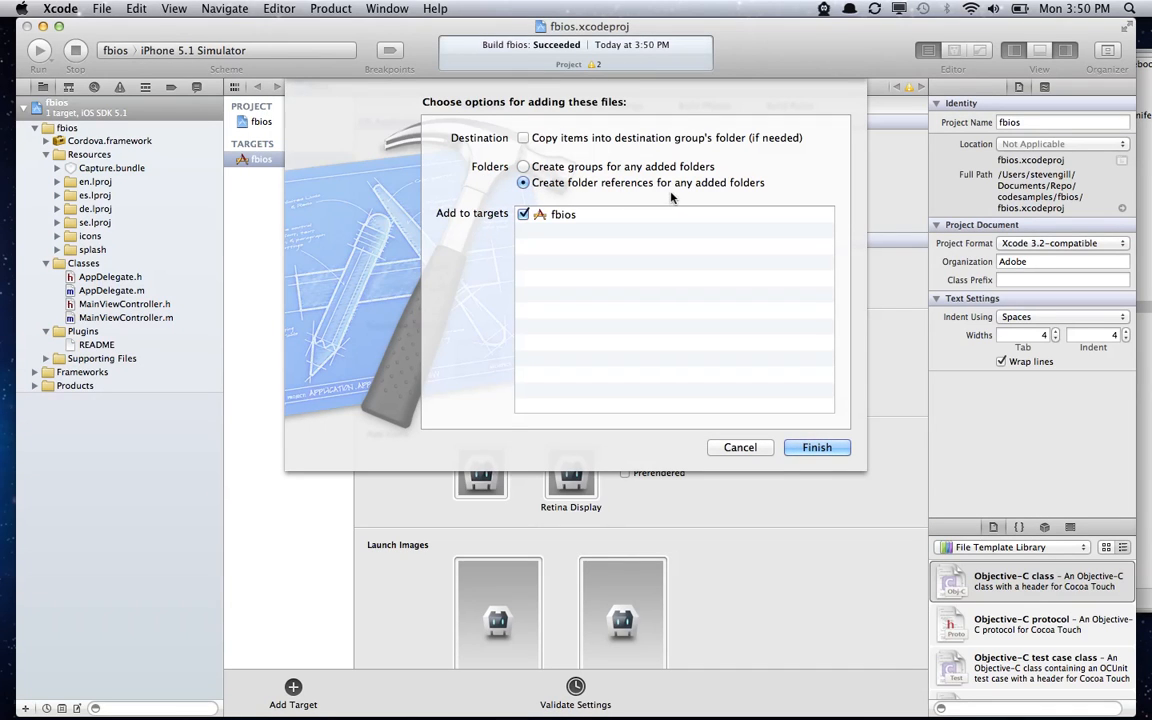
{"action": "mouse_move", "coordinate": [804, 444]}
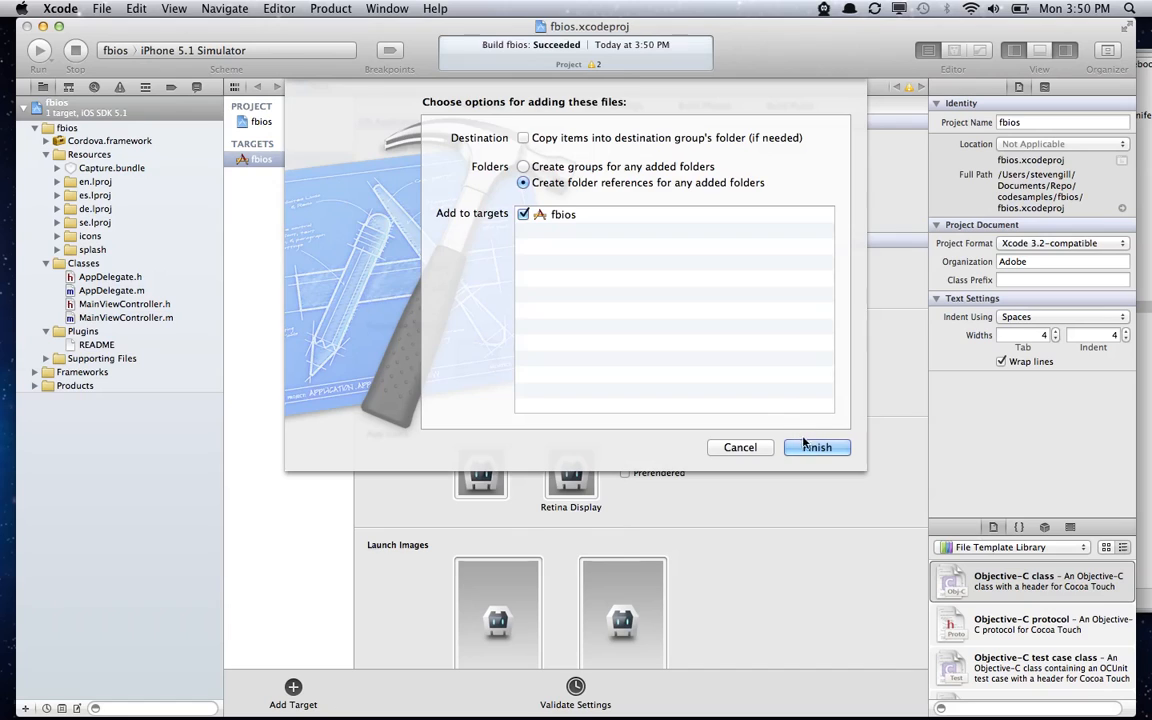
{"action": "left_click", "coordinate": [816, 448]}
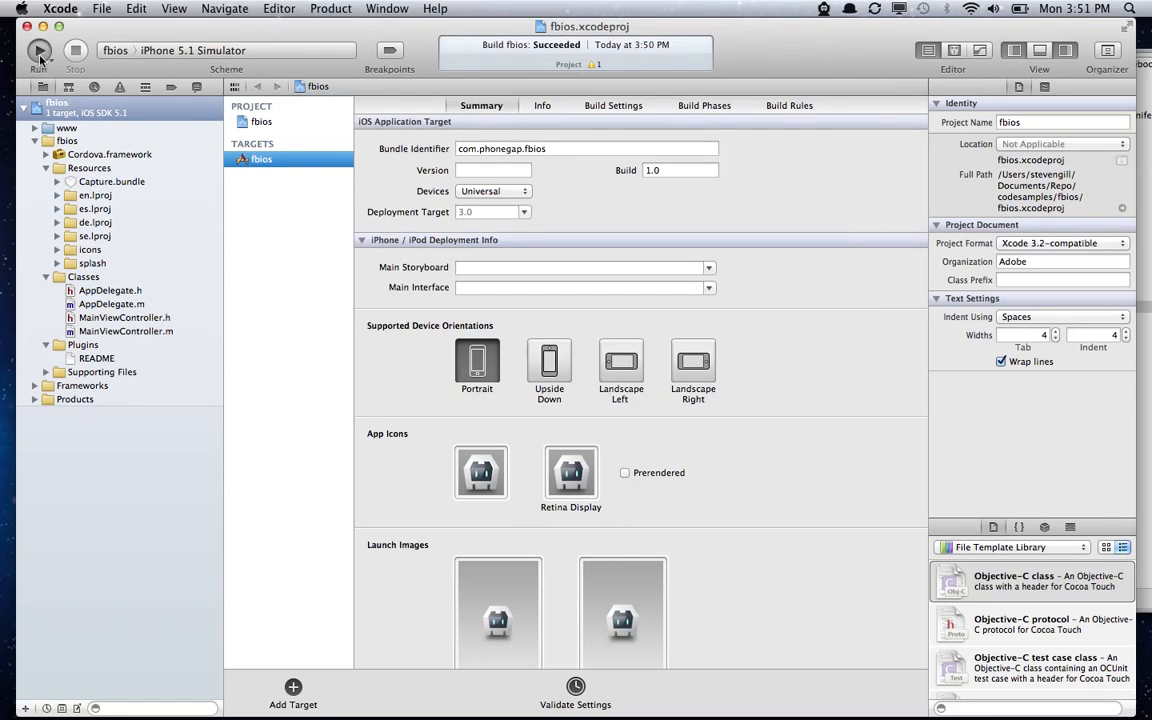
Run fbios in the iOS Simulator and acknowledge the 'Cordova is working' alert.
{"action": "left_click", "coordinate": [40, 52]}
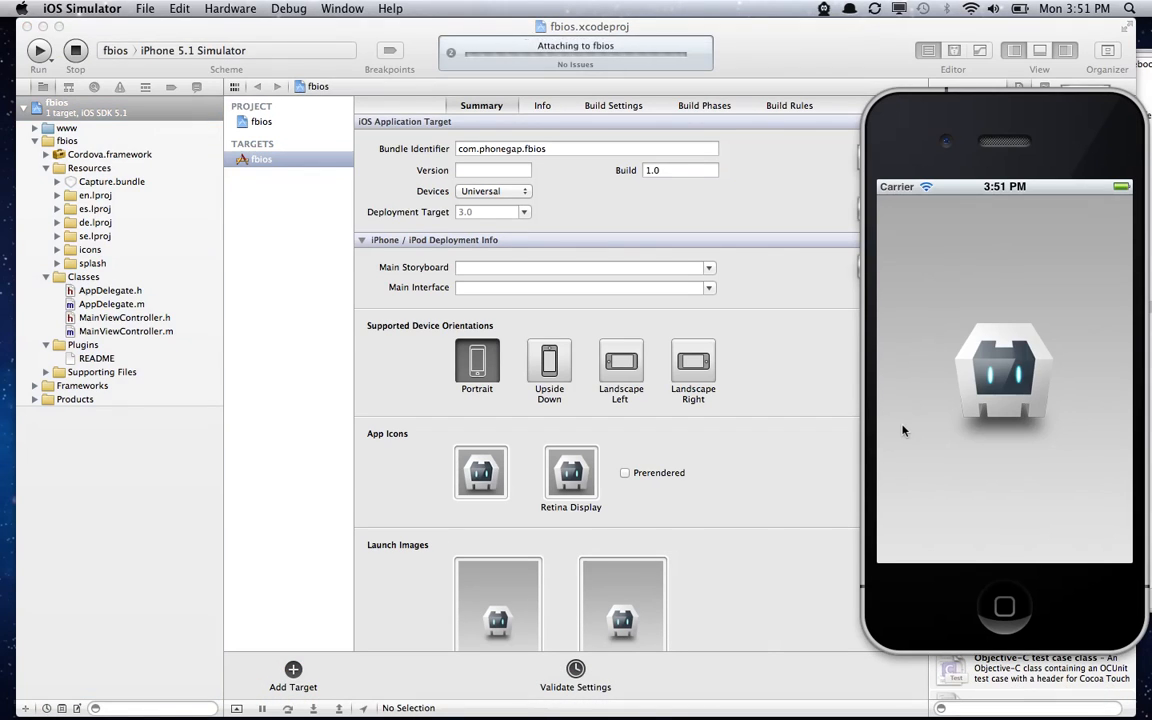
{"action": "left_click", "coordinate": [38, 50]}
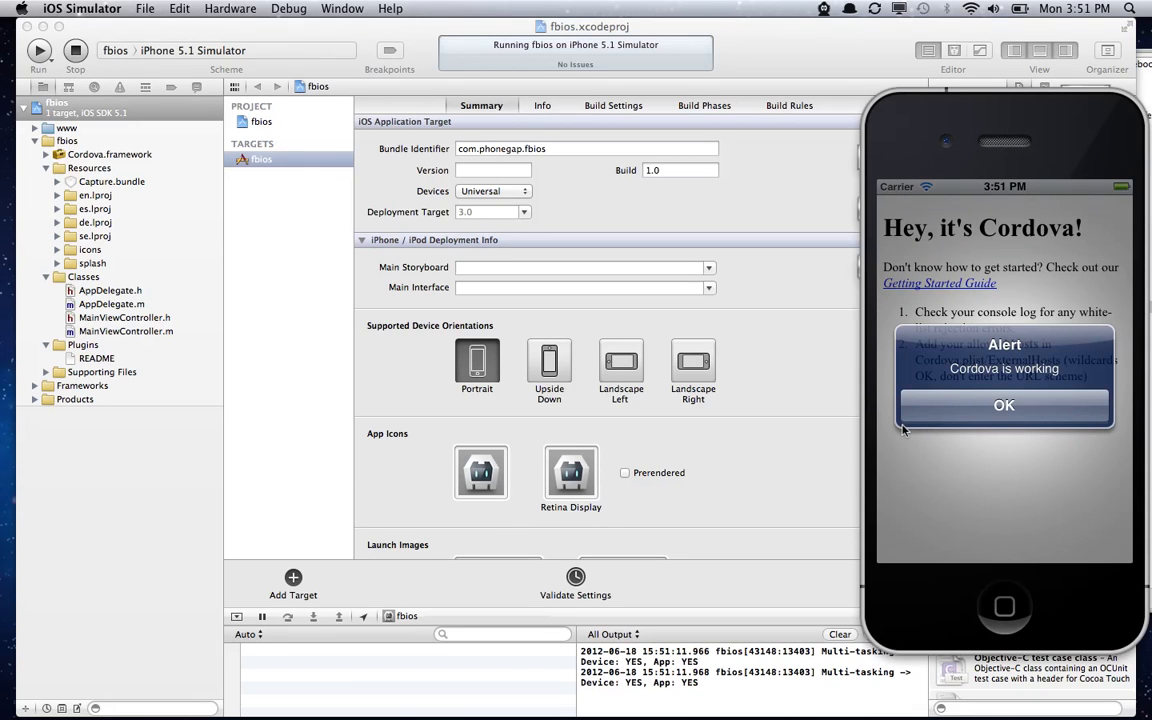
{"action": "left_click", "coordinate": [1004, 404]}
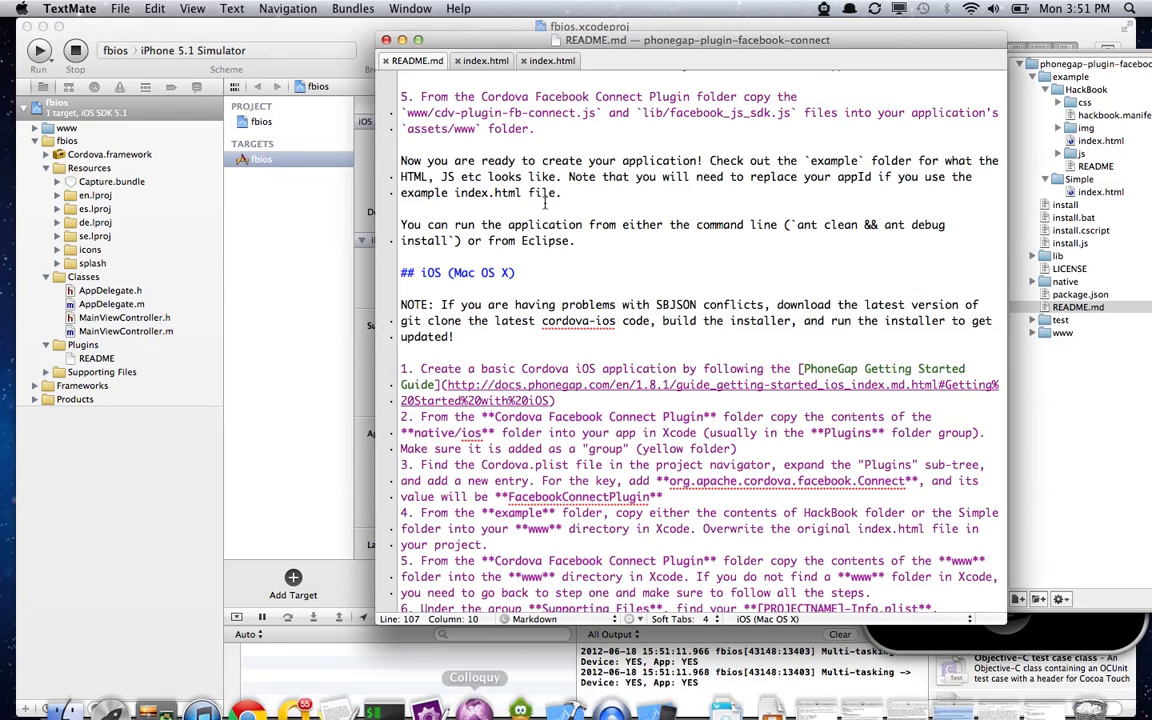
Scroll README.md down to the Info.plist URL scheme and git submodule update steps.
{"action": "scroll", "scroll_direction": "down", "scroll_amount": 3}
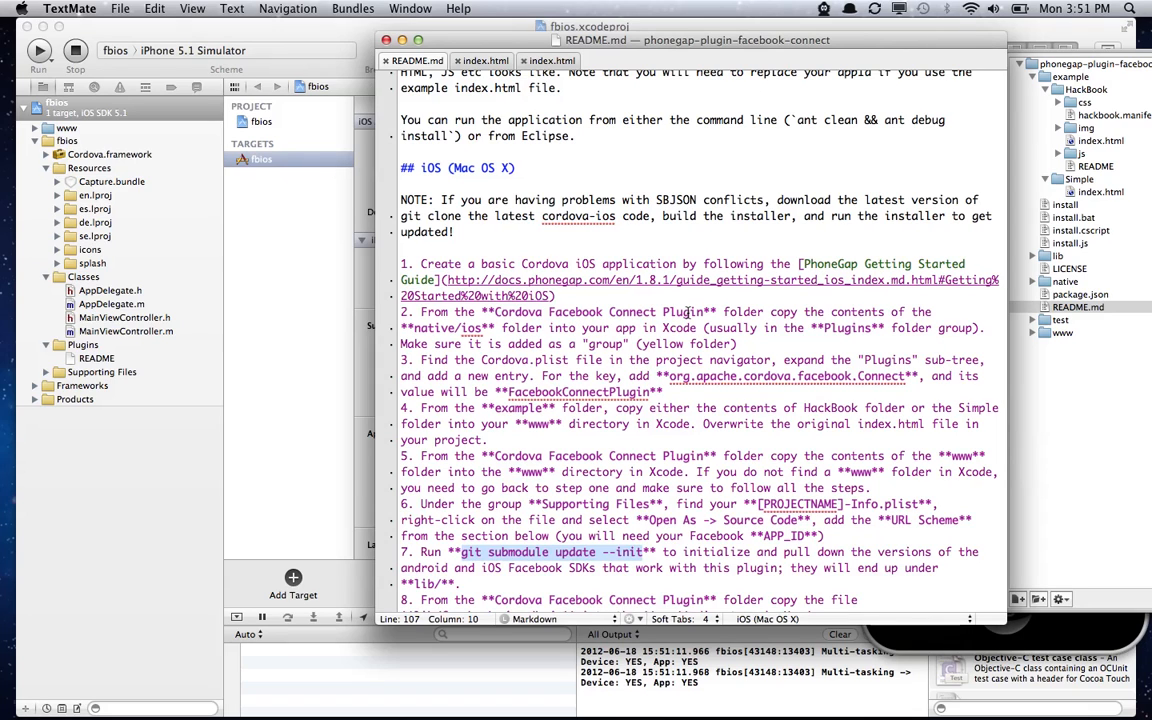
{"action": "mouse_move", "coordinate": [492, 338]}
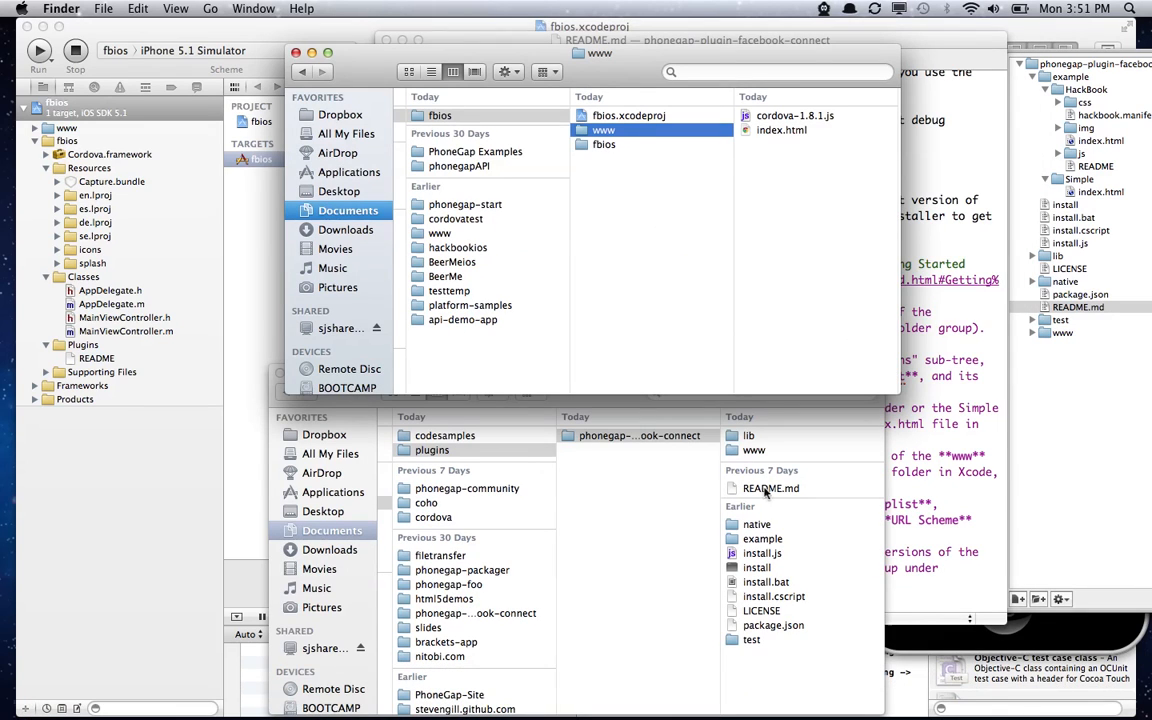
Add FacebookConnectPlugin.h and .m from native/ios to Plugins, creating groups for added folders.
{"action": "double_click", "coordinate": [592, 524]}
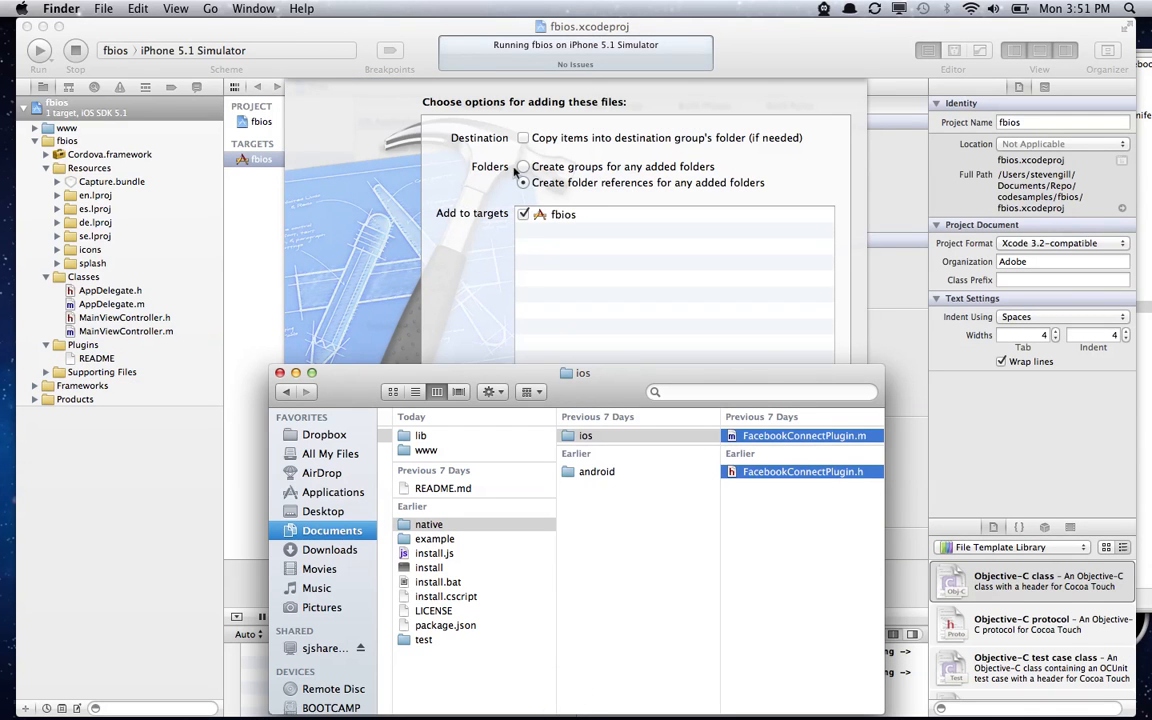
{"action": "left_click", "coordinate": [524, 168]}
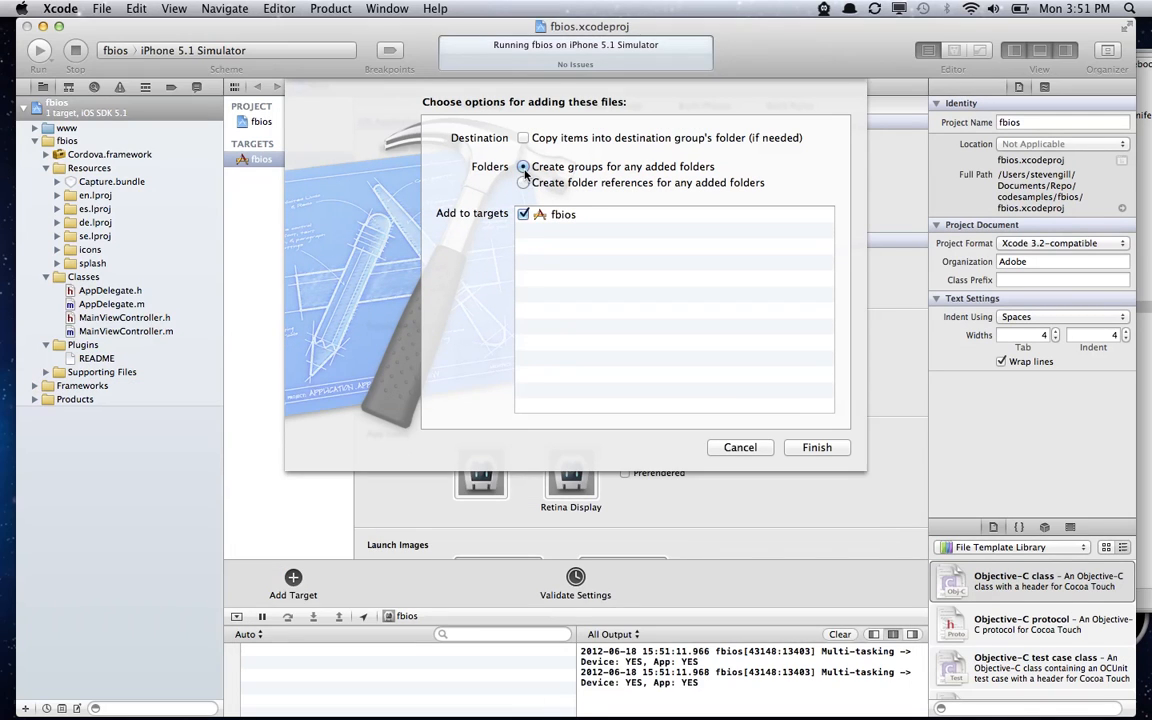
{"action": "left_click", "coordinate": [816, 448]}
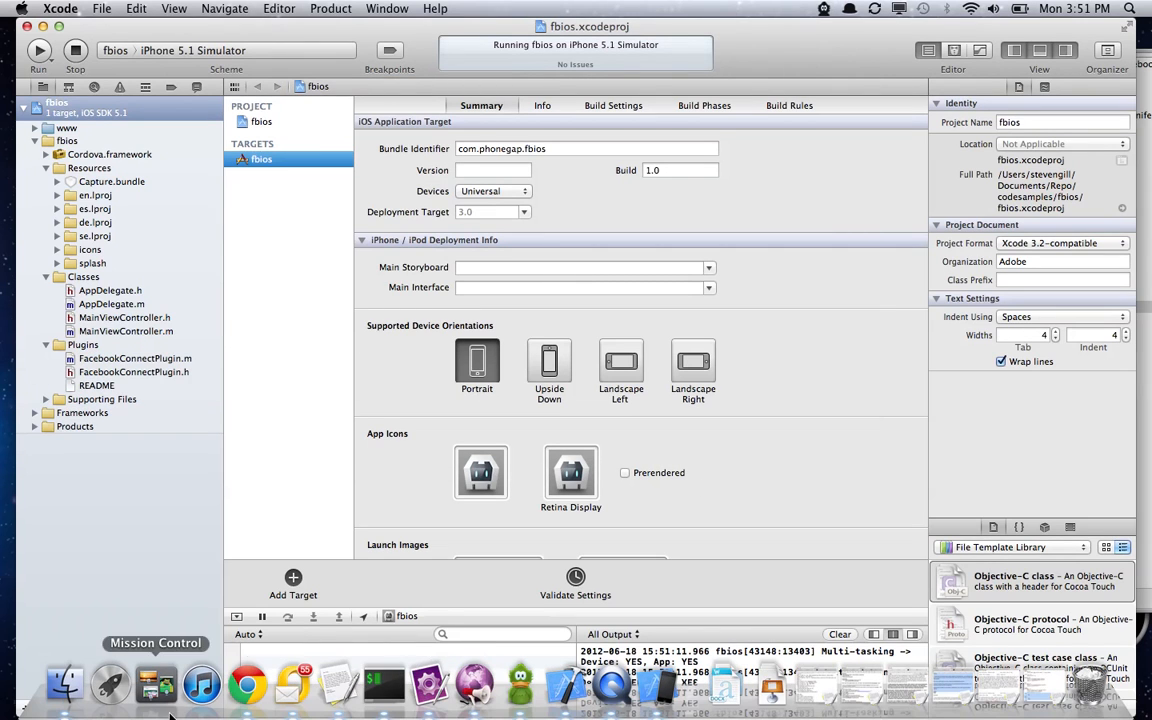
{"action": "left_click", "coordinate": [156, 684]}
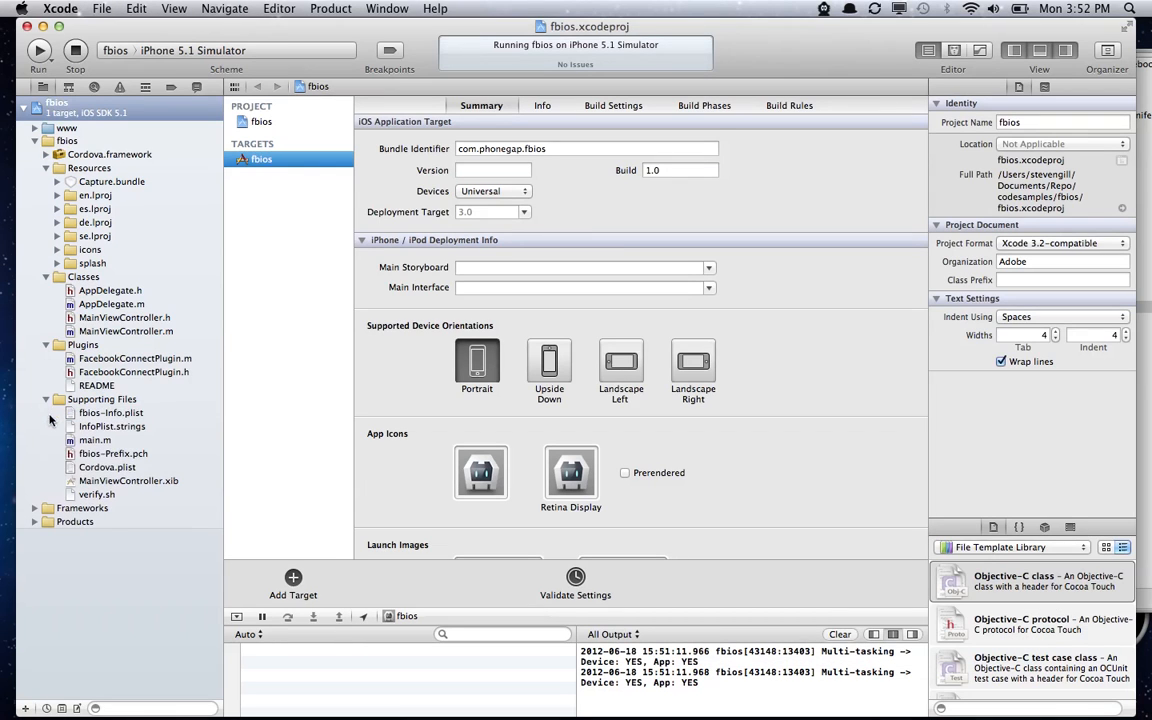
Add an org.apache.cordova.facebook.Connect key with value FacebookConnectPlugin to Cordova.plist's Plugins dictionary.
{"action": "left_click", "coordinate": [108, 468]}
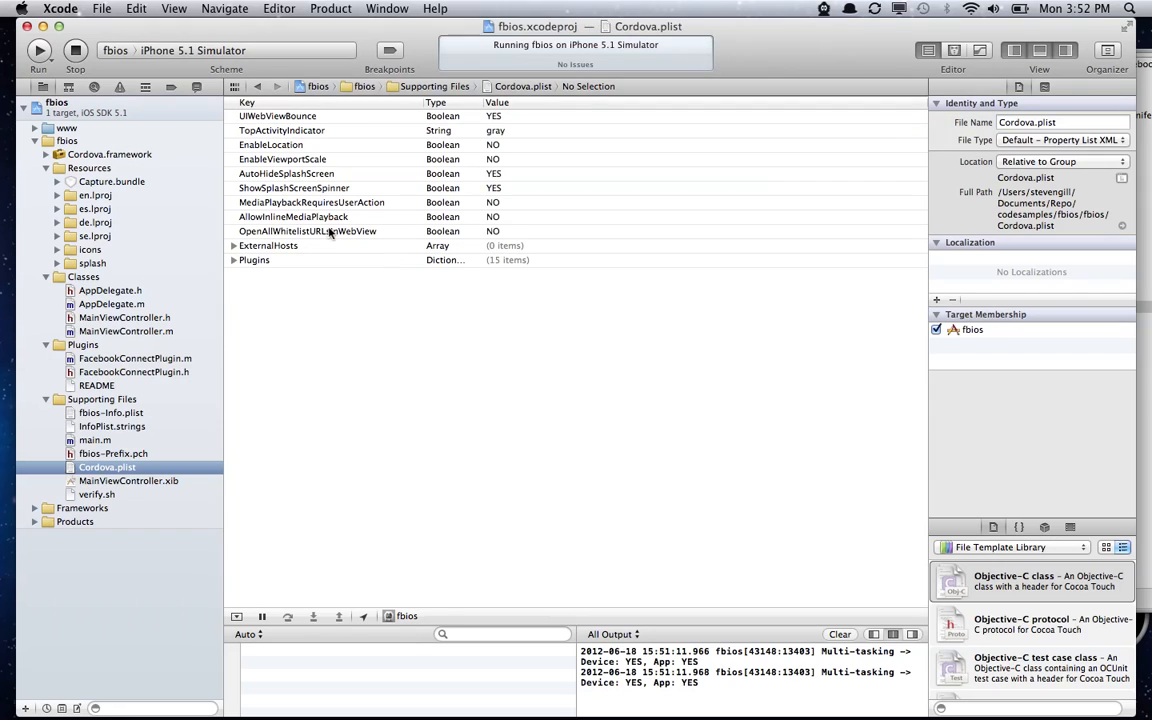
{"action": "left_click", "coordinate": [234, 260]}
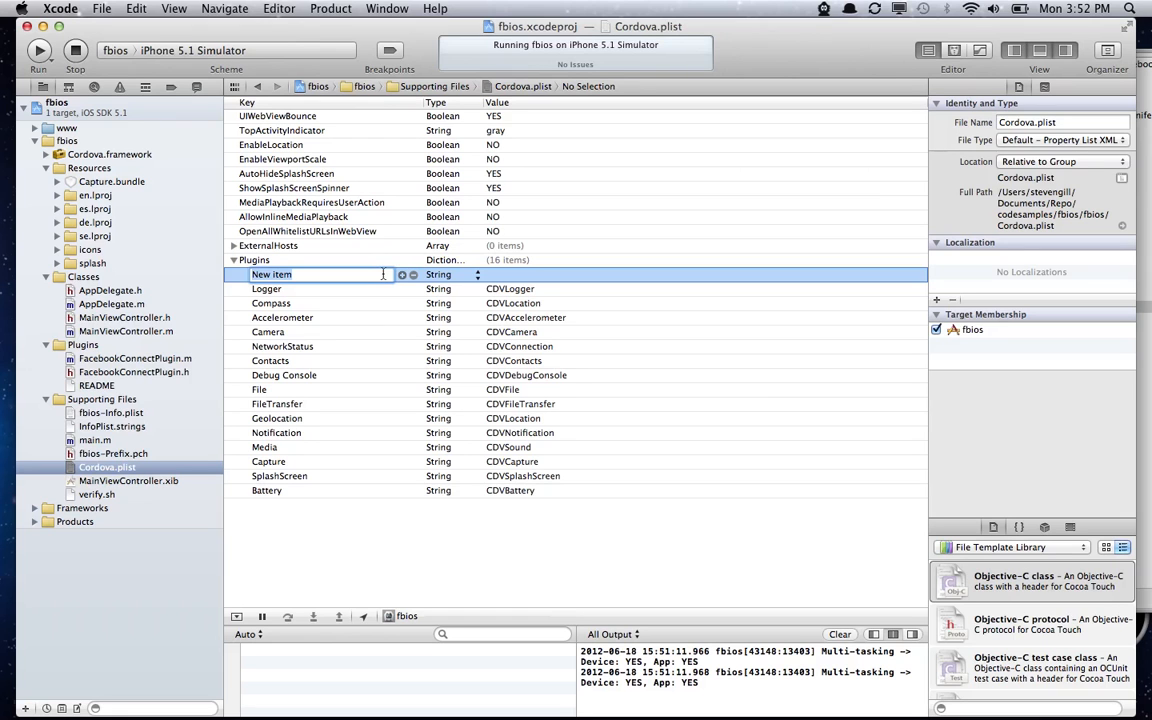
{"action": "type", "text": "org.apache.cordova.facebook.C"}
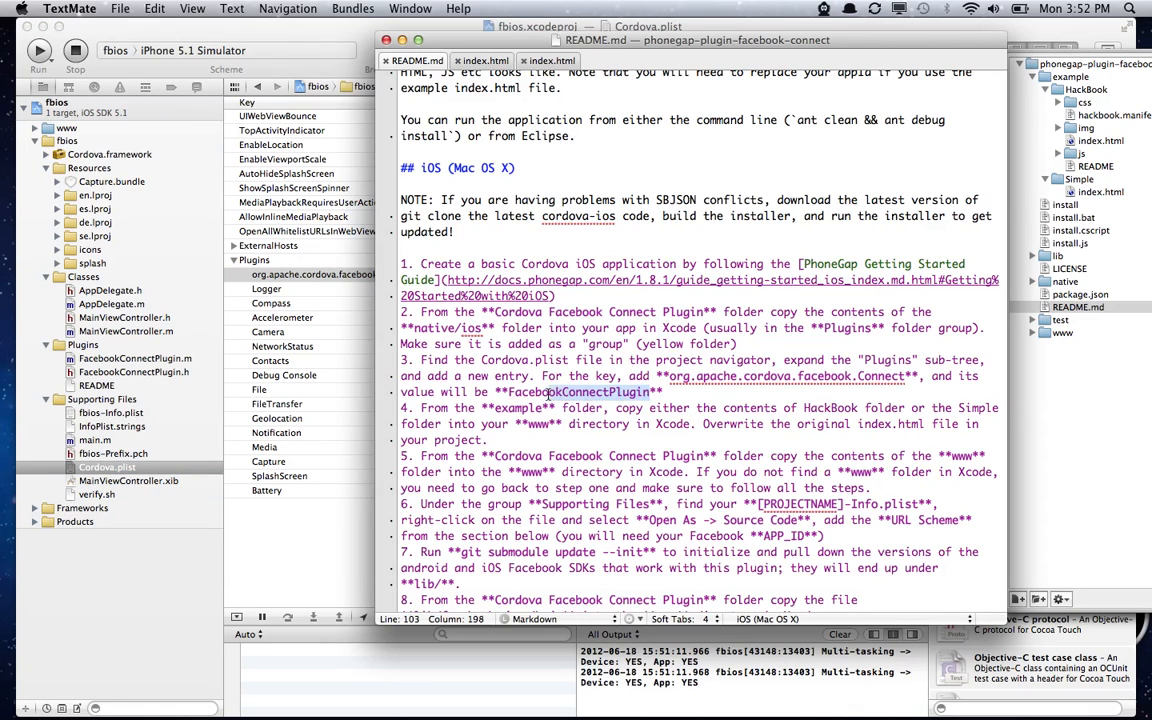
{"action": "double_click", "coordinate": [580, 392]}
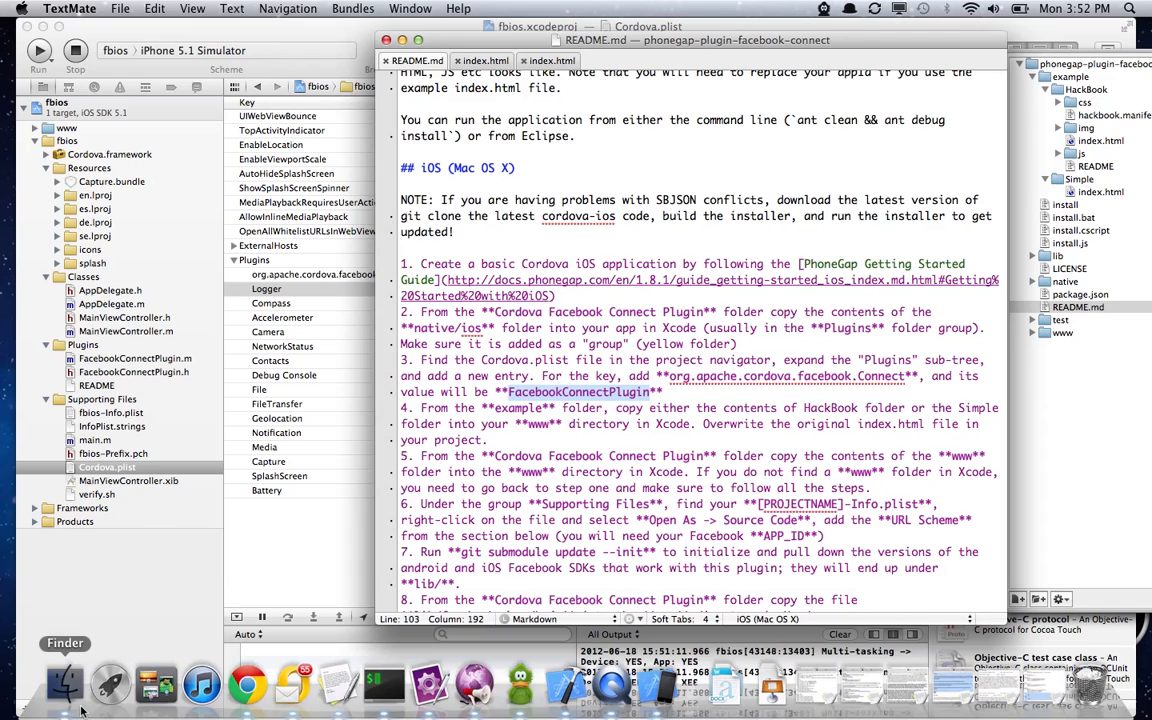
Bring Finder forward showing the fbios folder beside the plugin repository after reading README step 4.
{"action": "left_click", "coordinate": [64, 684]}
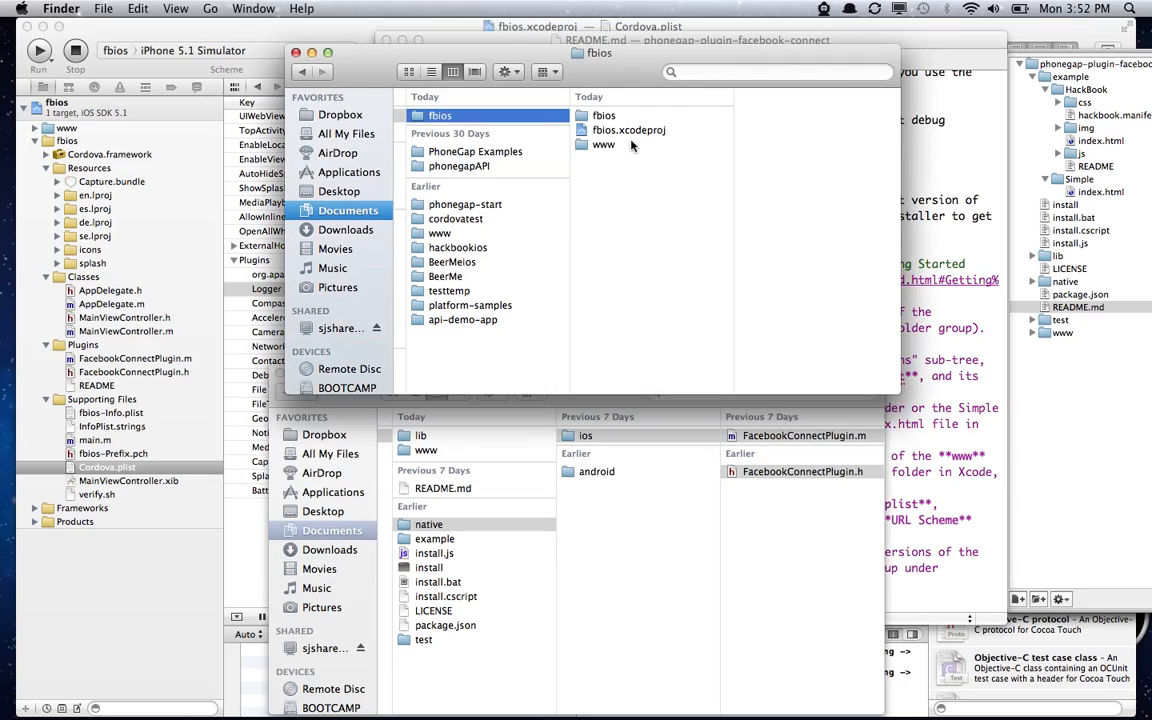
Copy example/HackBook's contents into fbios/www, replacing the existing index.html.
{"action": "left_click", "coordinate": [604, 144]}
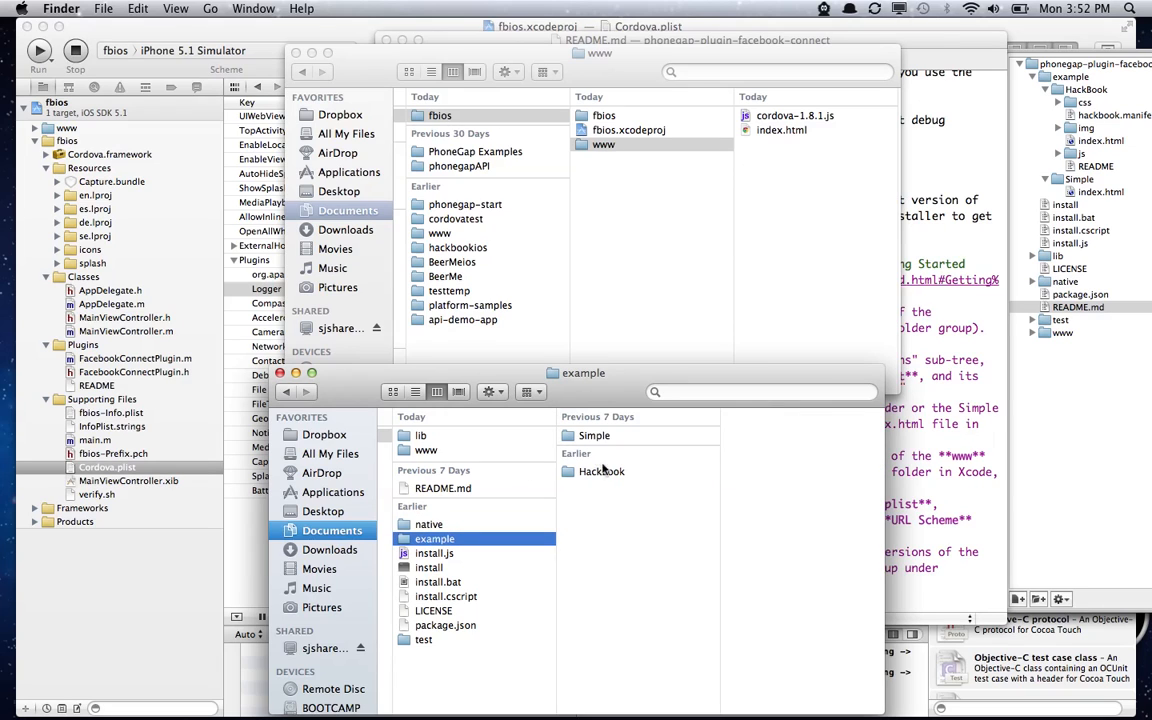
{"action": "mouse_move", "coordinate": [600, 468]}
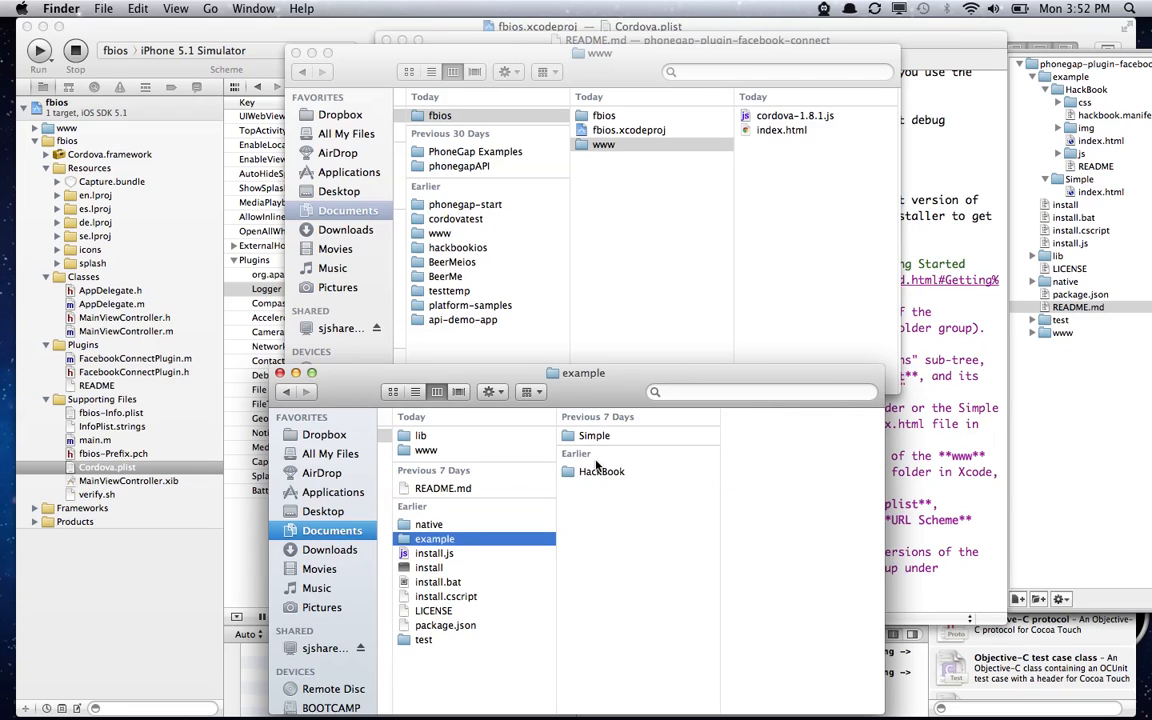
{"action": "left_click", "coordinate": [600, 472]}
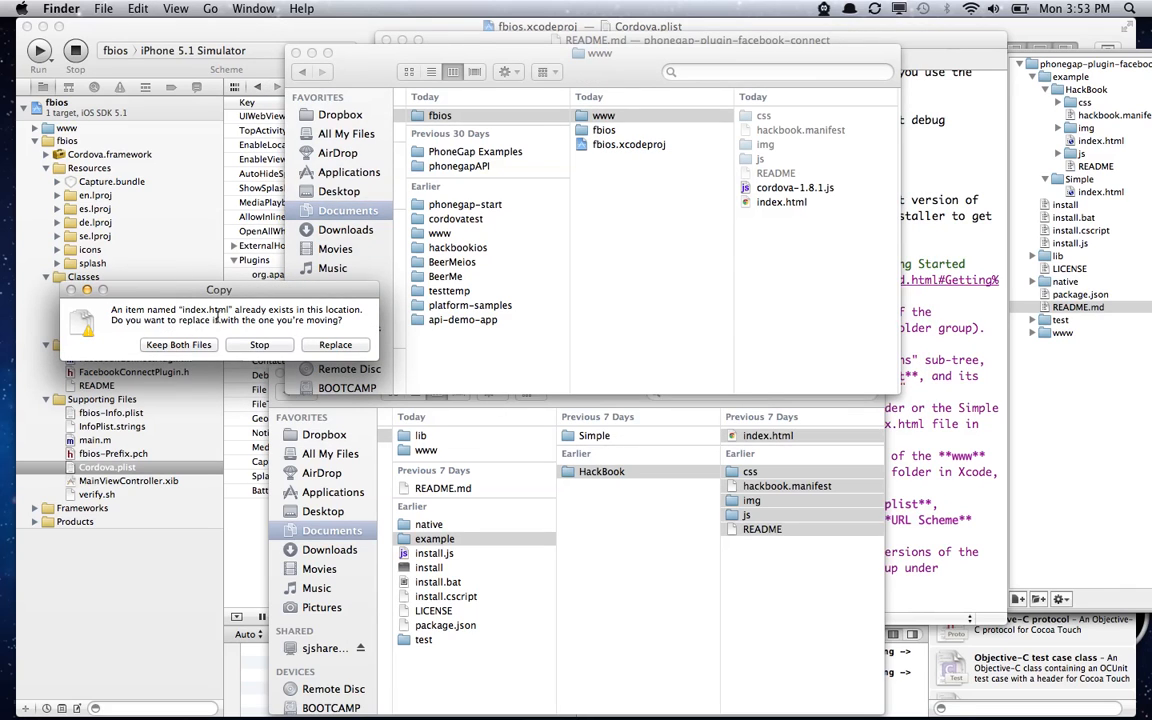
{"action": "left_click", "coordinate": [336, 344]}
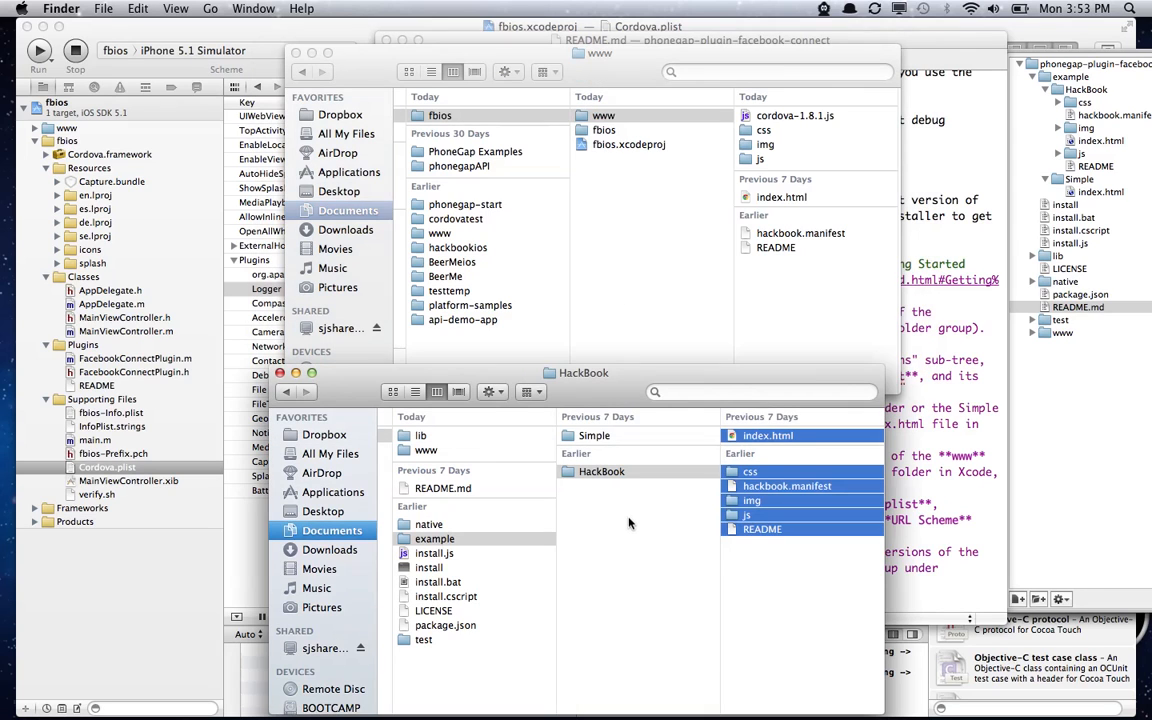
{"action": "mouse_move", "coordinate": [444, 456]}
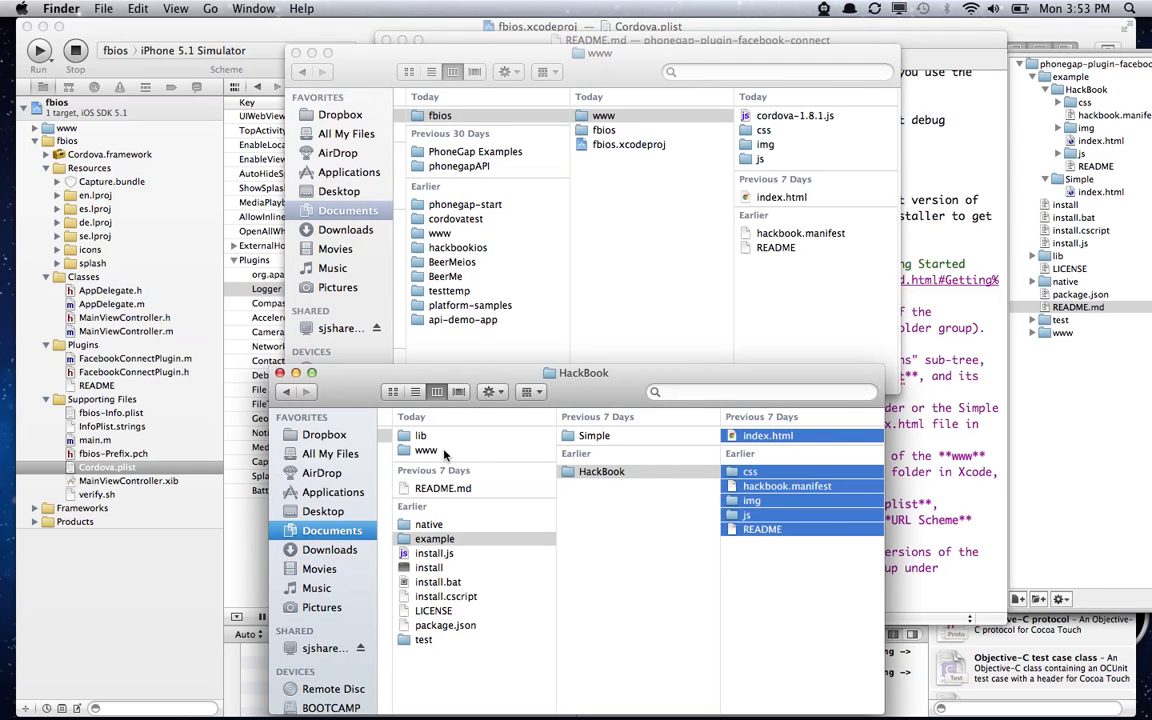
{"action": "left_click", "coordinate": [426, 450]}
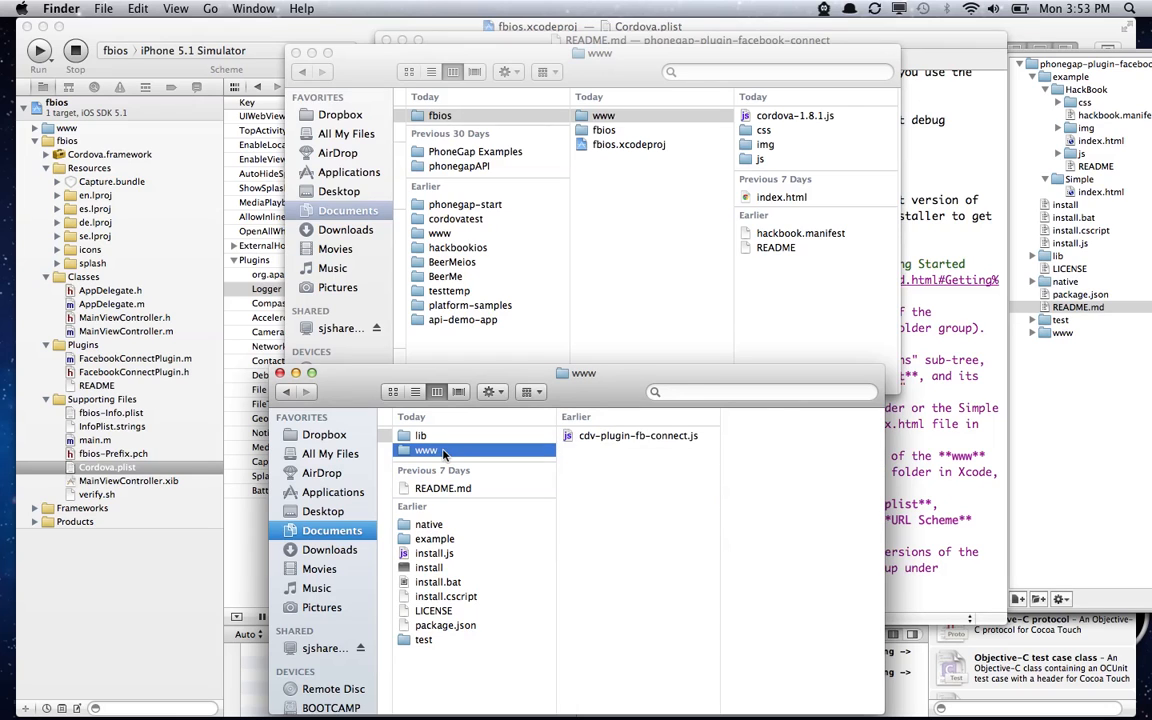
{"action": "mouse_move", "coordinate": [464, 476]}
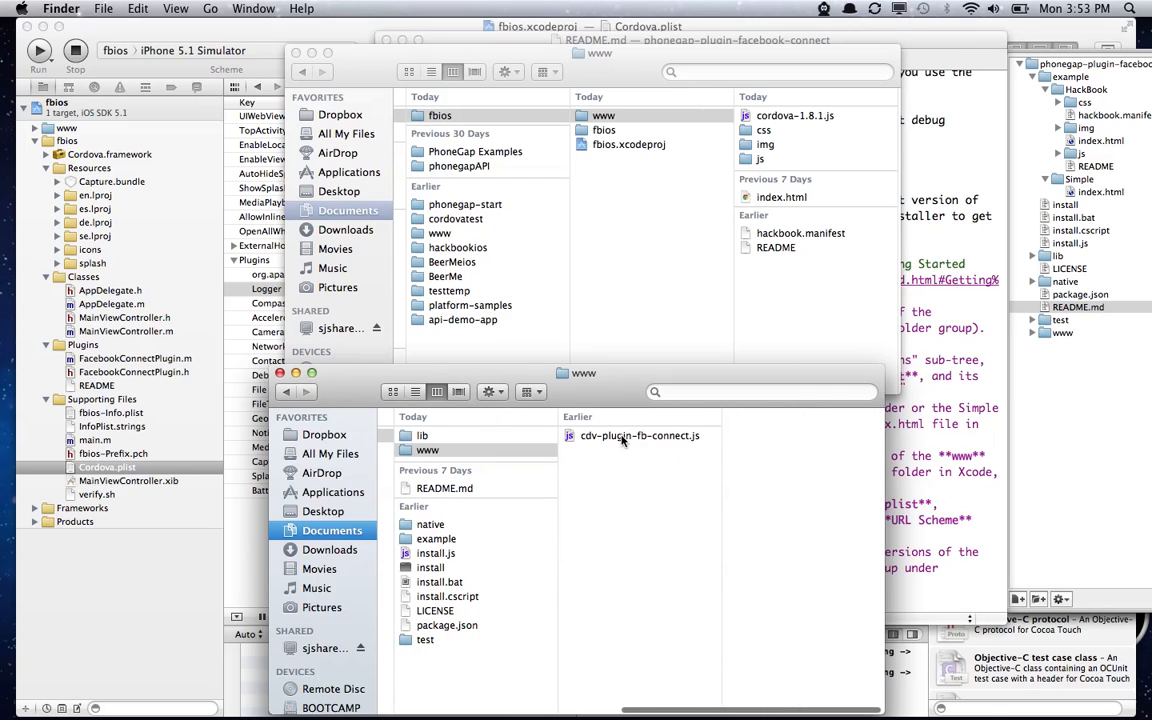
{"action": "left_click", "coordinate": [640, 436]}
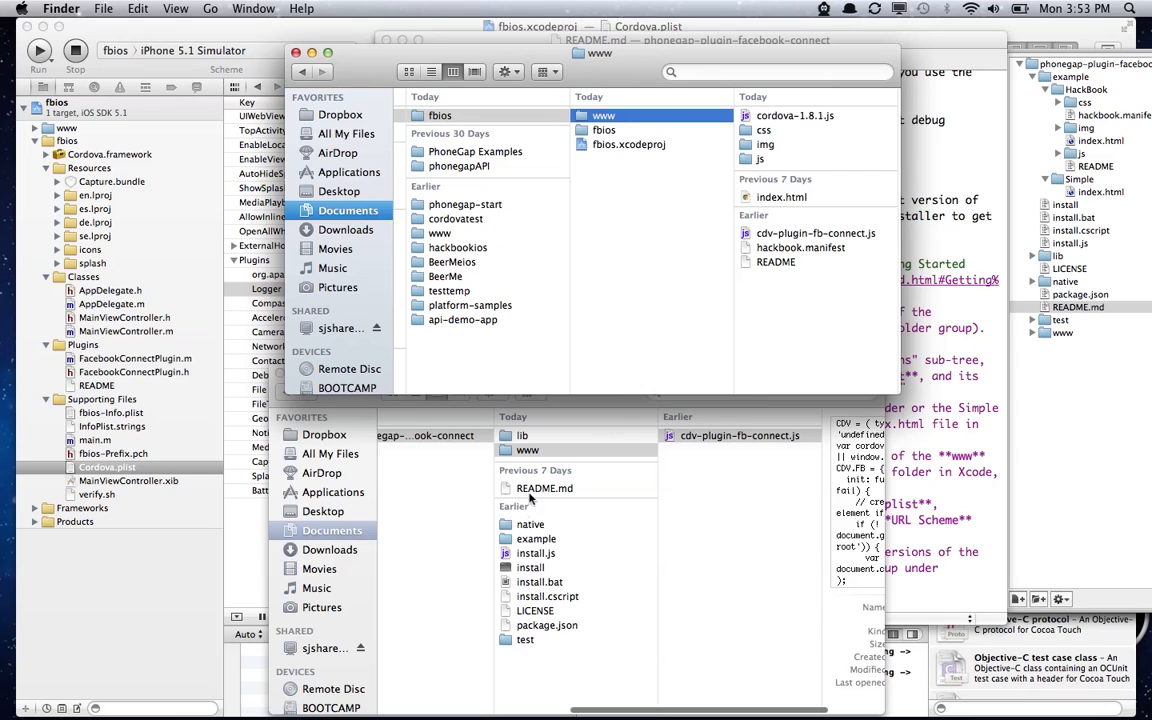
{"action": "mouse_move", "coordinate": [536, 530]}
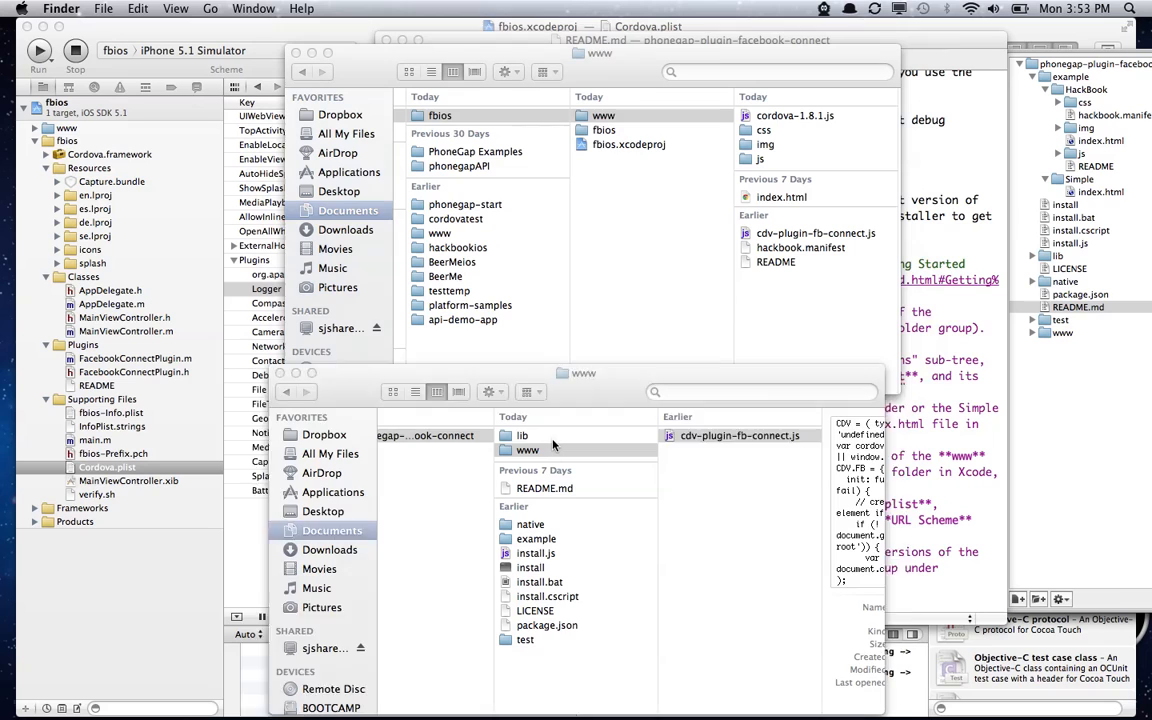
{"action": "left_click", "coordinate": [522, 436]}
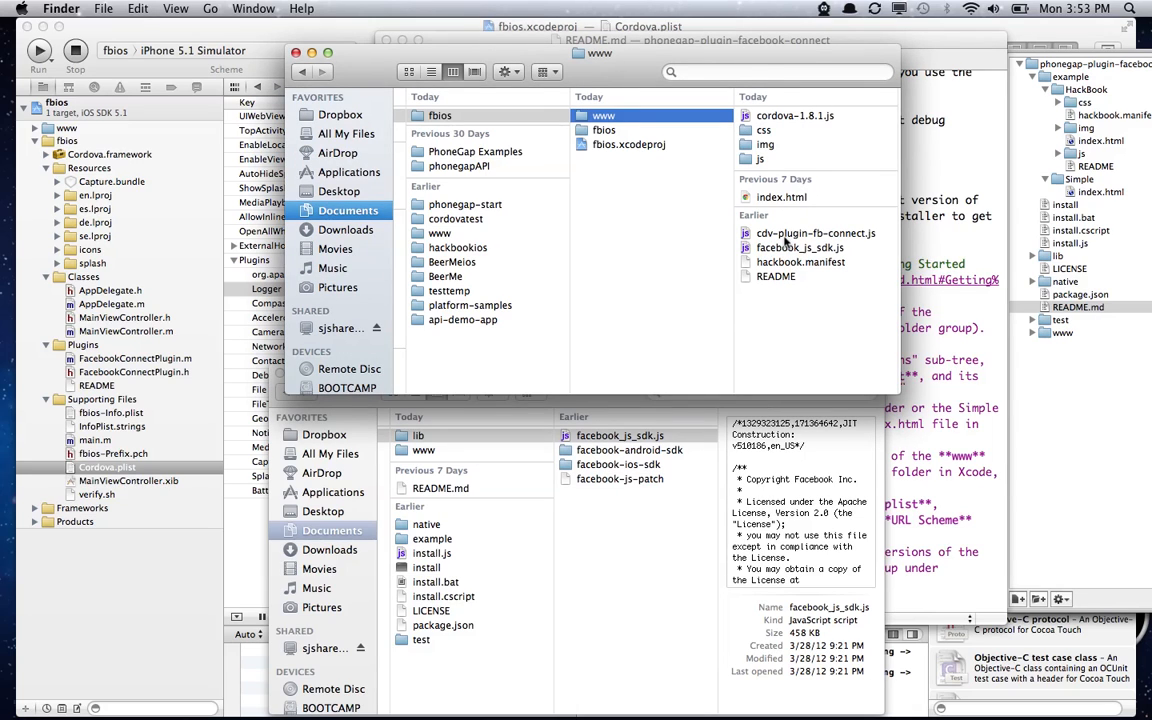
{"action": "mouse_move", "coordinate": [810, 240]}
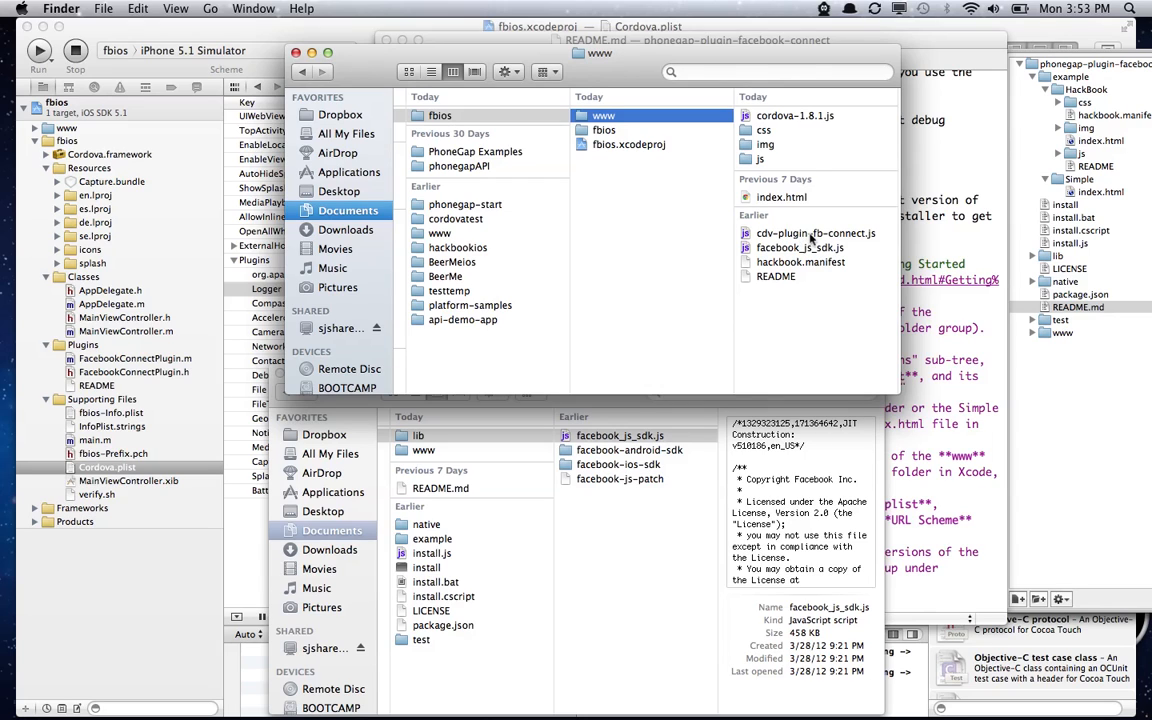
{"action": "mouse_move", "coordinate": [800, 256]}
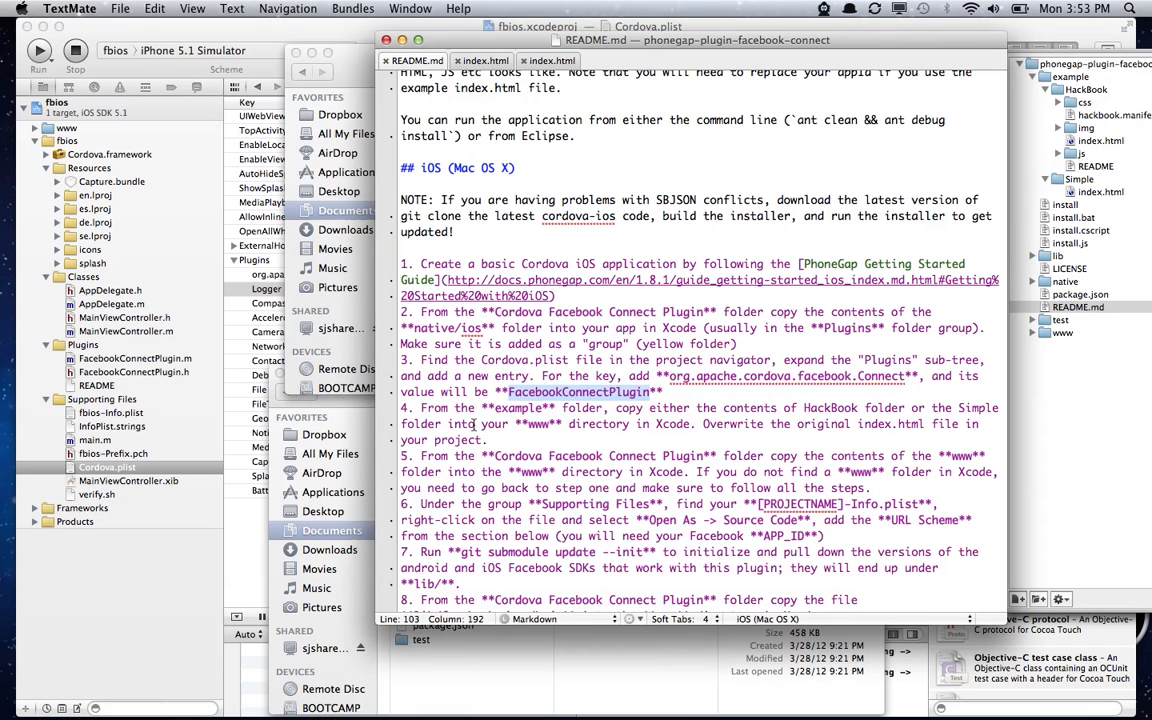
Scroll the README.md down to the lib/facebook-ios-sdk iOS setup steps.
{"action": "scroll", "scroll_direction": "down", "scroll_amount": 3}
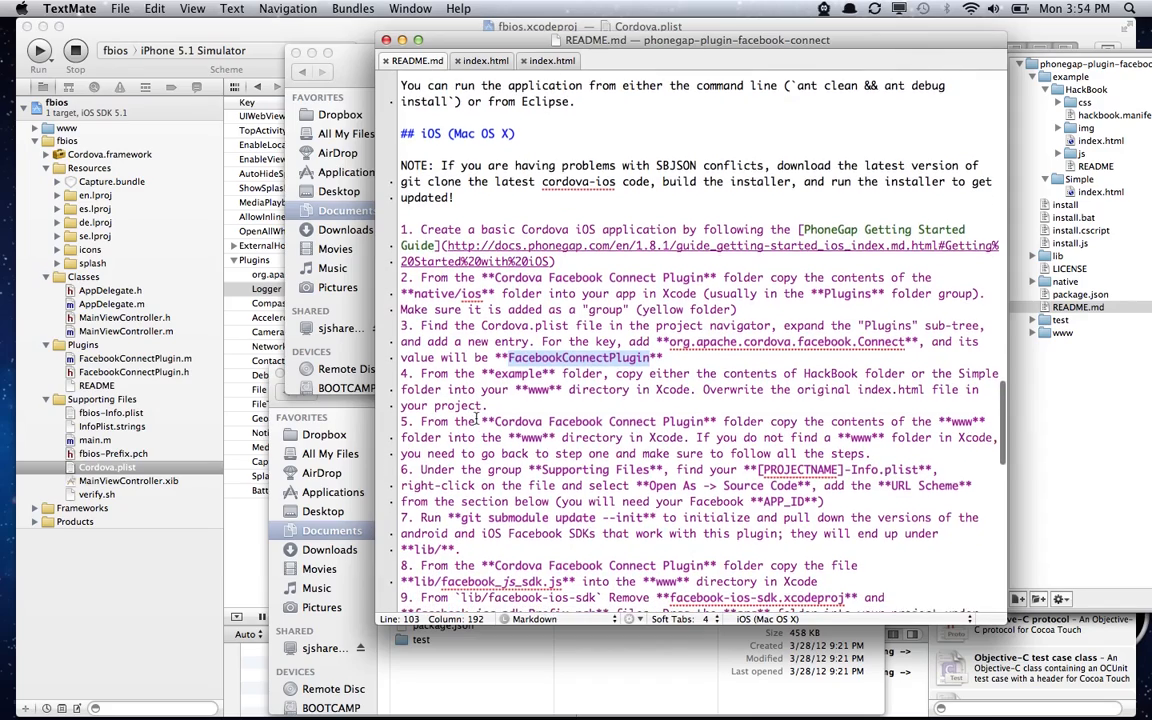
{"action": "scroll", "scroll_direction": "down", "scroll_amount": 3}
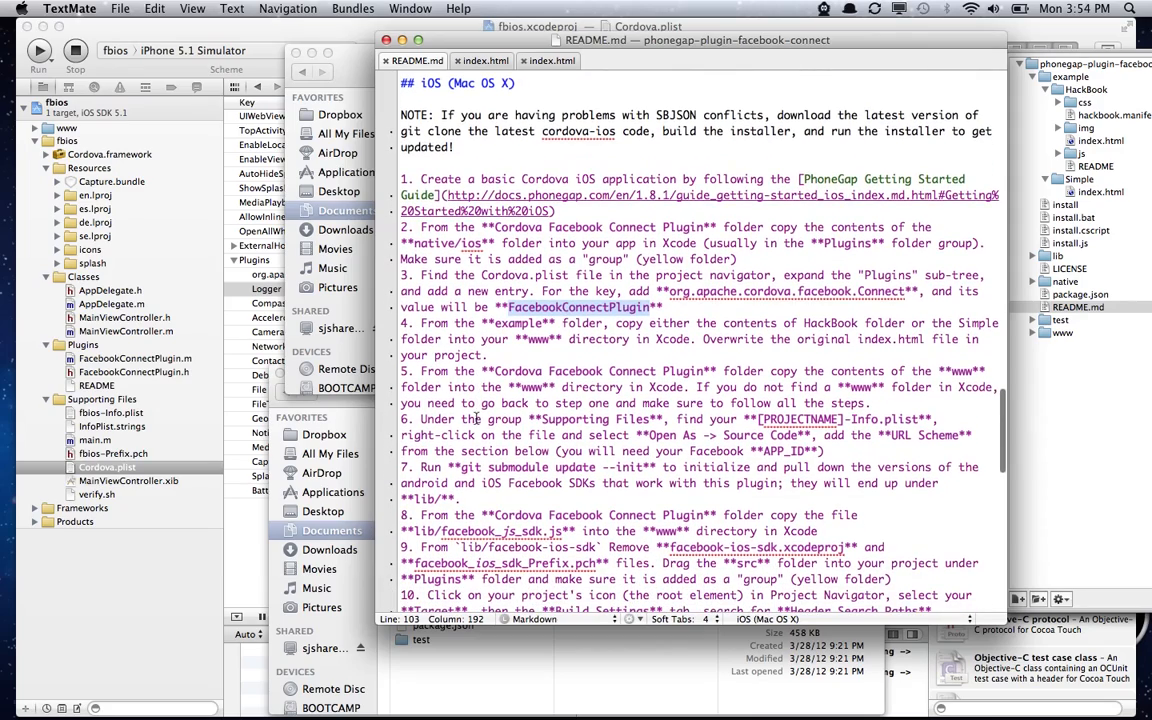
{"action": "scroll", "scroll_direction": "down", "scroll_amount": 3}
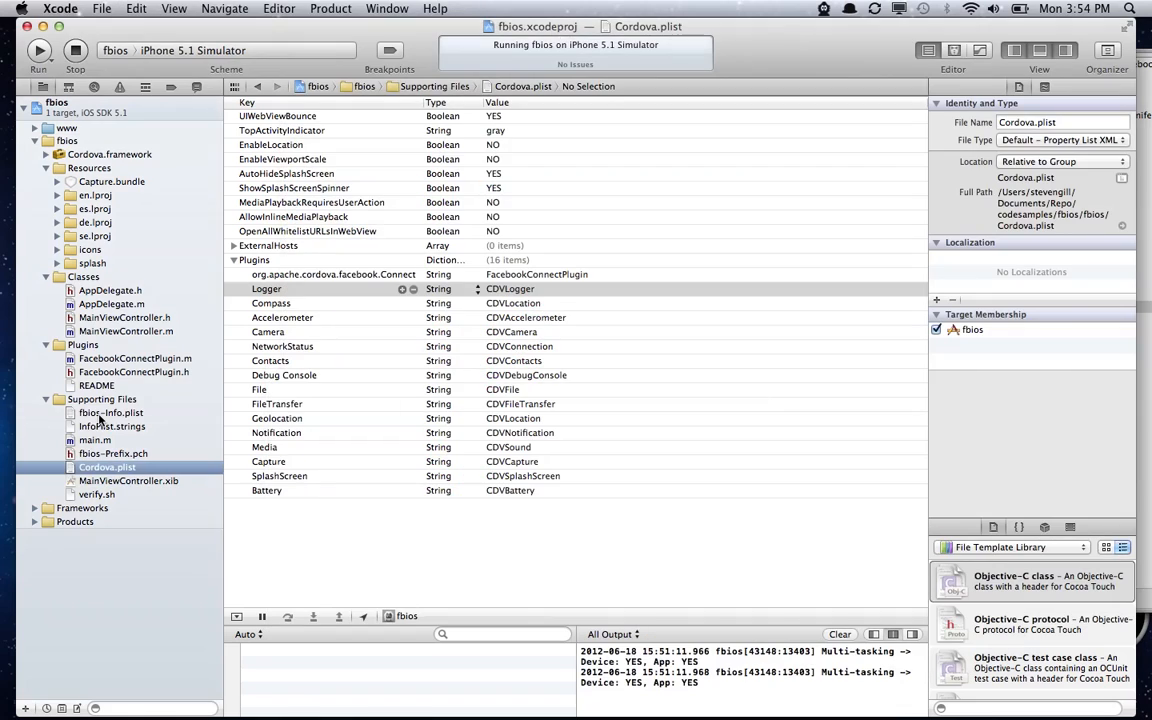
View fbios-Info.plist as raw XML source code and scroll to README step 8.
{"action": "right_click", "coordinate": [112, 412]}
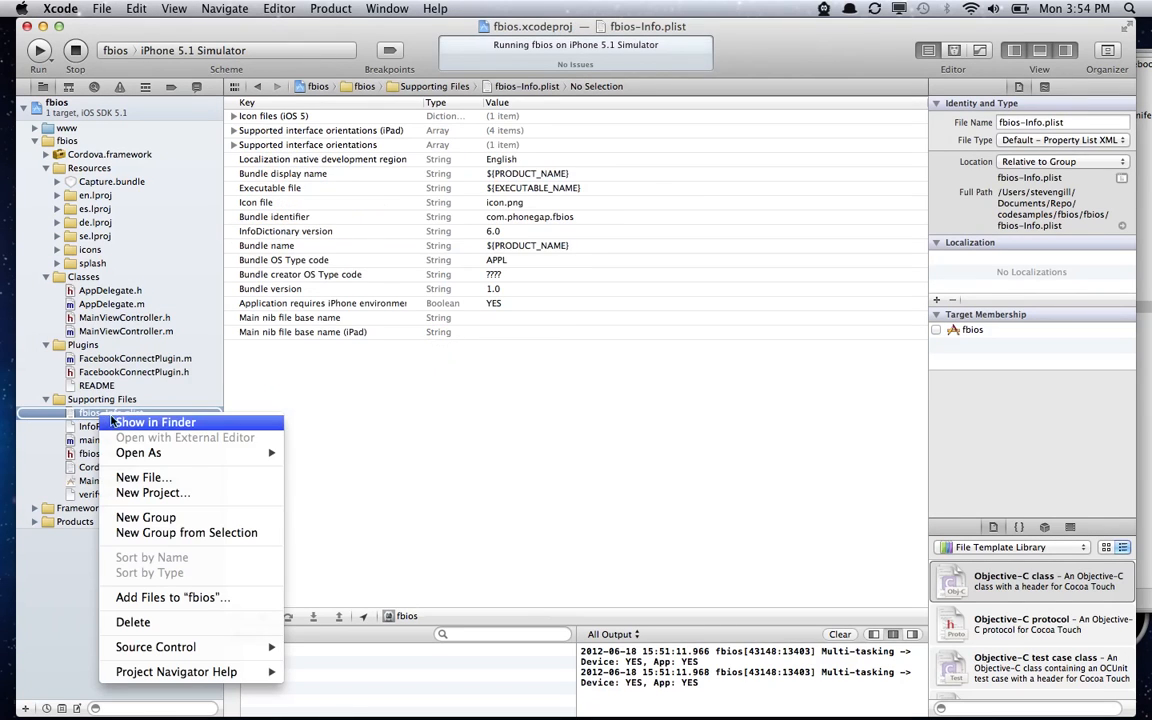
{"action": "left_click", "coordinate": [138, 452]}
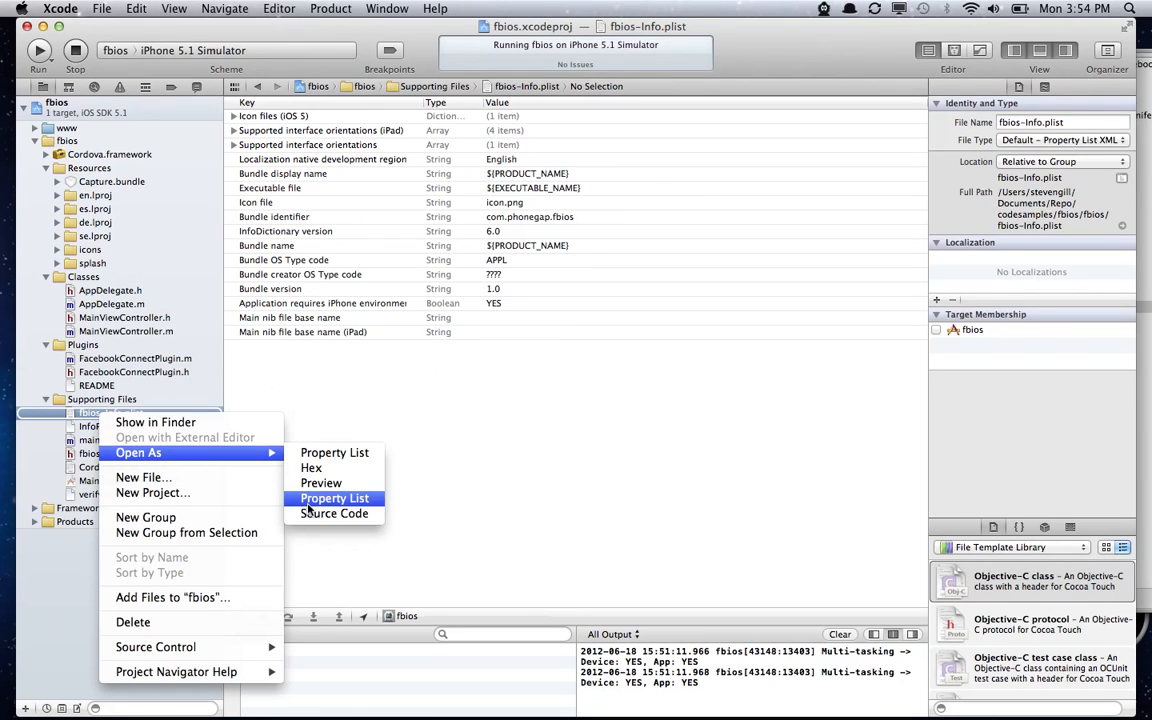
{"action": "left_click", "coordinate": [334, 512]}
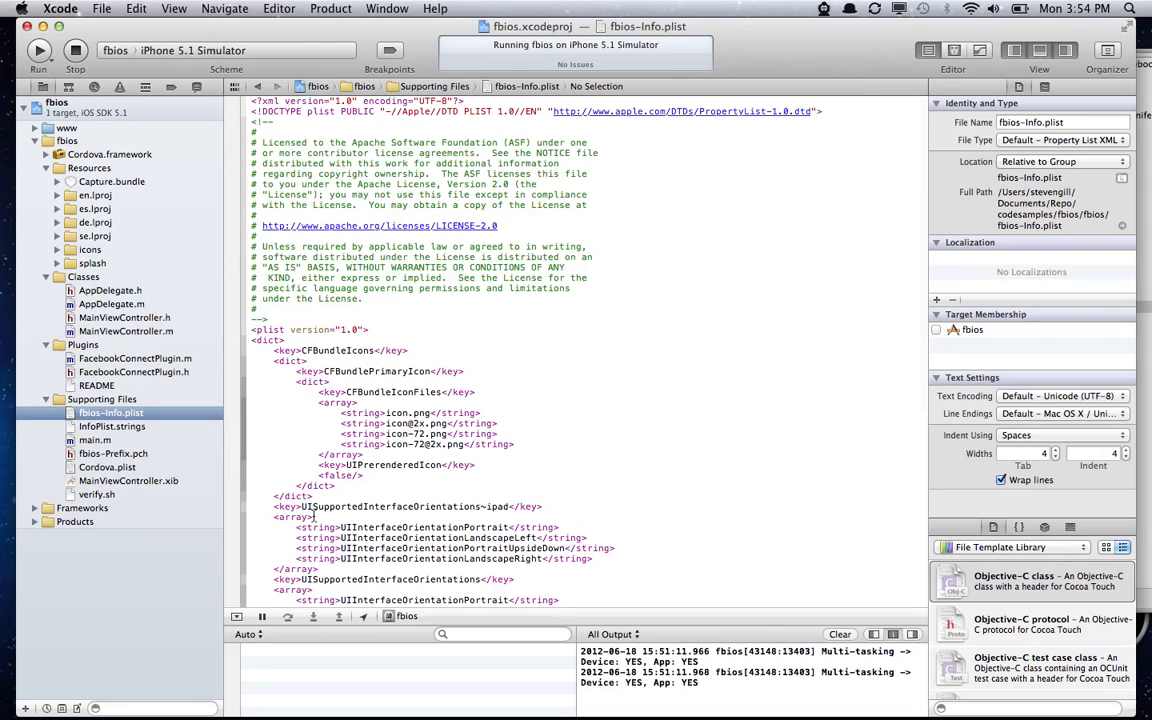
{"action": "scroll", "scroll_direction": "down", "scroll_amount": 3}
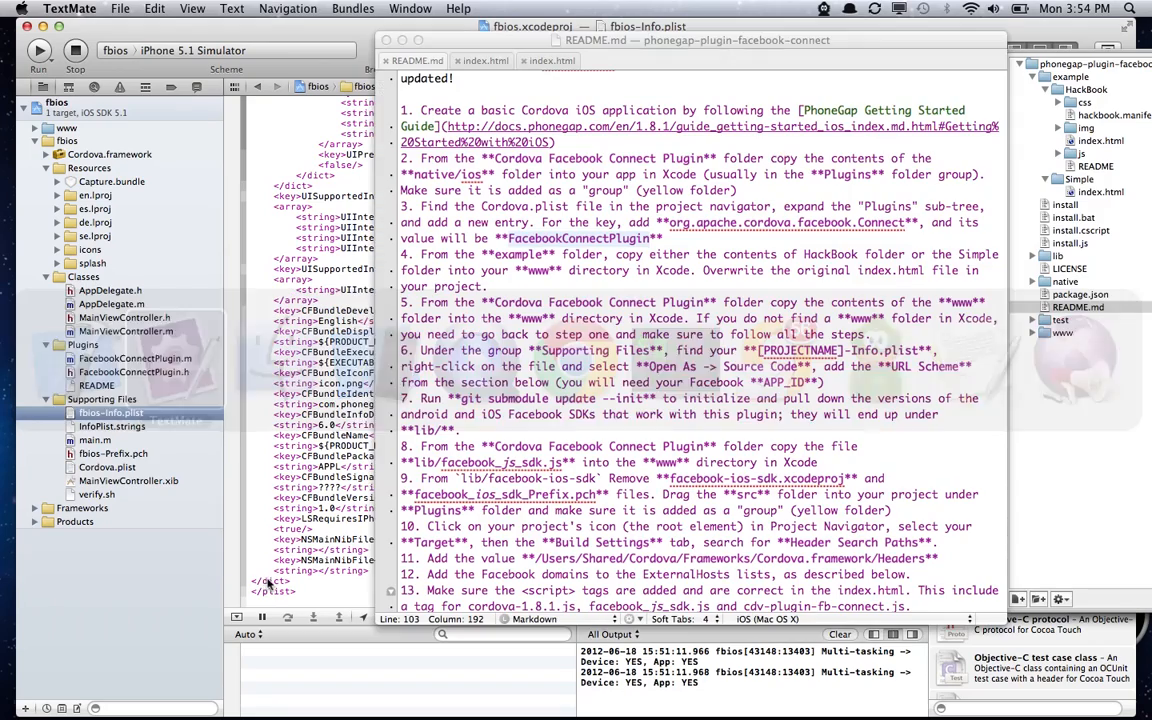
{"action": "scroll", "scroll_direction": "down", "scroll_amount": 3}
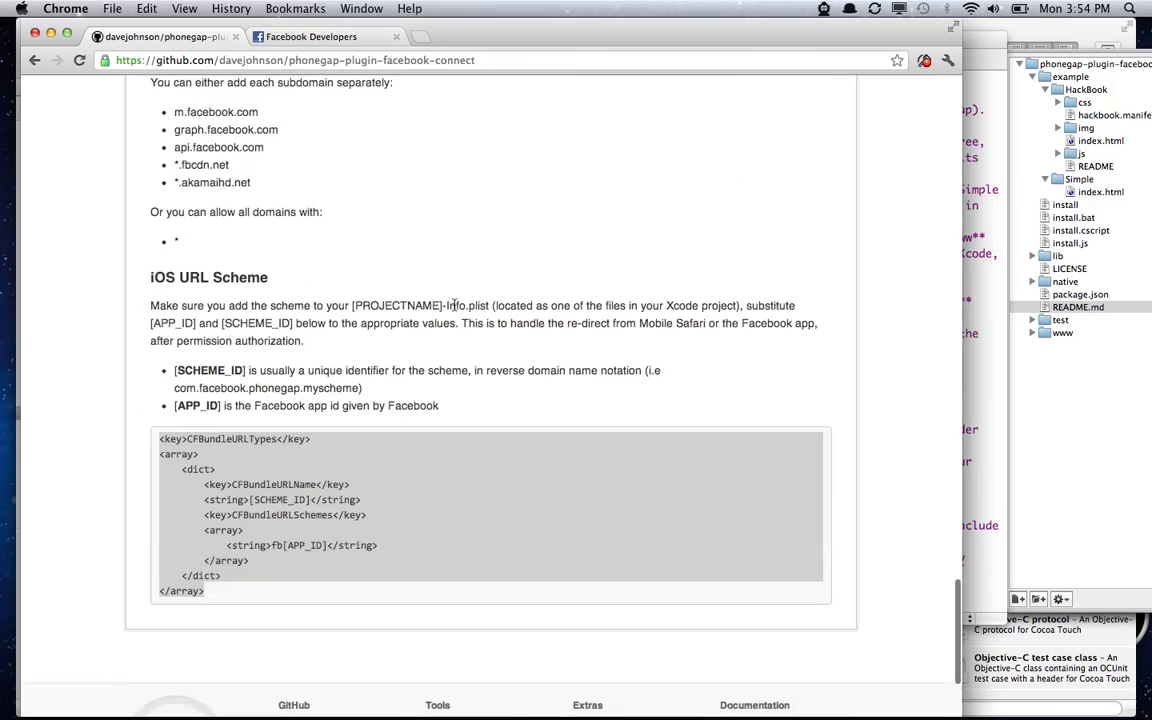
Scroll to the CFBundleURLTypes XML block on the GitHub page to copy it.
{"action": "scroll", "scroll_direction": "down", "scroll_amount": 3}
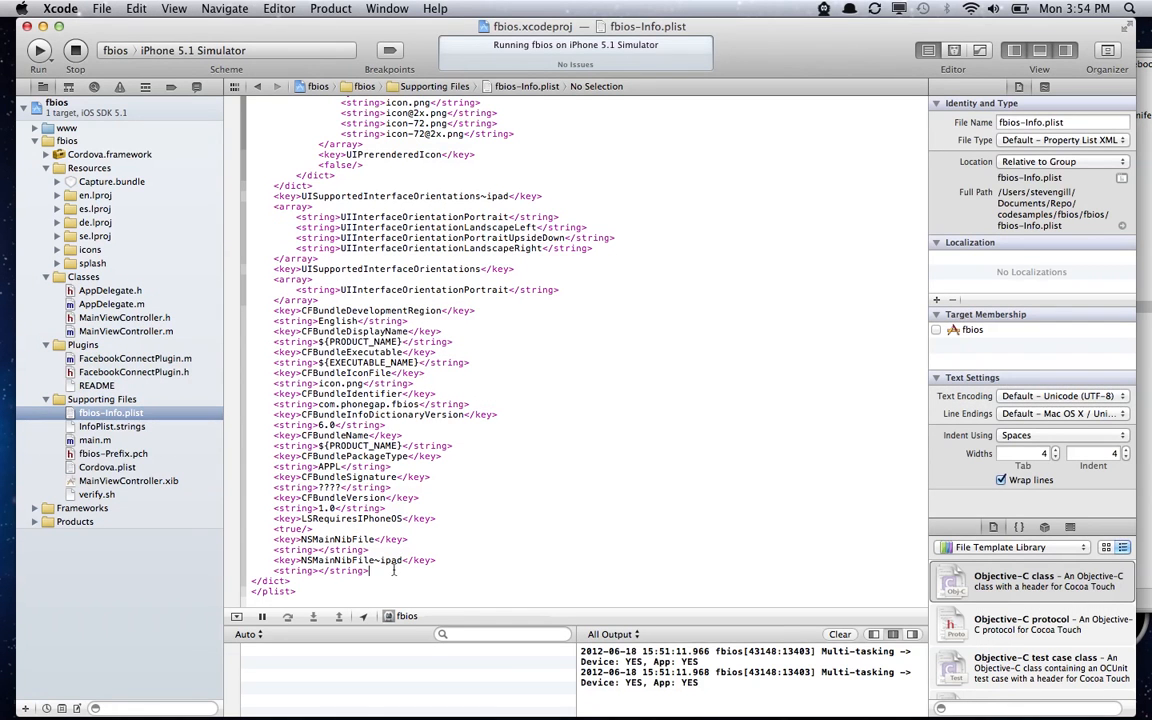
Replace the [SCHEME_ID] placeholder with com.facebook.phonegap.myscheme, then switch to Chrome.
{"action": "scroll", "scroll_direction": "down", "scroll_amount": 3}
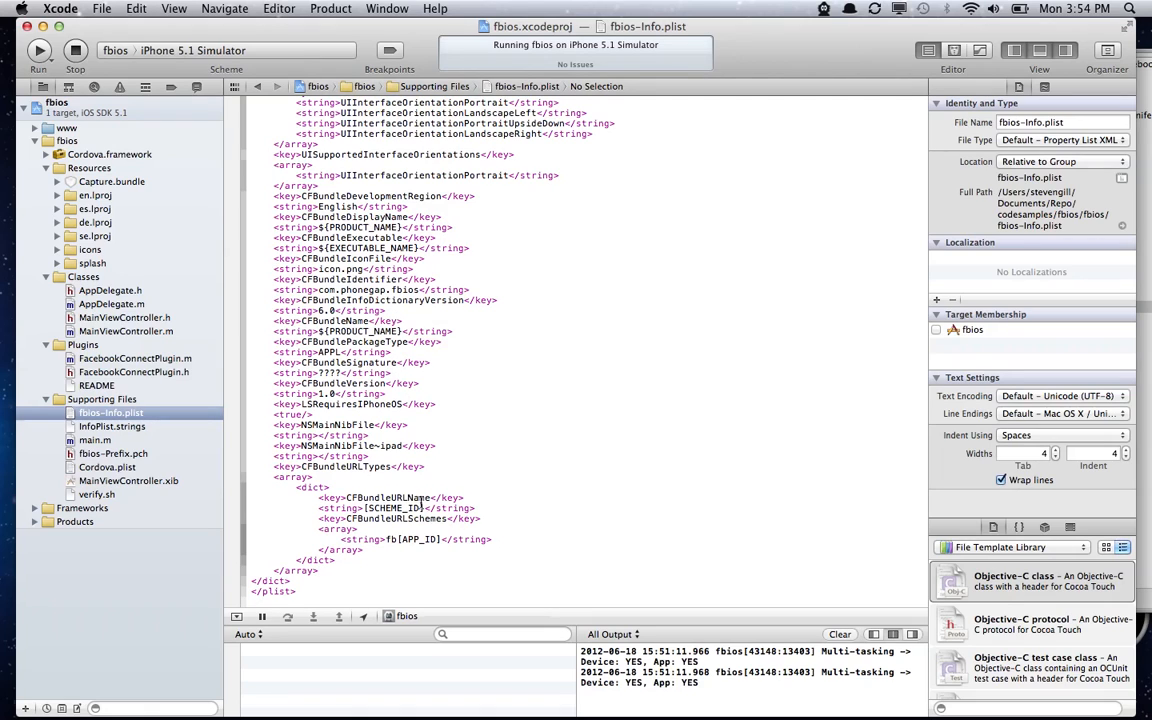
{"action": "double_click", "coordinate": [392, 508]}
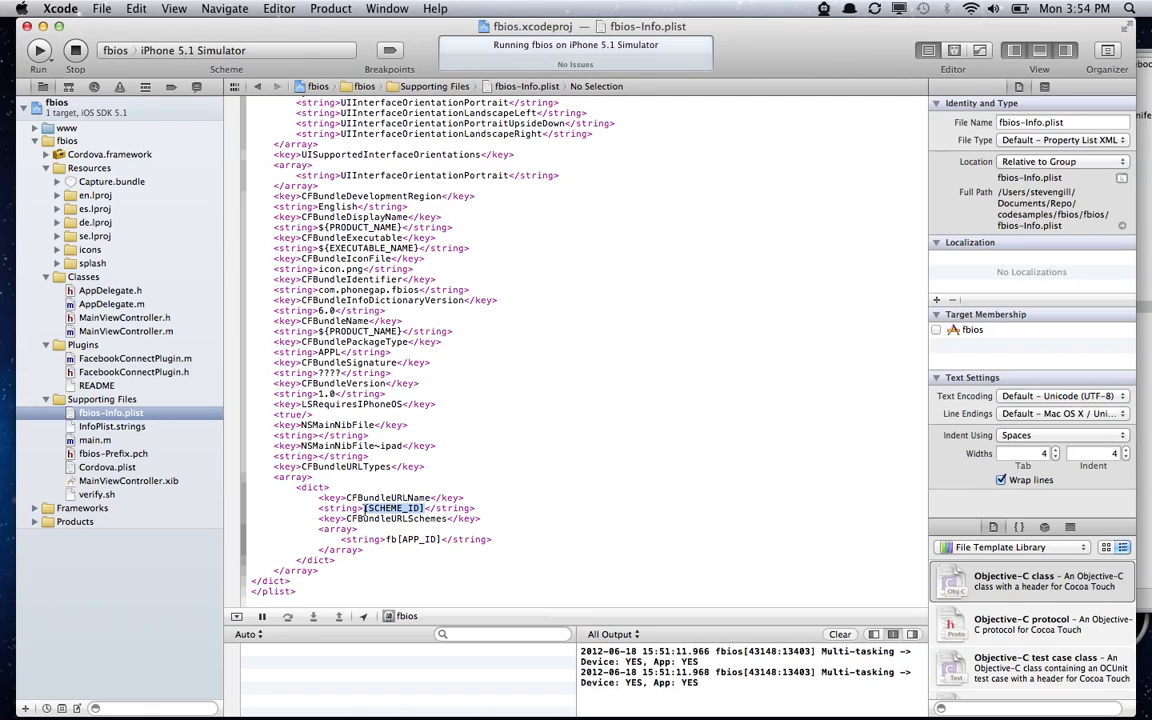
{"action": "type", "text": "com.facebook.phonegap."}
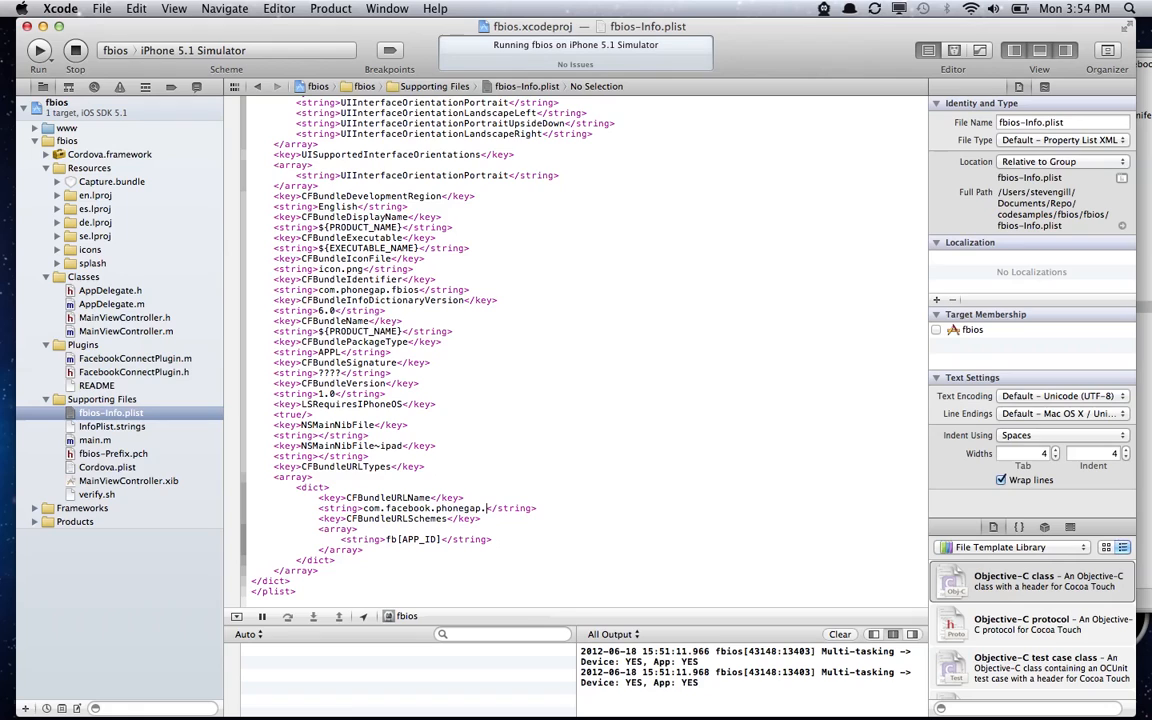
{"action": "type", "text": "myscheme"}
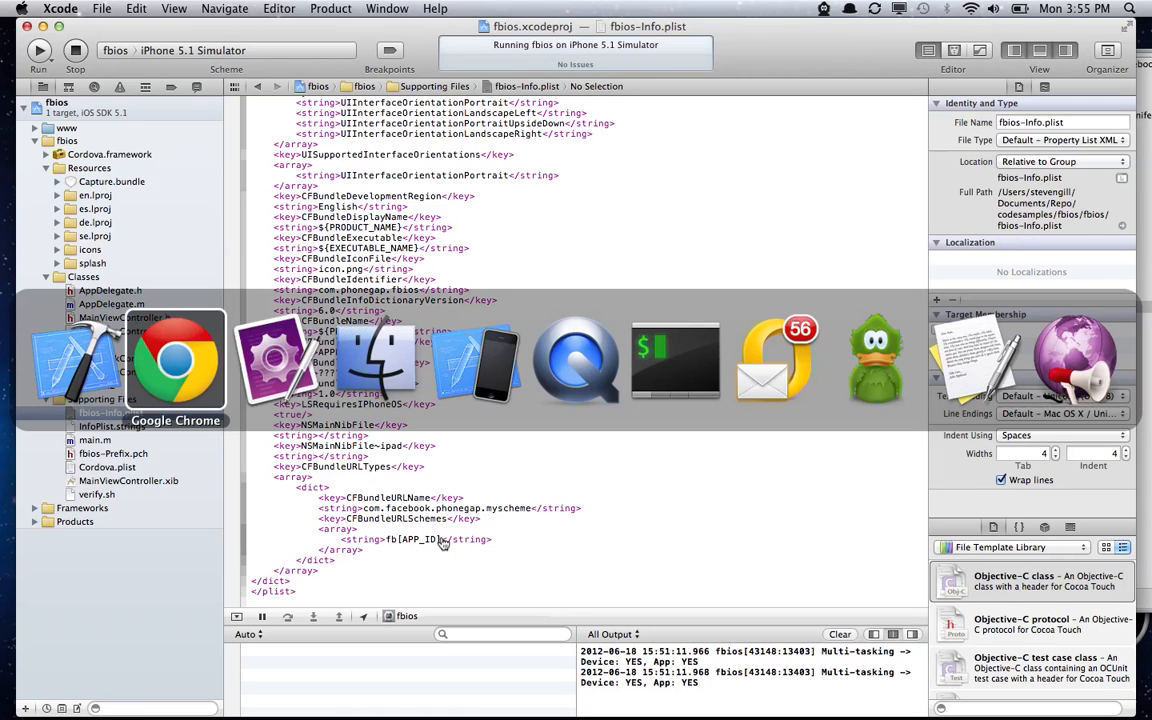
{"action": "left_click", "coordinate": [176, 360]}
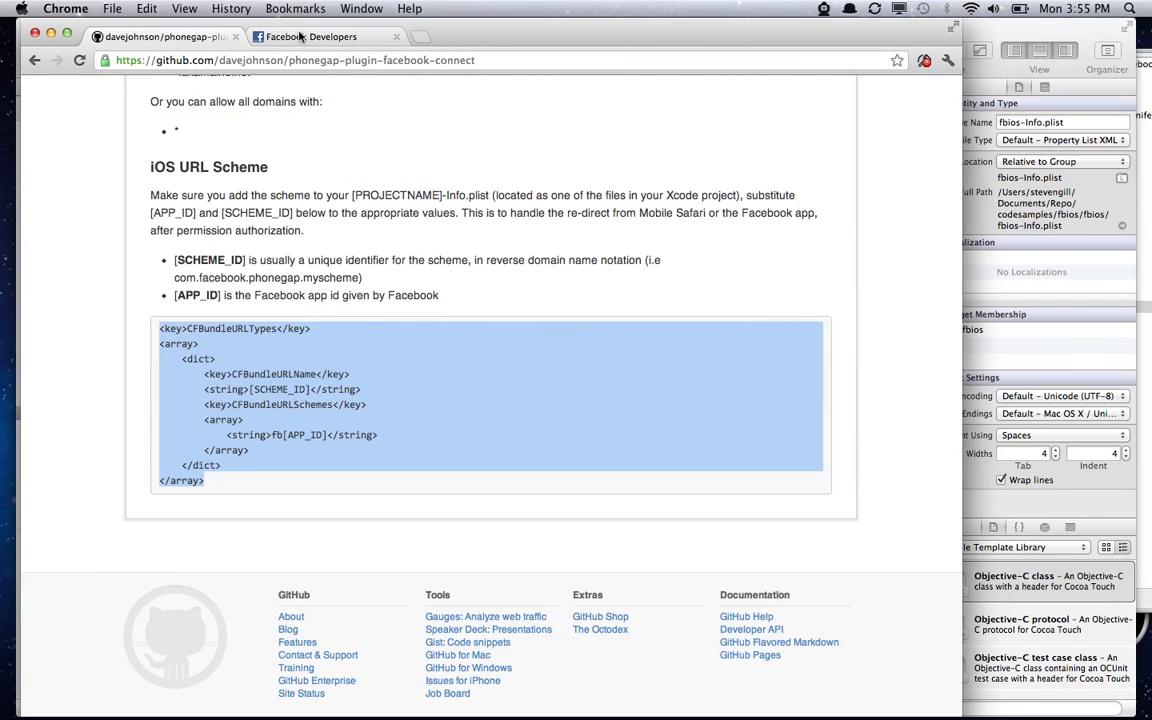
Copy SampleApp's App ID from Facebook Developers and bring it back to Xcode for the fb URL scheme.
{"action": "left_click", "coordinate": [310, 36]}
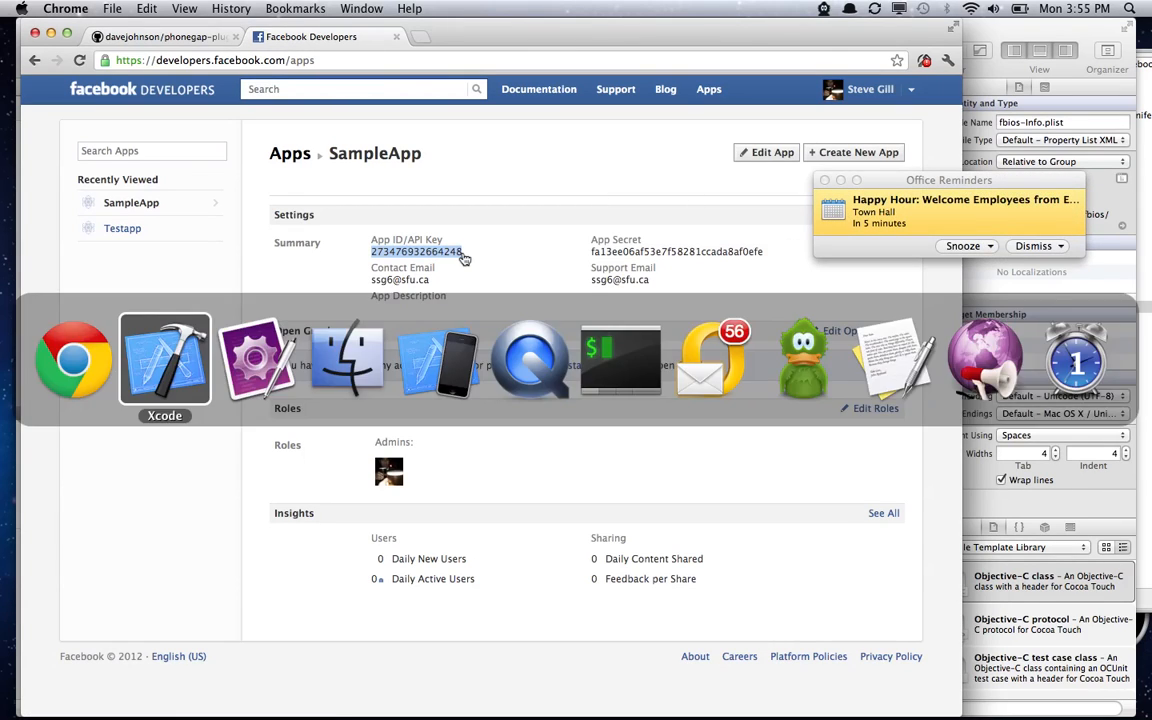
{"action": "left_click", "coordinate": [164, 360]}
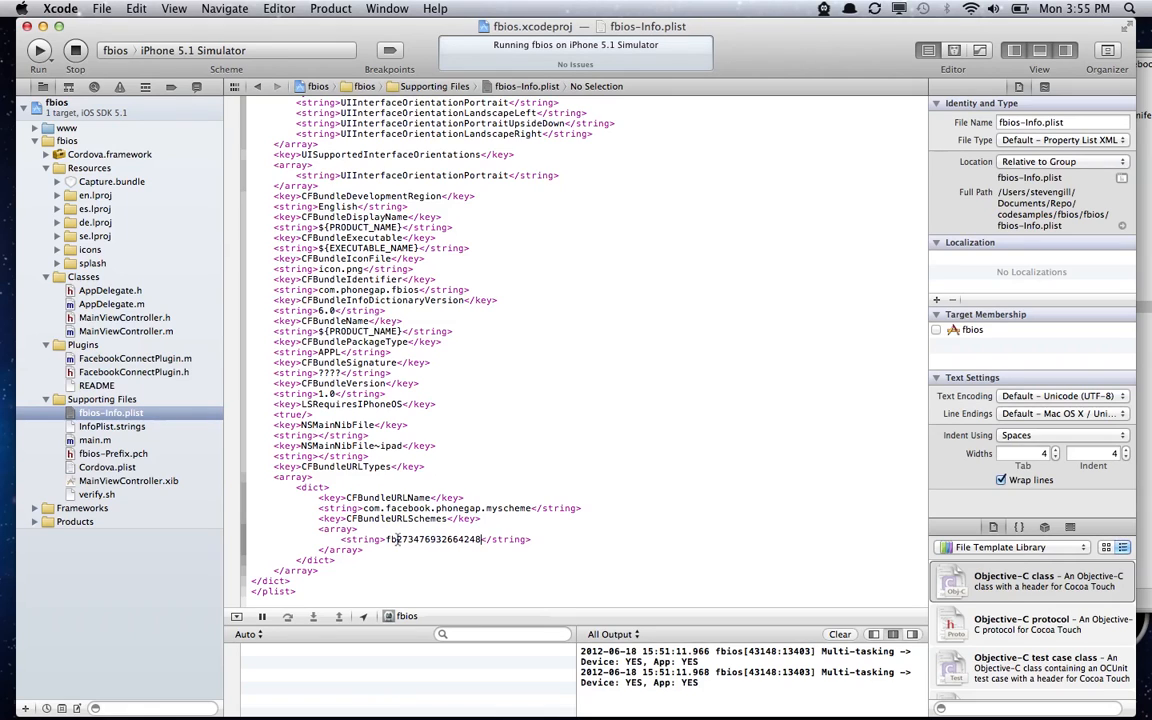
{"action": "mouse_move", "coordinate": [612, 524]}
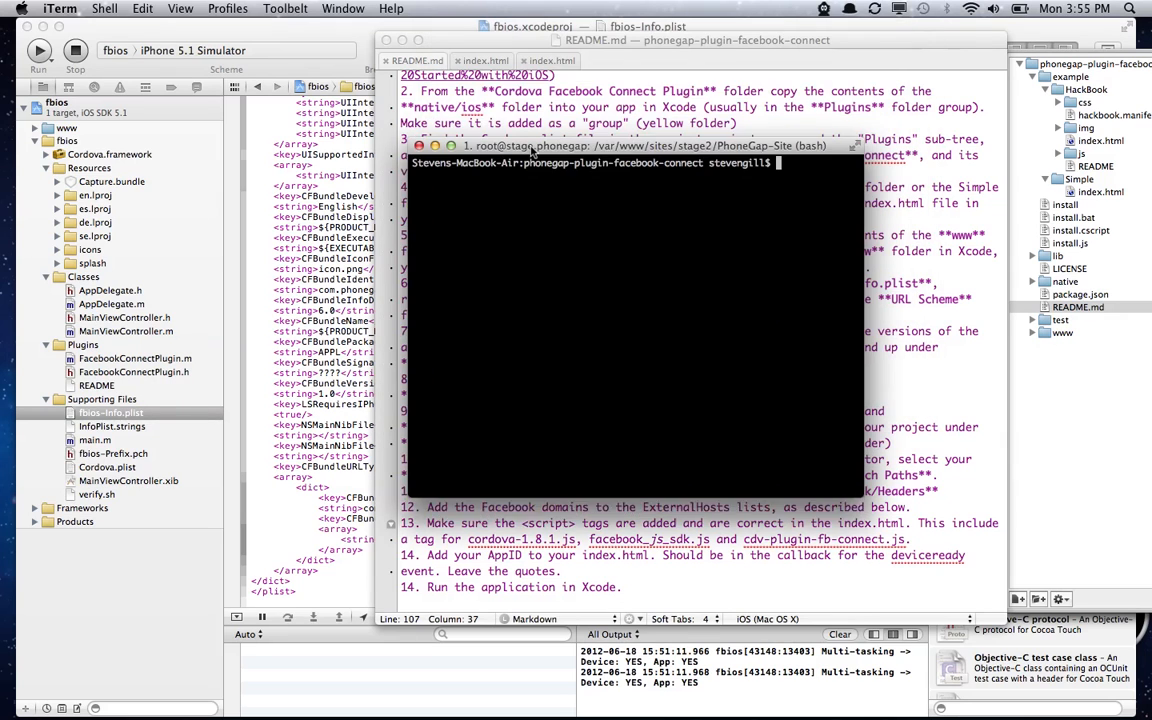
Run git submodule update --init in the phonegap-plugin-facebook-connect directory.
{"action": "type", "text": "git submodule update --init"}
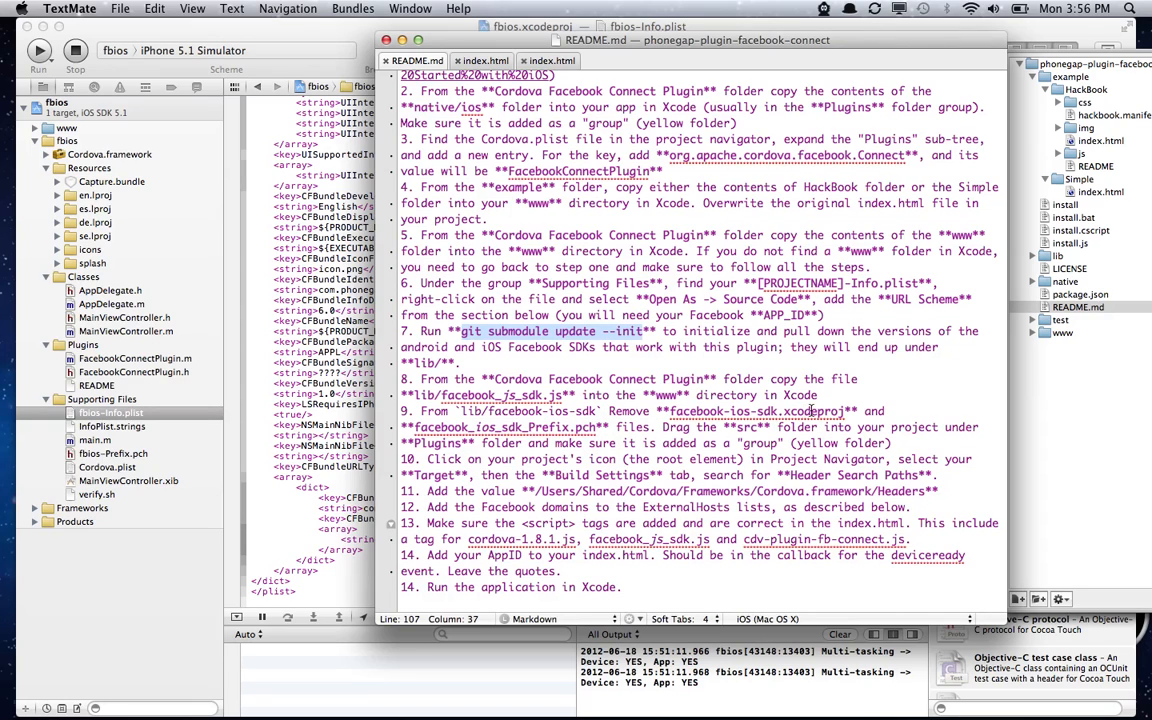
{"action": "mouse_move", "coordinate": [588, 436]}
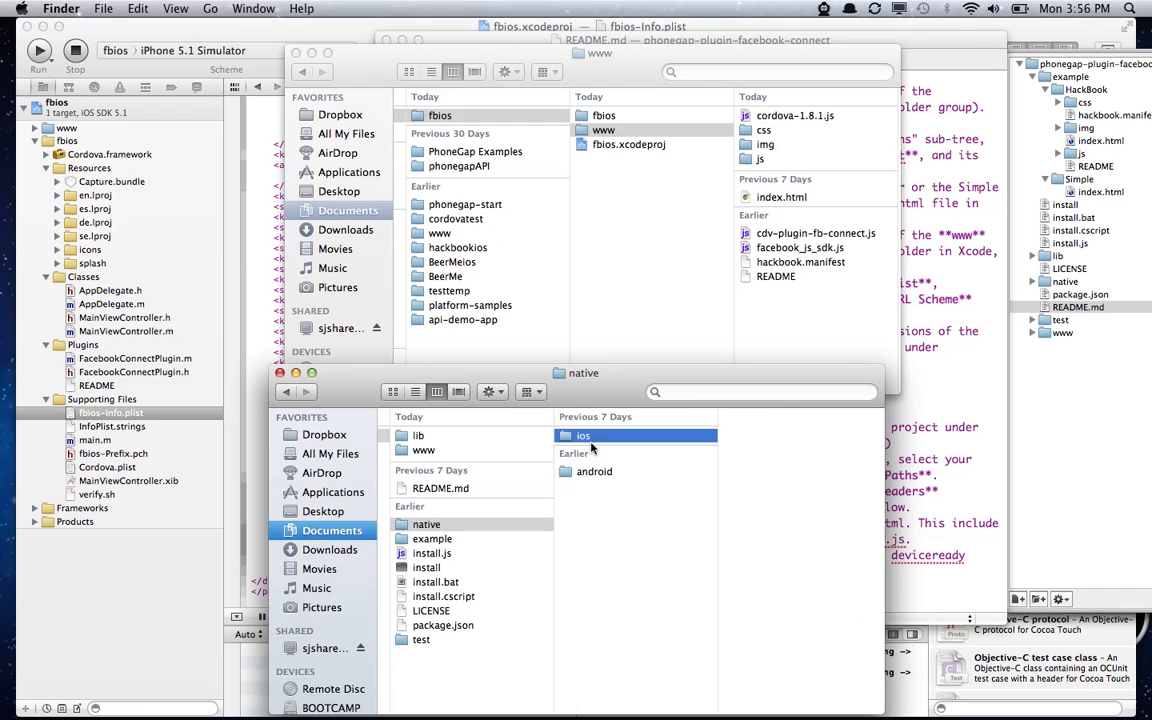
Trash the SDK's .xcodeproj and _Prefix.pch, then add facebook-ios-sdk/src to the fbios Plugins group.
{"action": "left_click", "coordinate": [584, 436]}
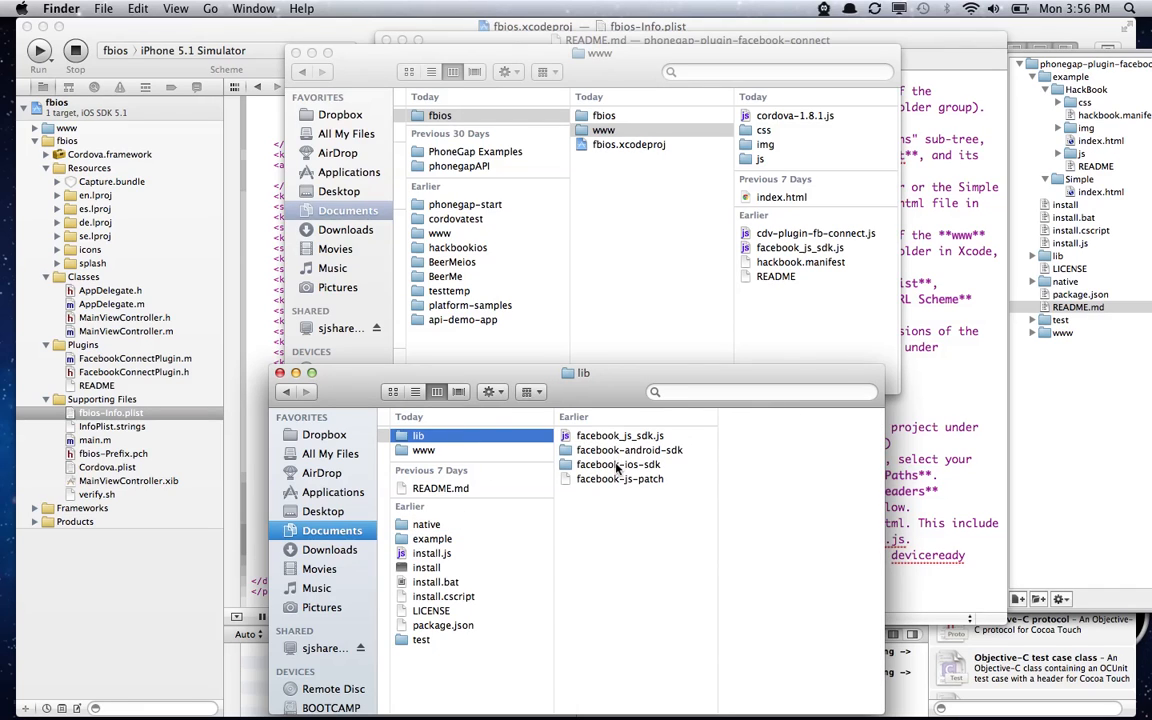
{"action": "left_click", "coordinate": [616, 464]}
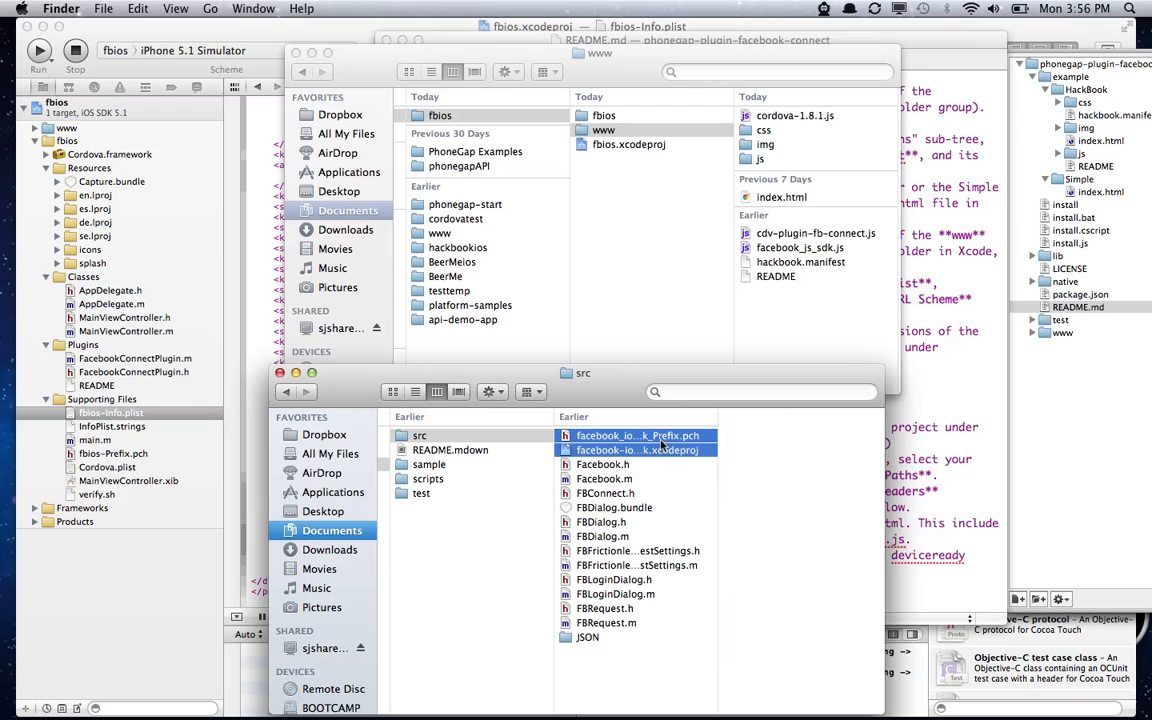
{"action": "right_click", "coordinate": [636, 444]}
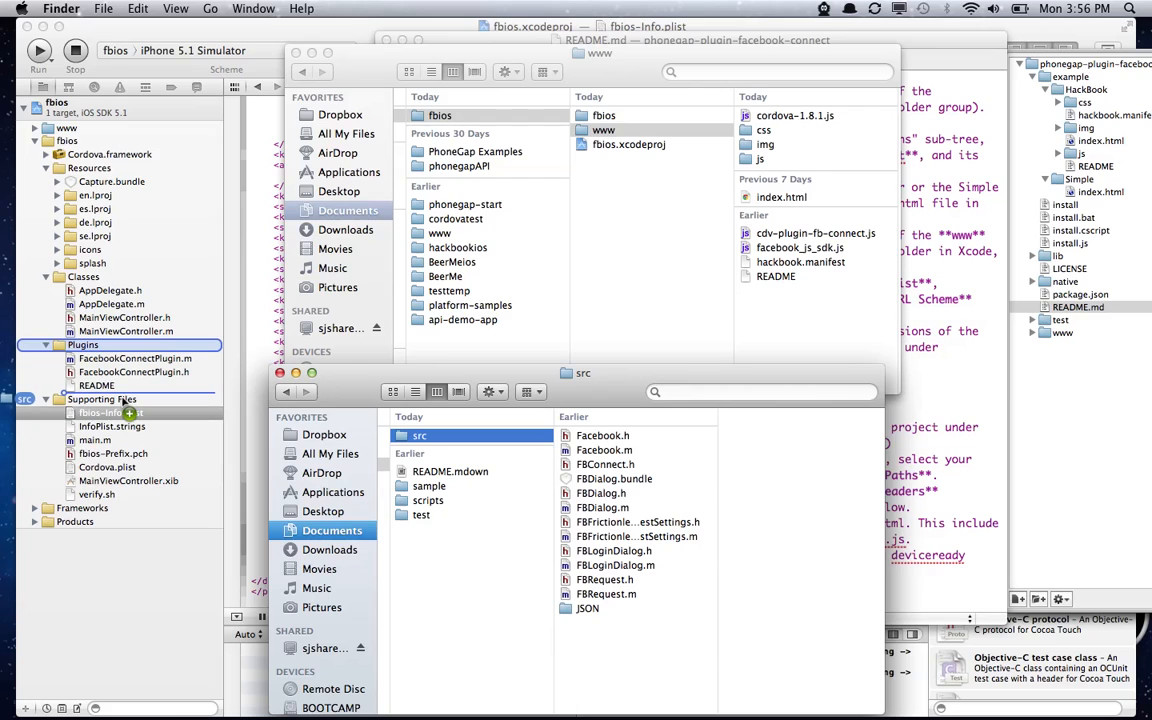
{"action": "left_click", "coordinate": [100, 400]}
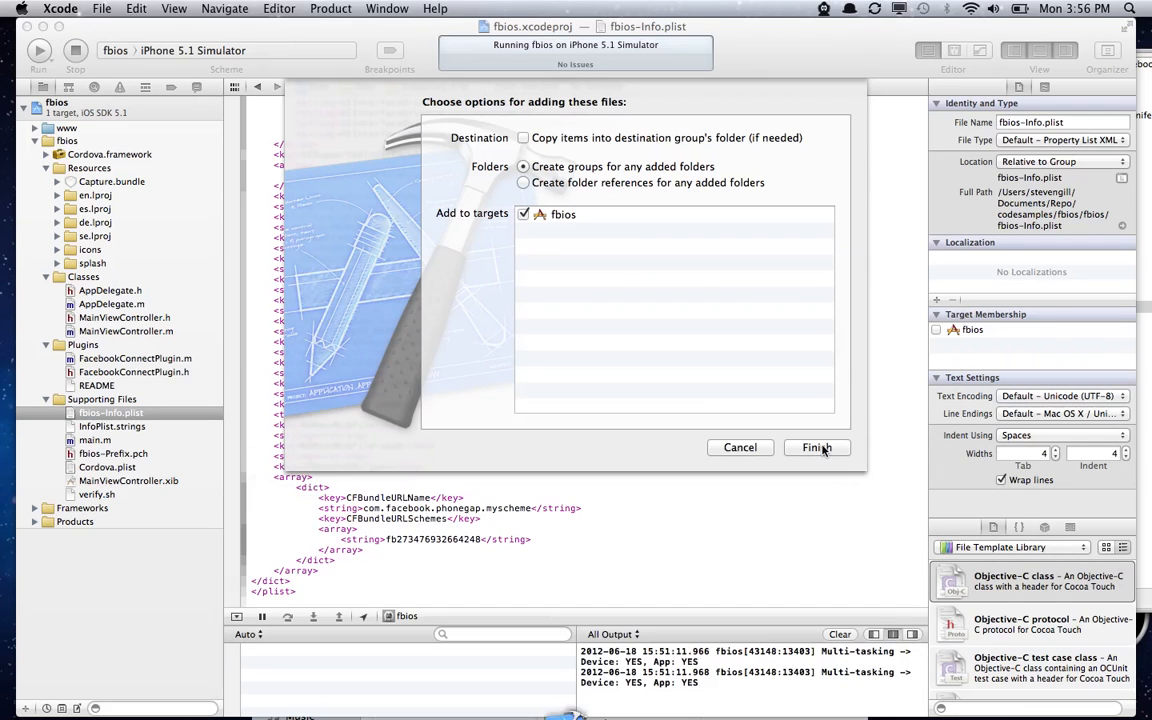
{"action": "left_click", "coordinate": [816, 448]}
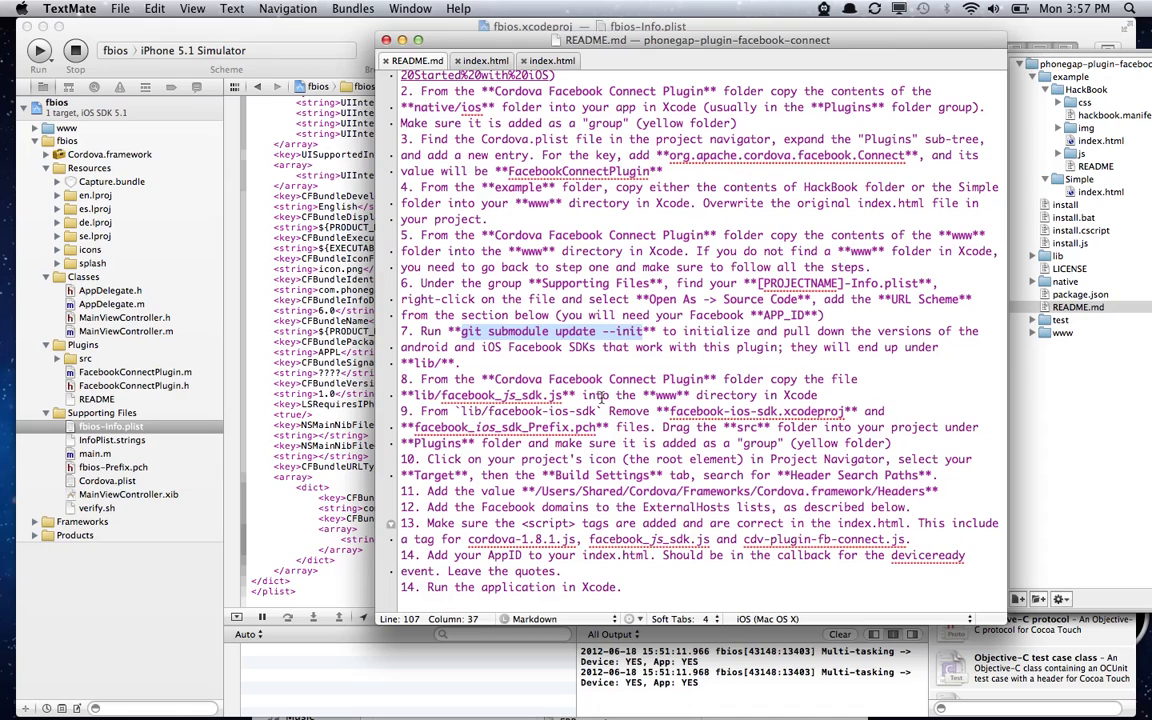
{"action": "mouse_move", "coordinate": [650, 450]}
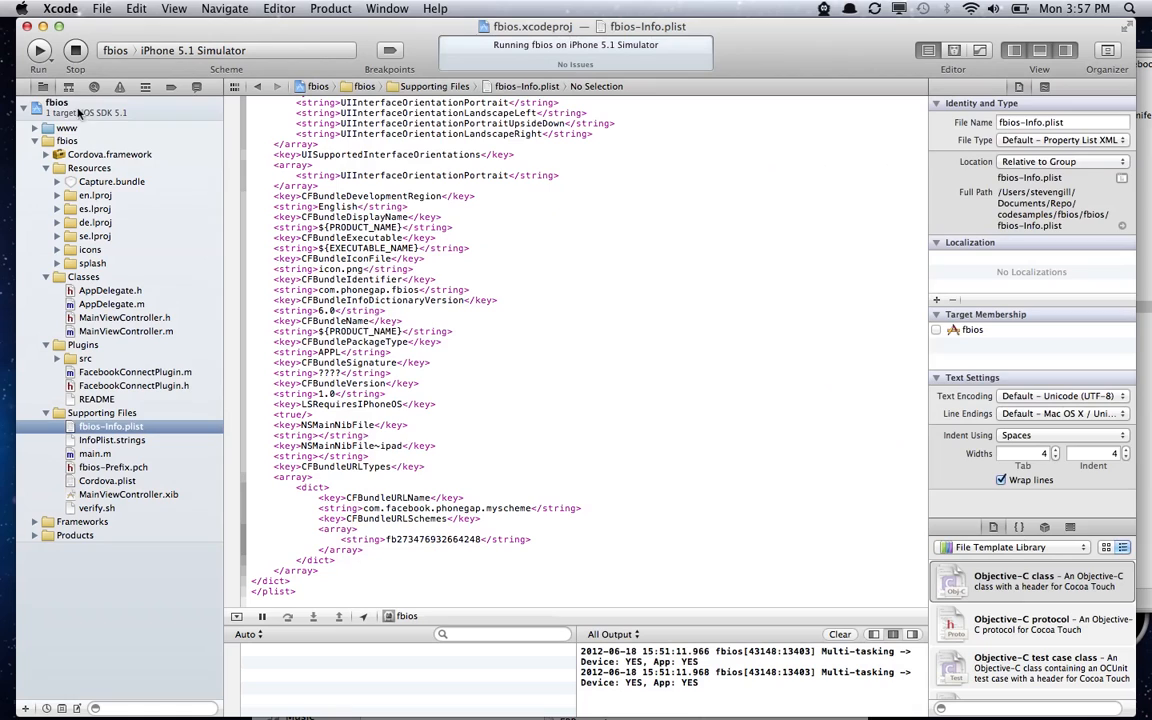
Set the fbios target's Header Search Paths to /Users/Shared/Cordova/Frameworks/Cordova.framework/Headers/**.
{"action": "left_click", "coordinate": [56, 102]}
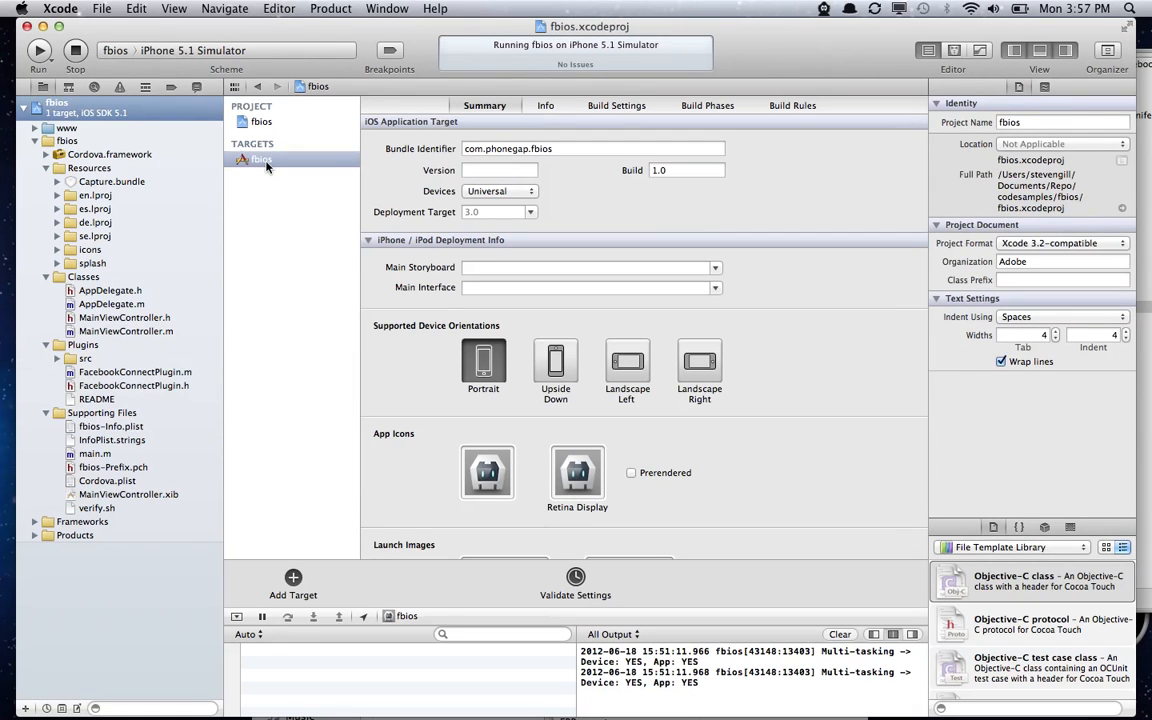
{"action": "left_click", "coordinate": [616, 104]}
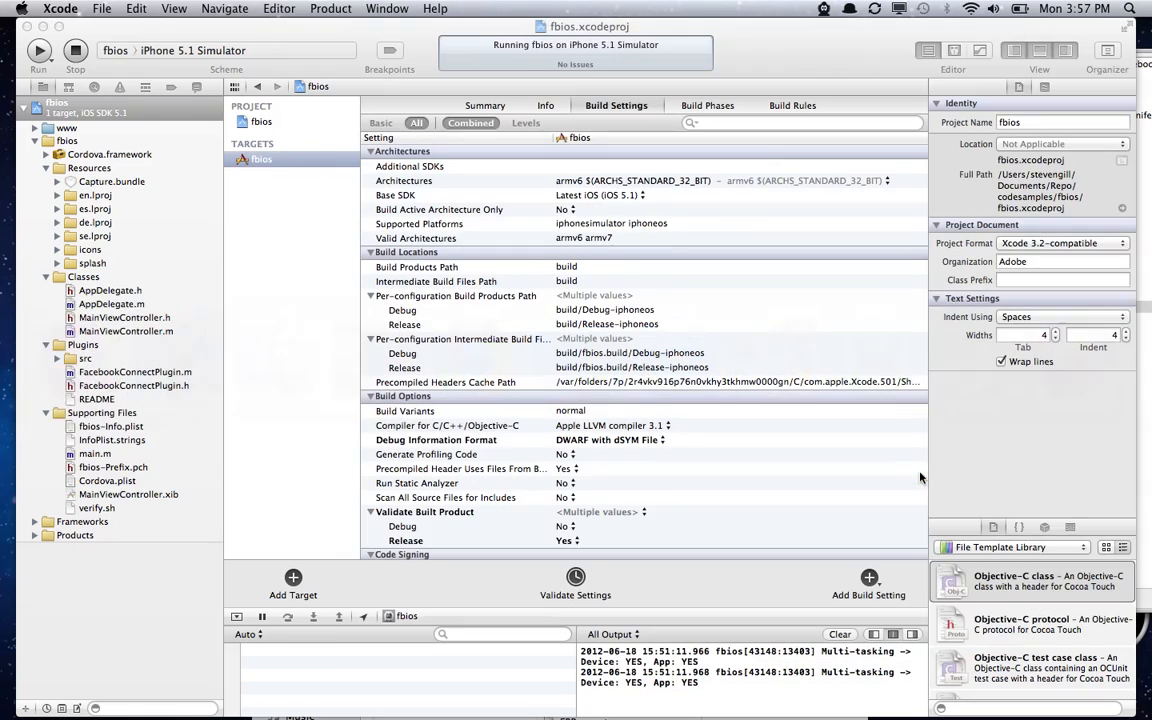
{"action": "left_click", "coordinate": [800, 122]}
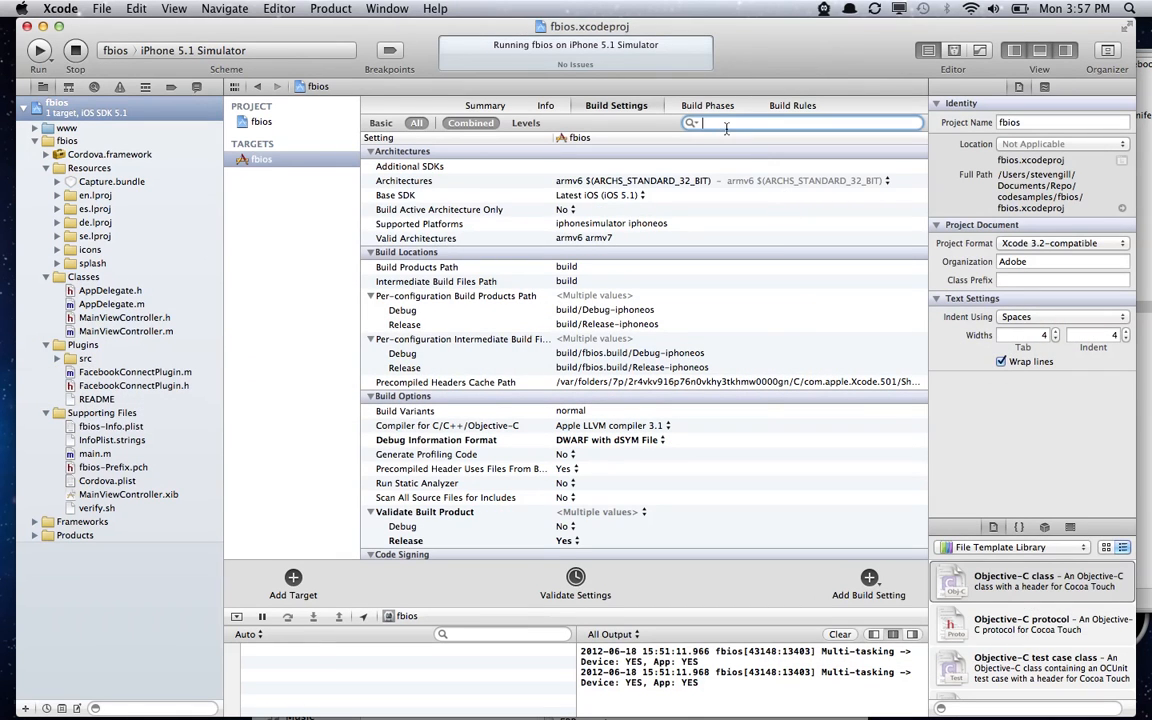
{"action": "type", "text": "Header Search Paths"}
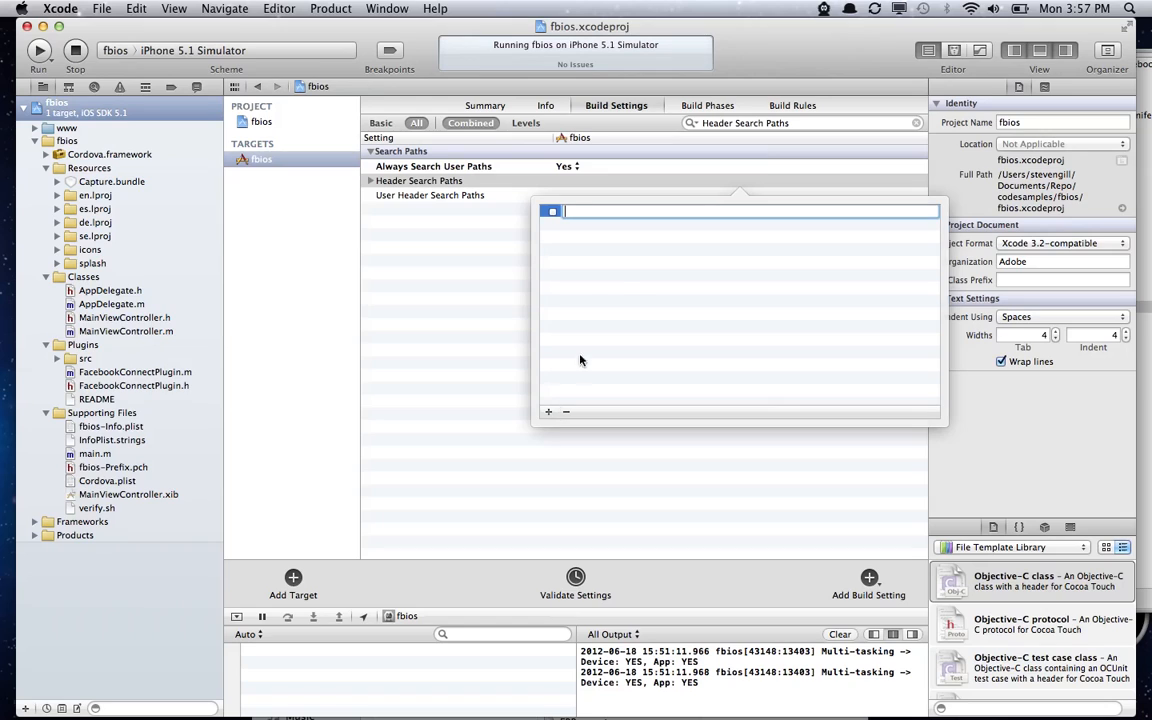
{"action": "type", "text": "/Users/Shared/Cordova/Frameworks/Cordova.framework/Headers"}
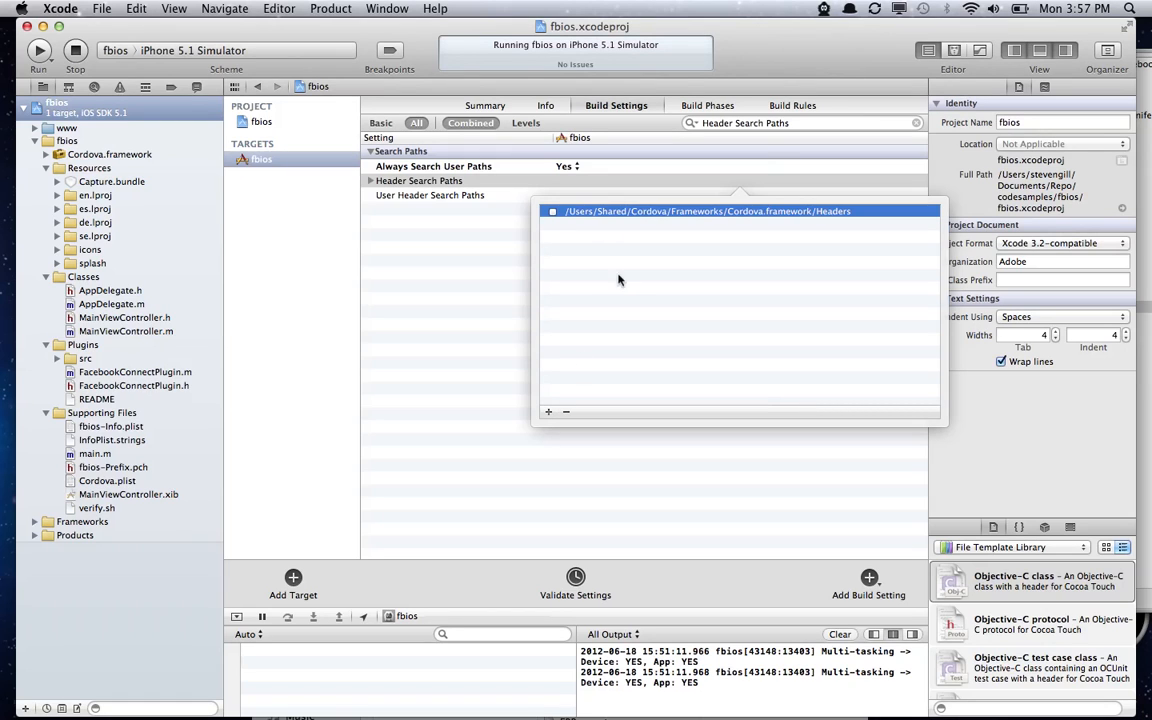
{"action": "left_click", "coordinate": [552, 212]}
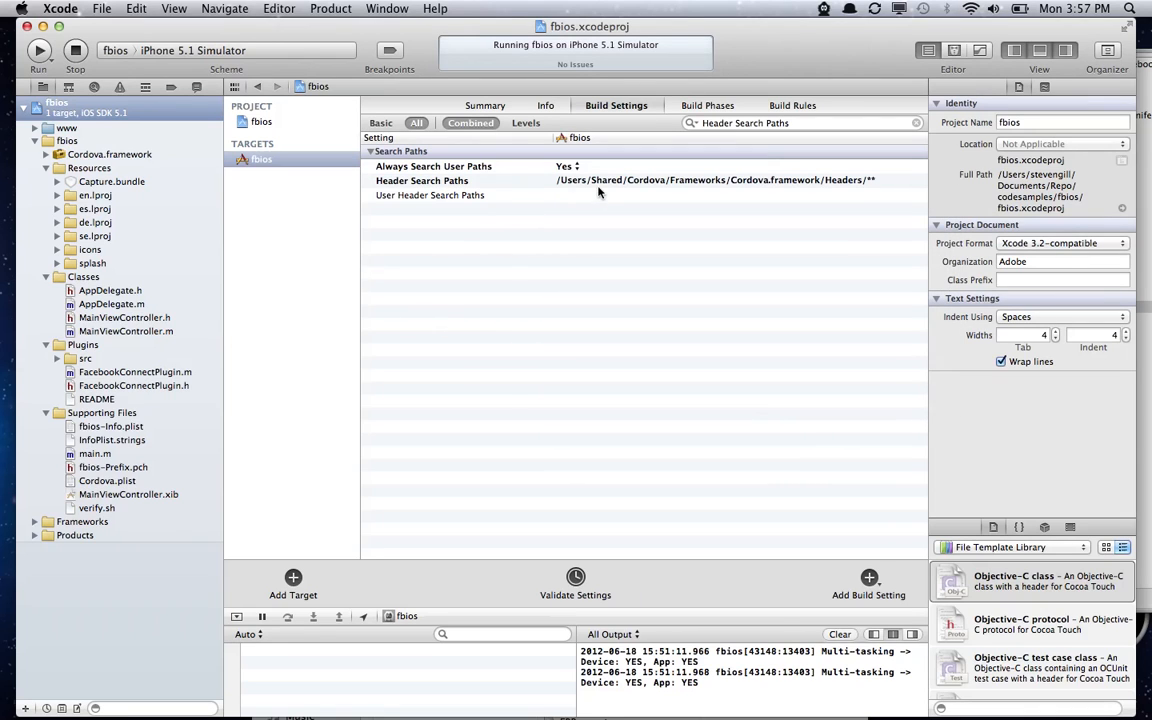
{"action": "mouse_move", "coordinate": [396, 318]}
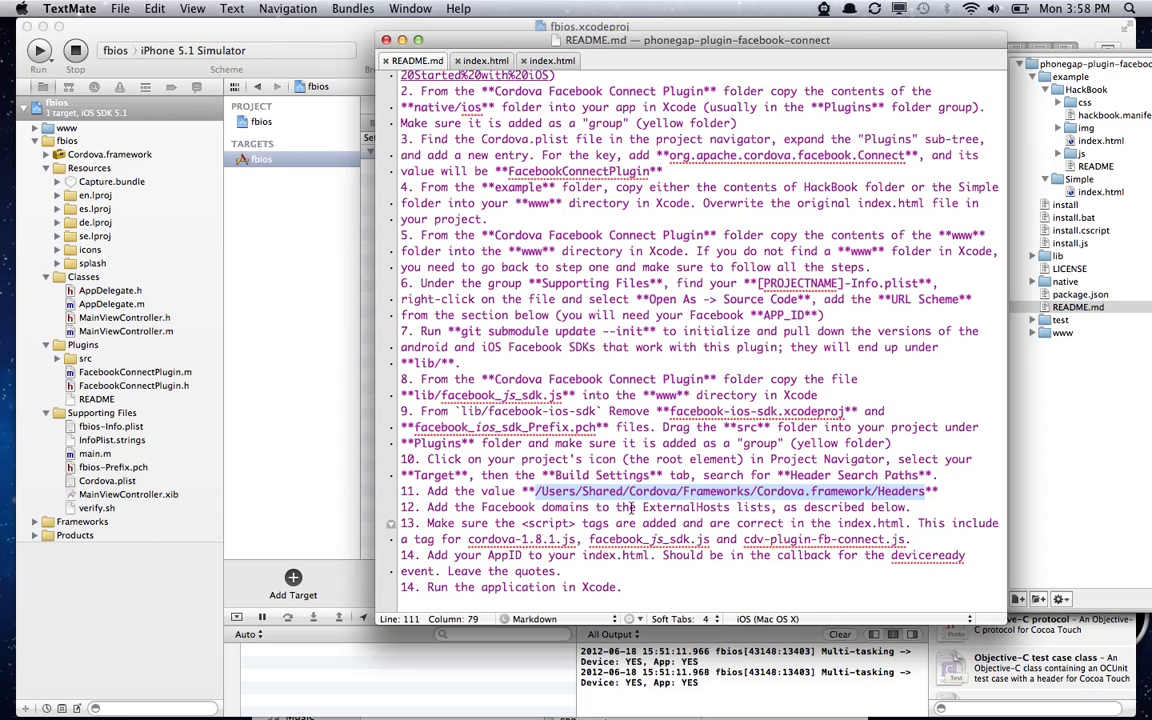
{"action": "mouse_move", "coordinate": [748, 512]}
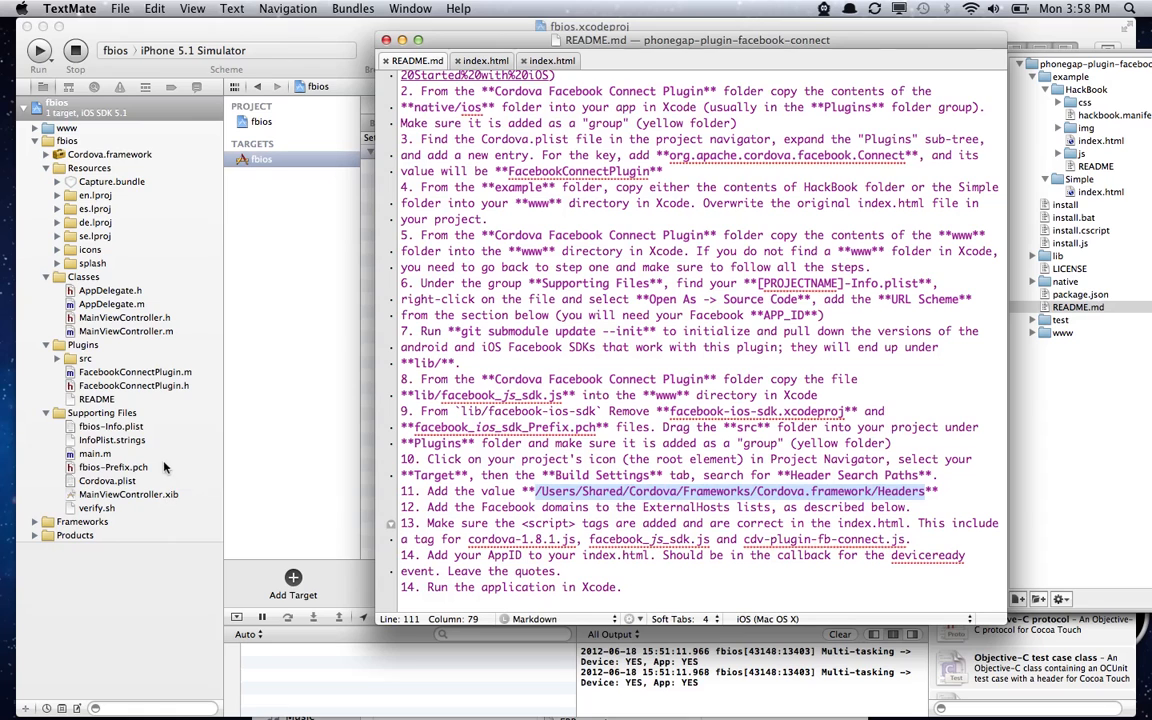
{"action": "mouse_move", "coordinate": [118, 480]}
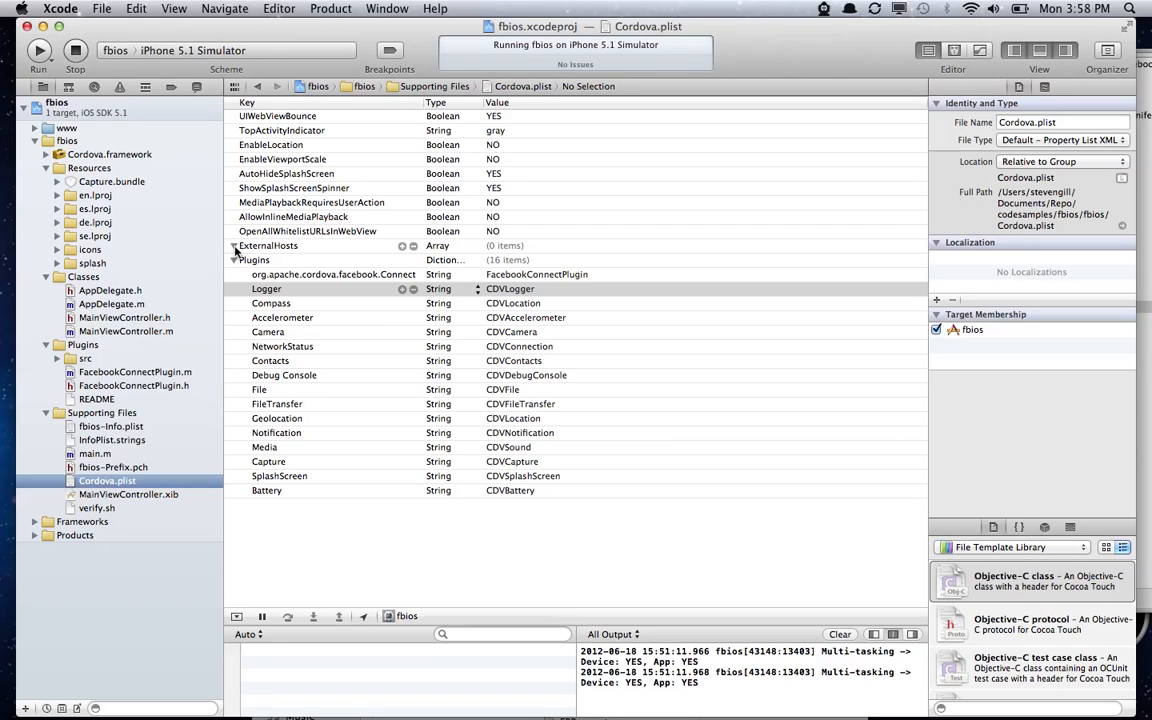
{"action": "mouse_move", "coordinate": [408, 258]}
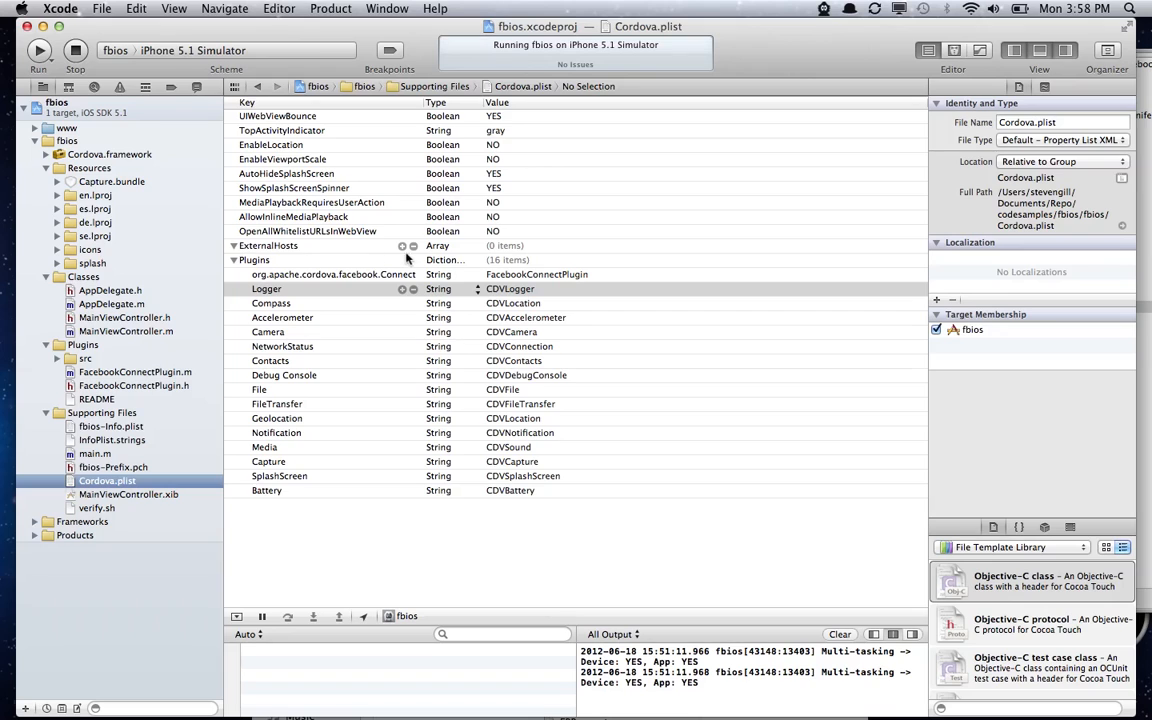
Add a new item to Cordova.plist's ExternalHosts array.
{"action": "left_click", "coordinate": [410, 244]}
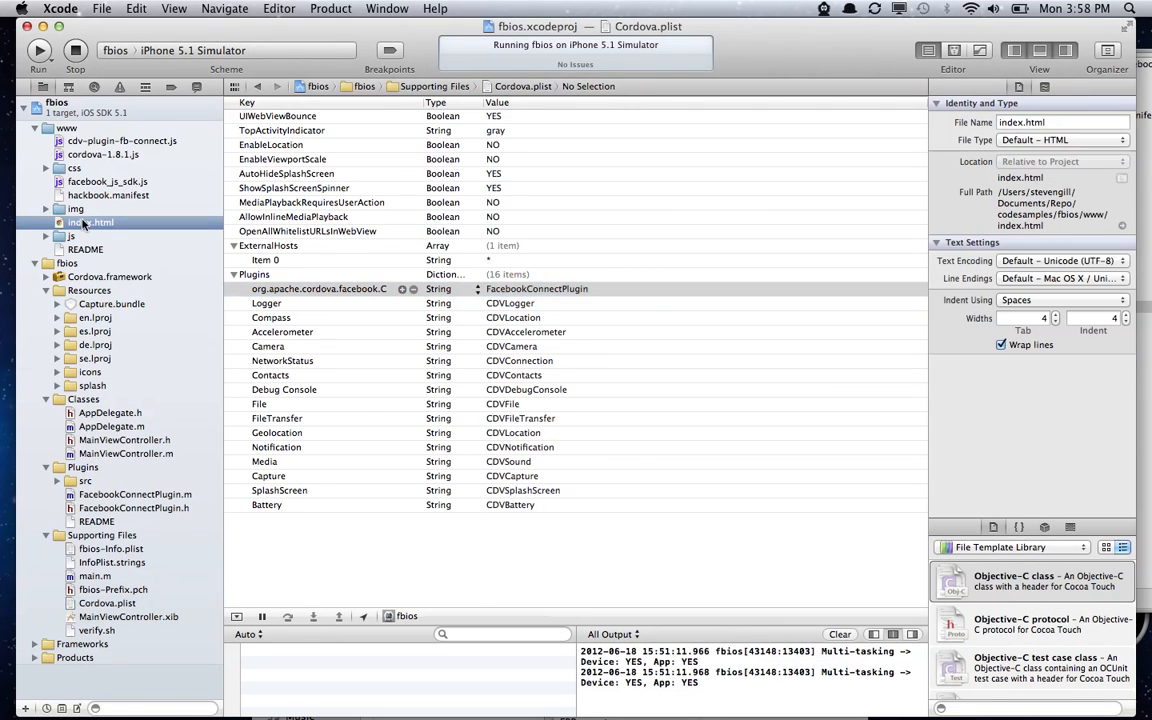
{"action": "left_click", "coordinate": [92, 222]}
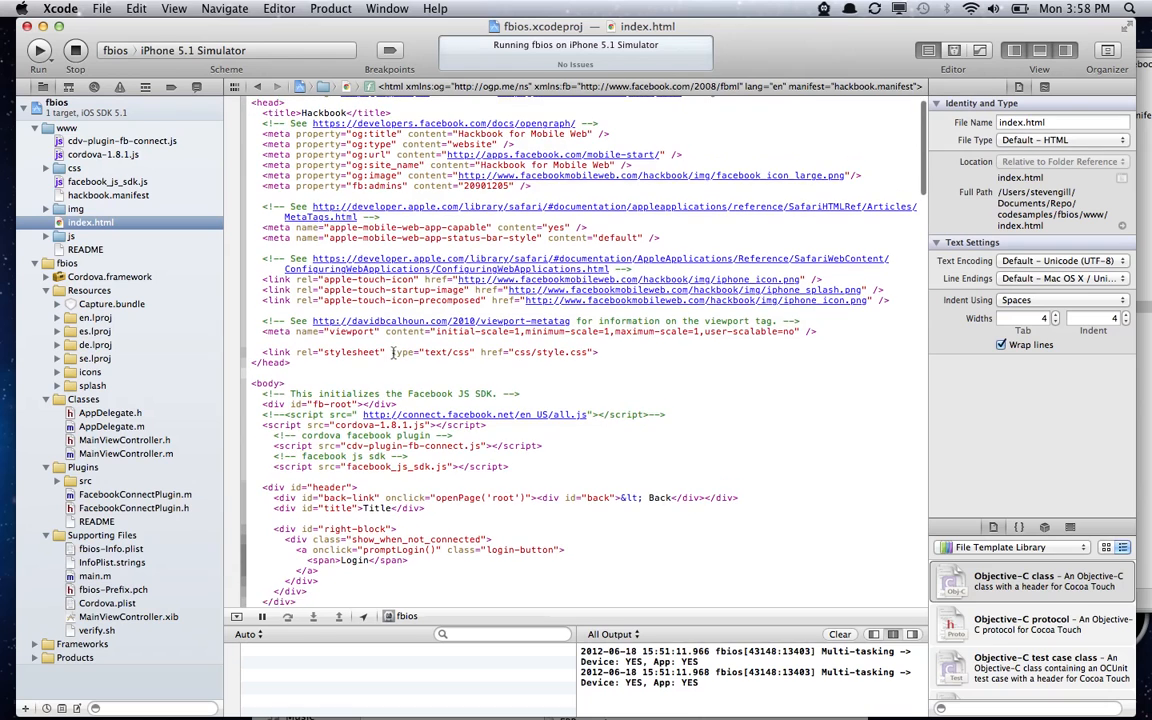
{"action": "scroll", "scroll_direction": "down", "scroll_amount": 3}
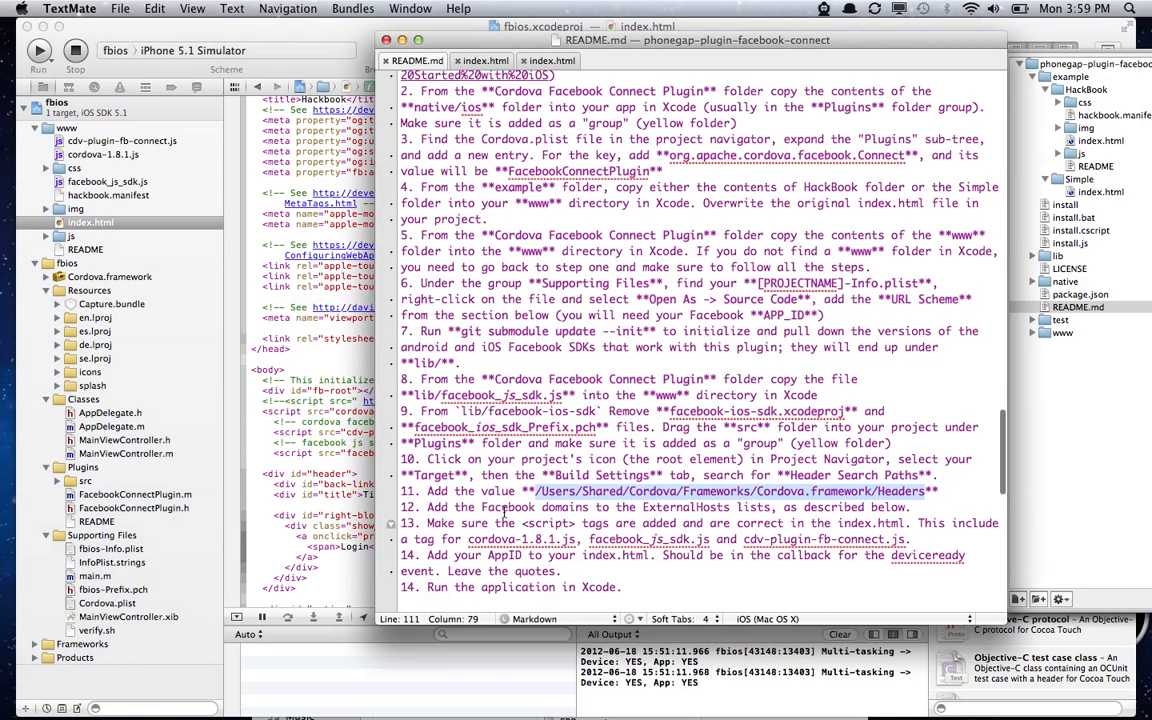
{"action": "scroll", "scroll_direction": "down", "scroll_amount": 3}
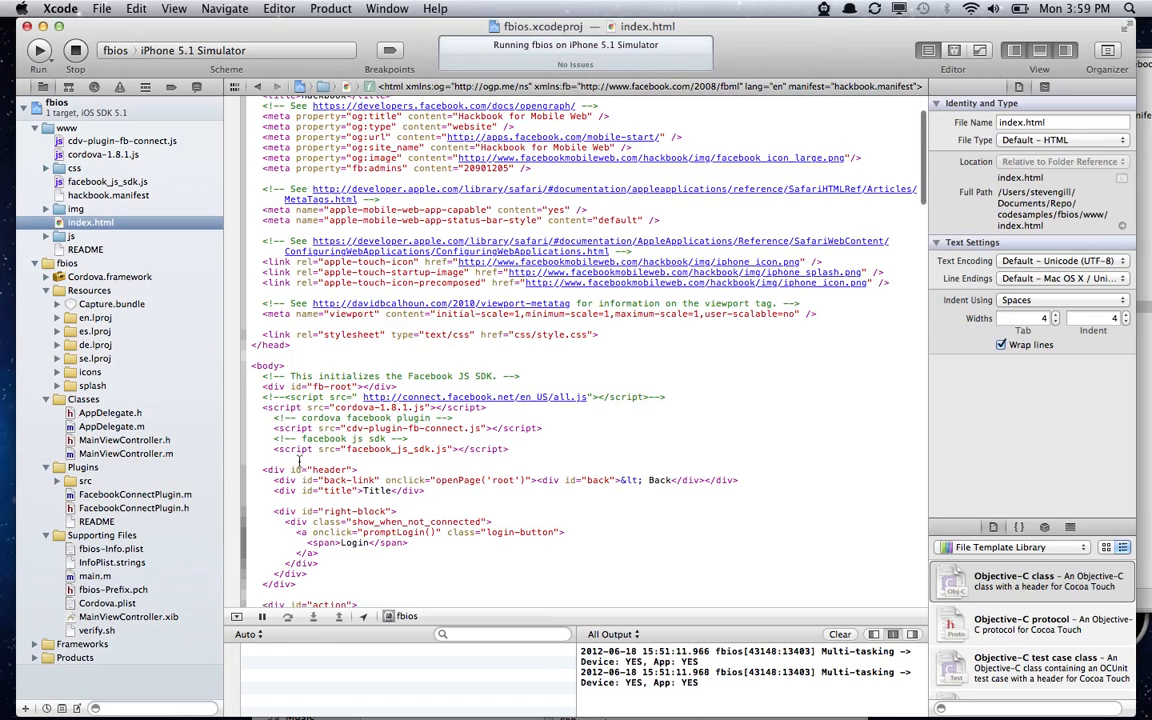
{"action": "scroll", "scroll_direction": "down", "scroll_amount": 3}
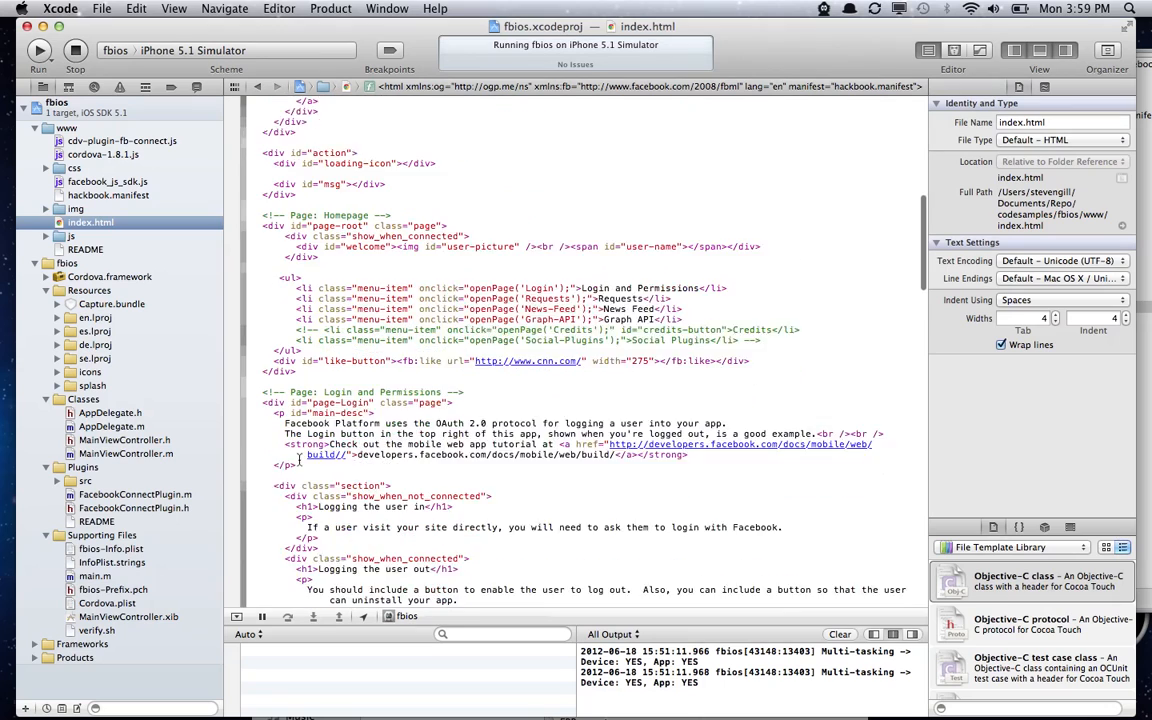
{"action": "scroll", "scroll_direction": "down", "scroll_amount": 3}
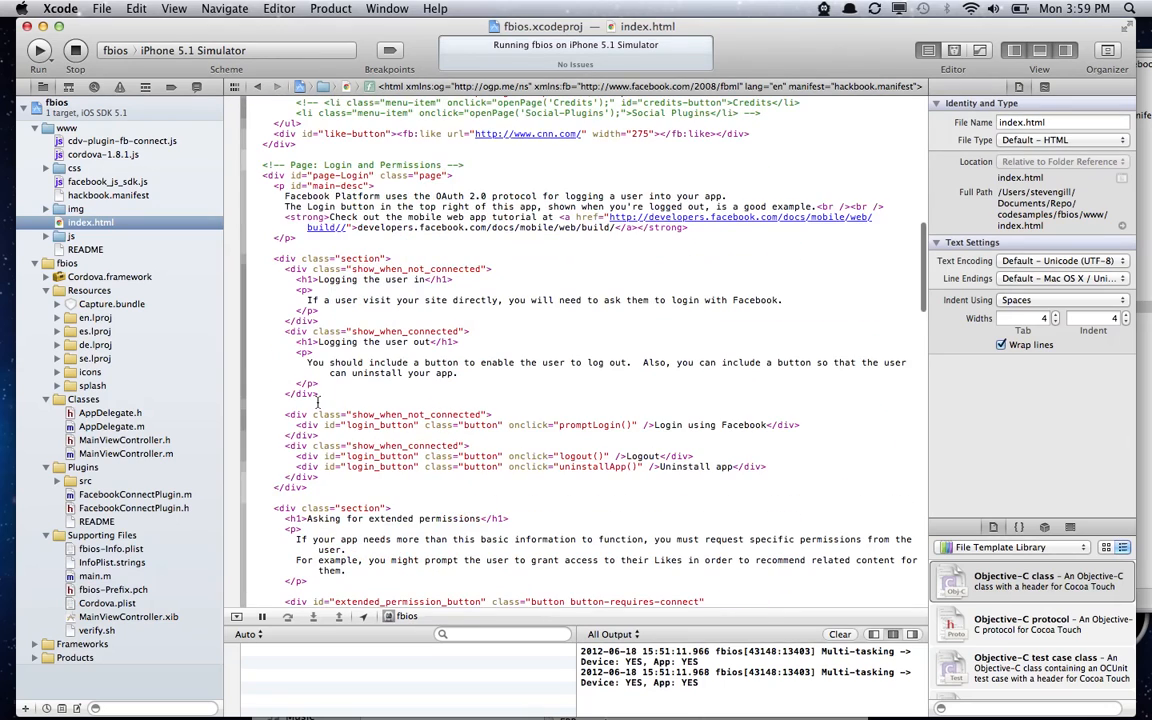
{"action": "scroll", "scroll_direction": "down", "scroll_amount": 3}
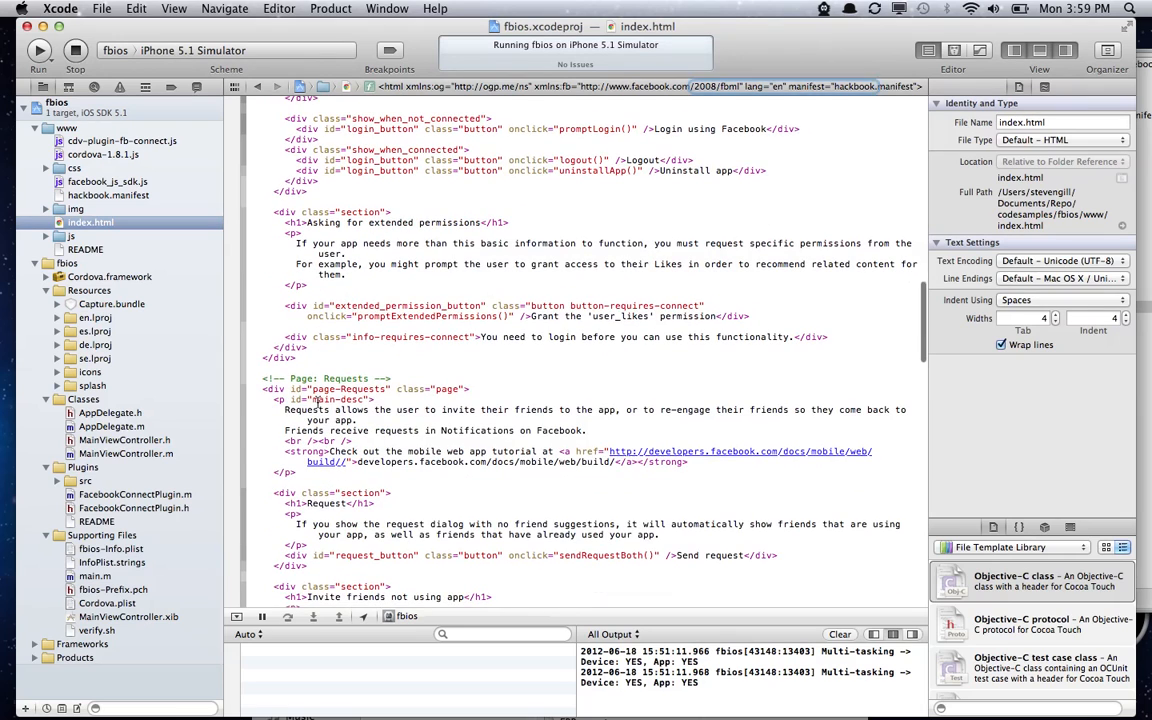
{"action": "type", "text": "device"}
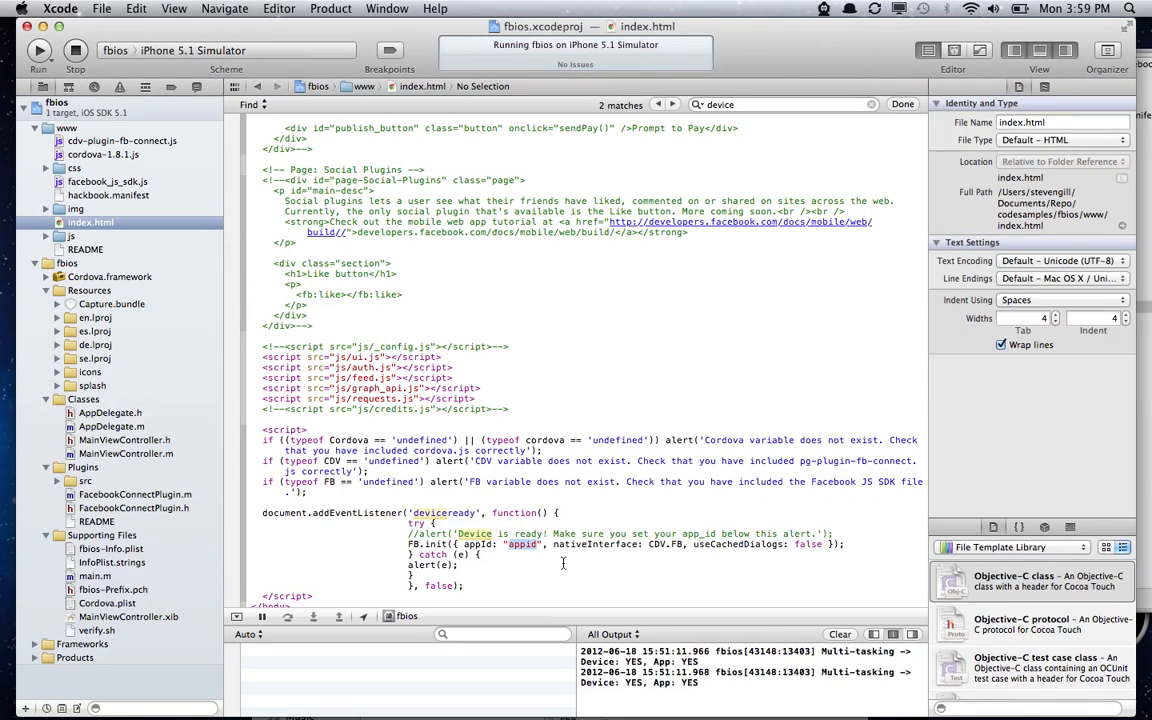
{"action": "type", "text": "273476932664248"}
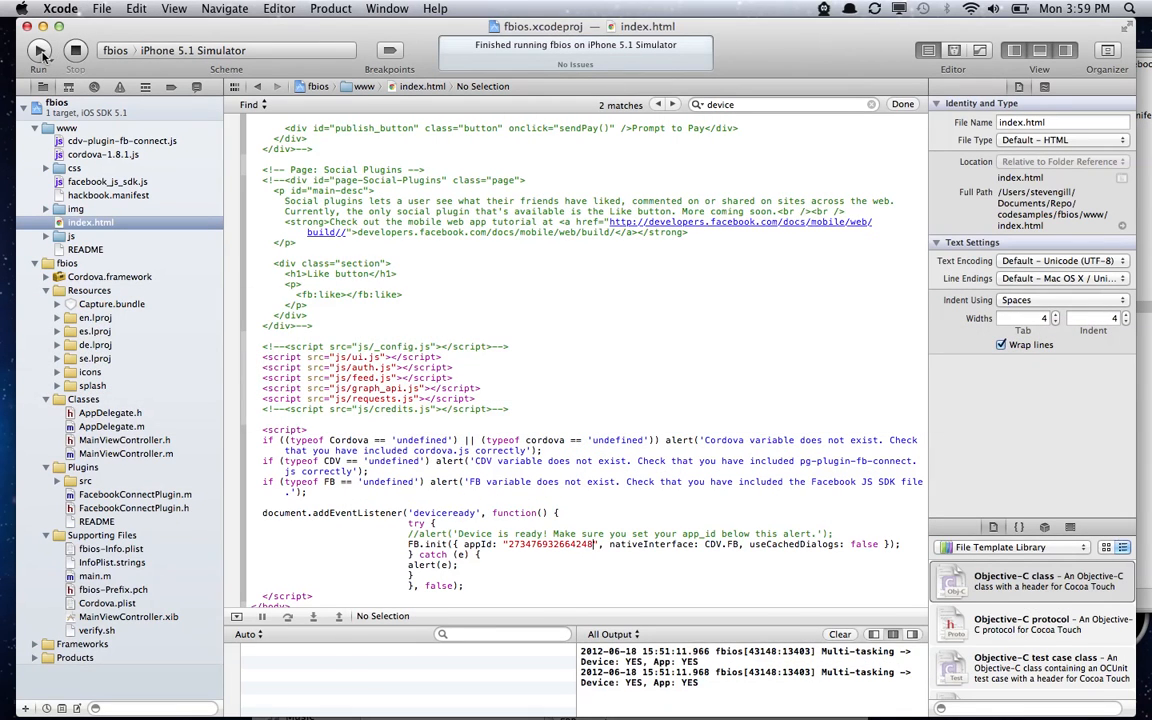
Run fbios again so HackBook launches in the iPhone 5.1 Simulator.
{"action": "left_click", "coordinate": [40, 50]}
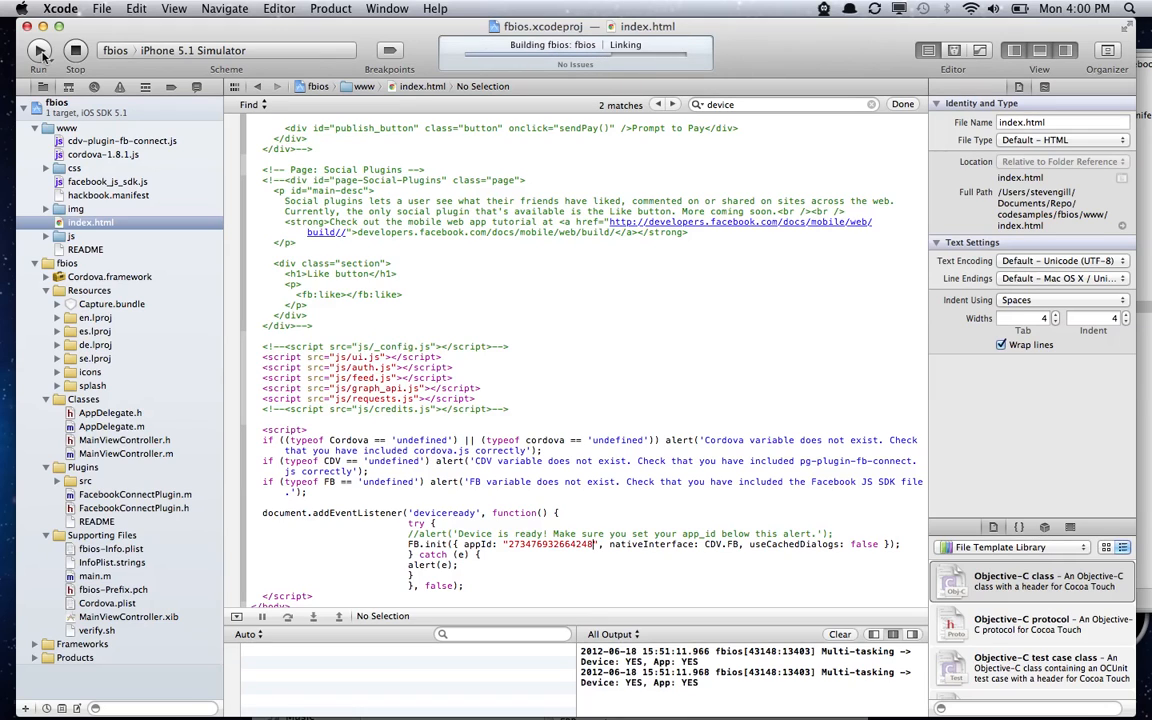
{"action": "left_click", "coordinate": [40, 50]}
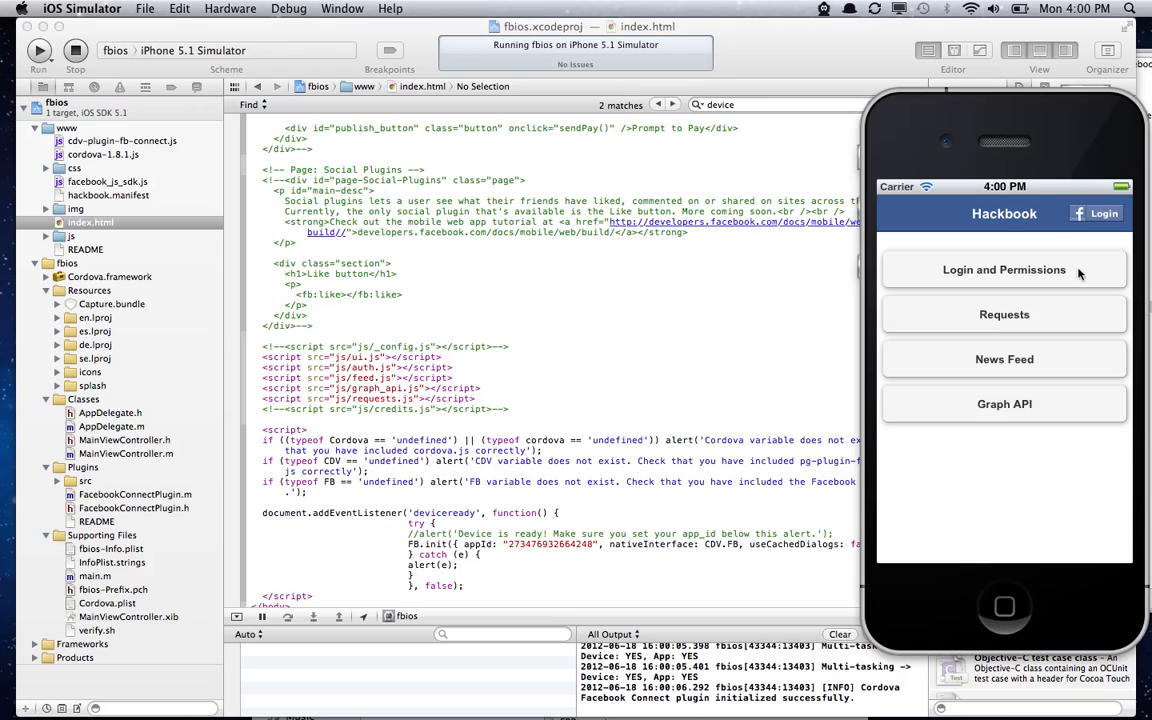
{"action": "mouse_move", "coordinate": [1010, 336]}
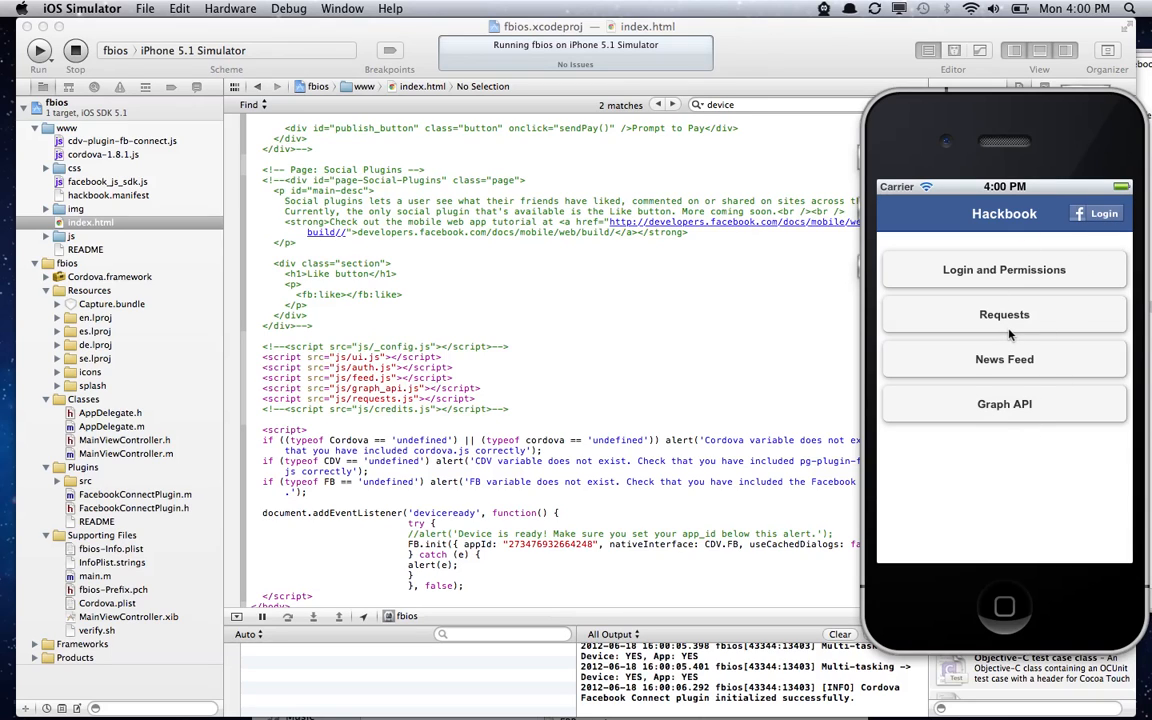
{"action": "mouse_move", "coordinate": [810, 166]}
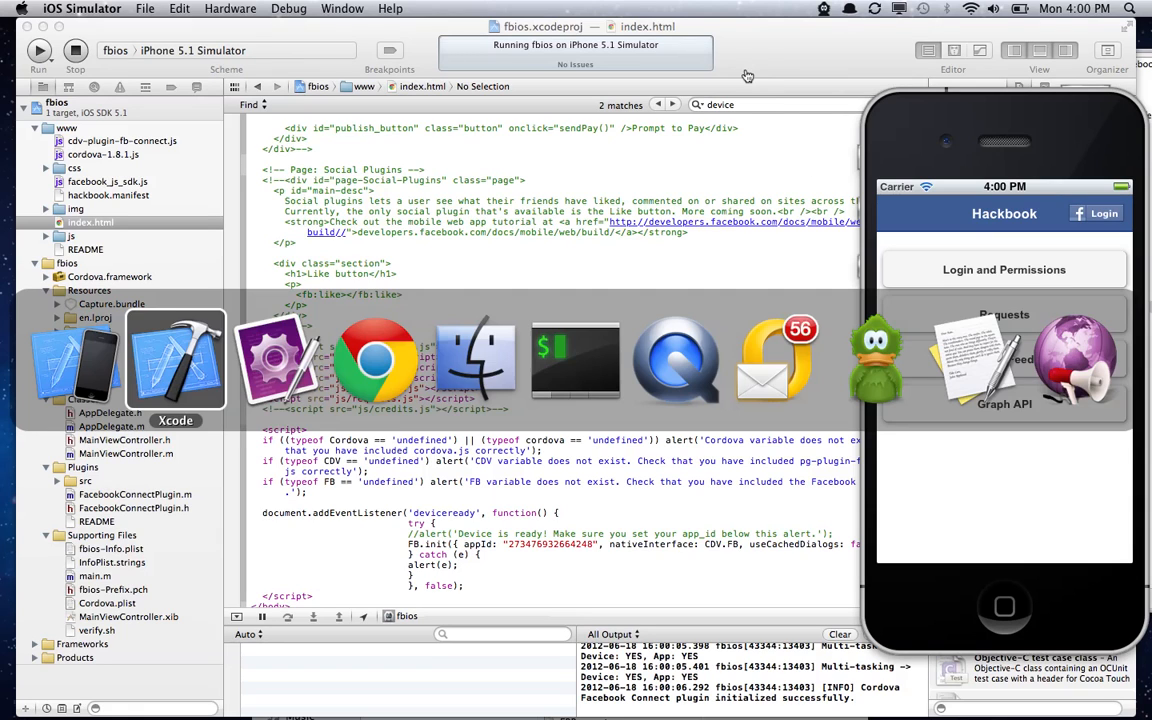
{"action": "mouse_move", "coordinate": [376, 360]}
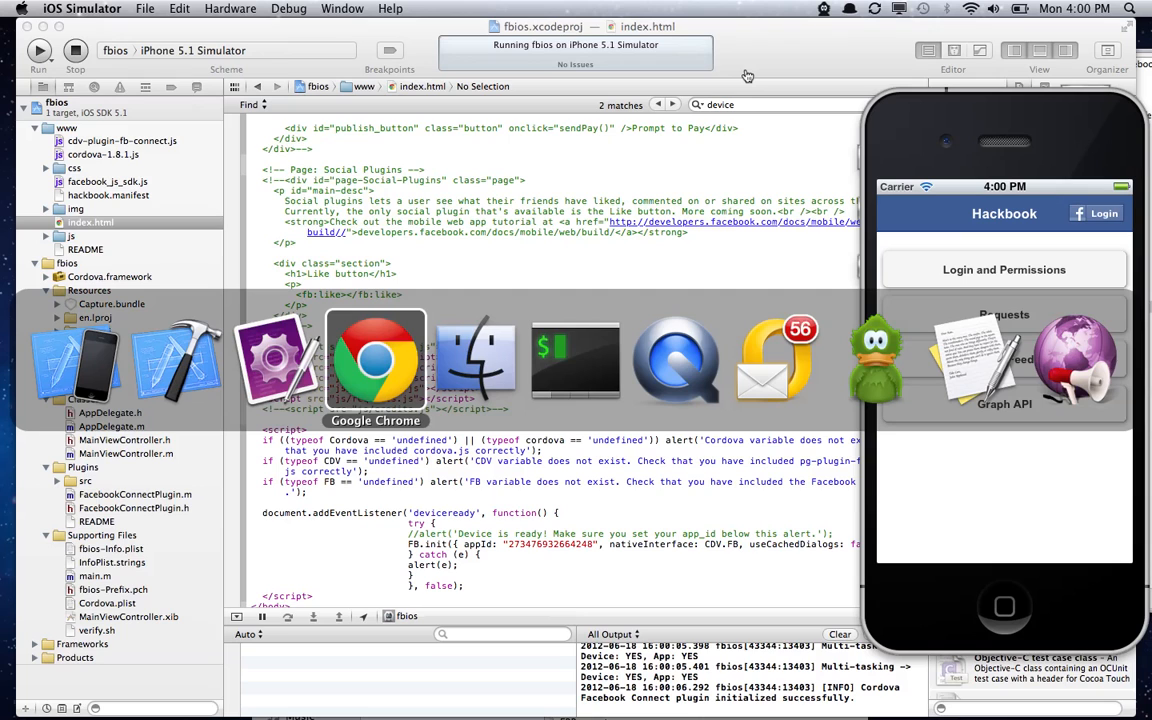
{"action": "left_click", "coordinate": [376, 360]}
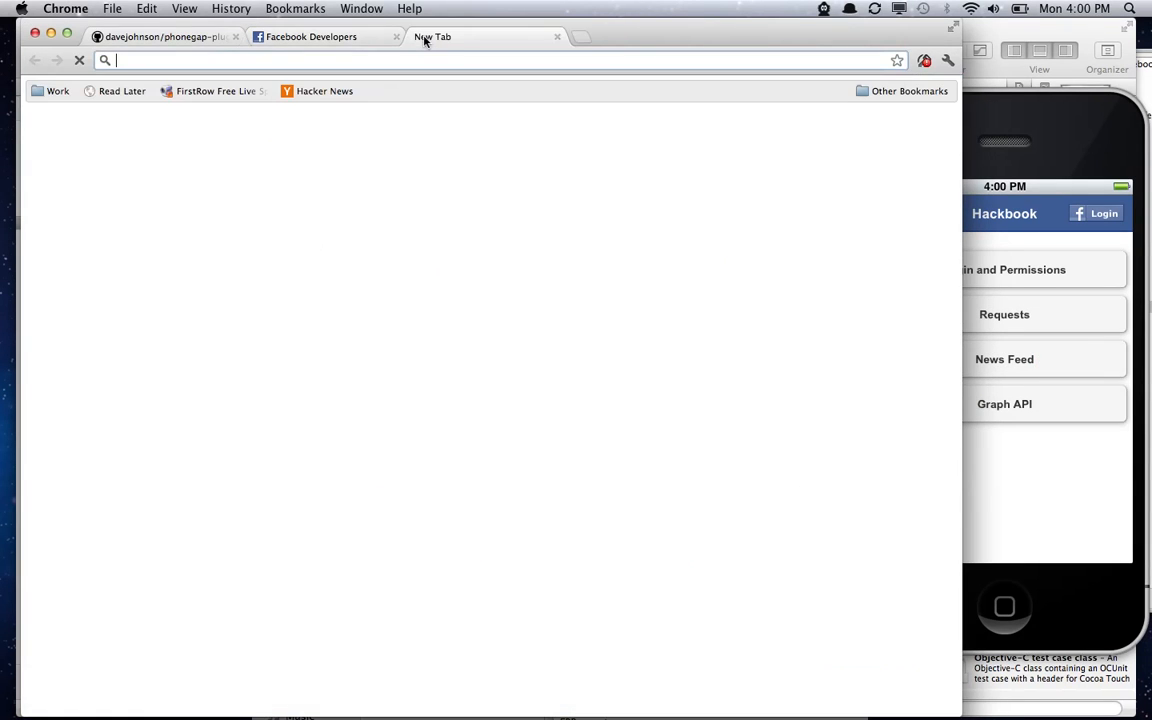
{"action": "type", "text": "twitter.com"}
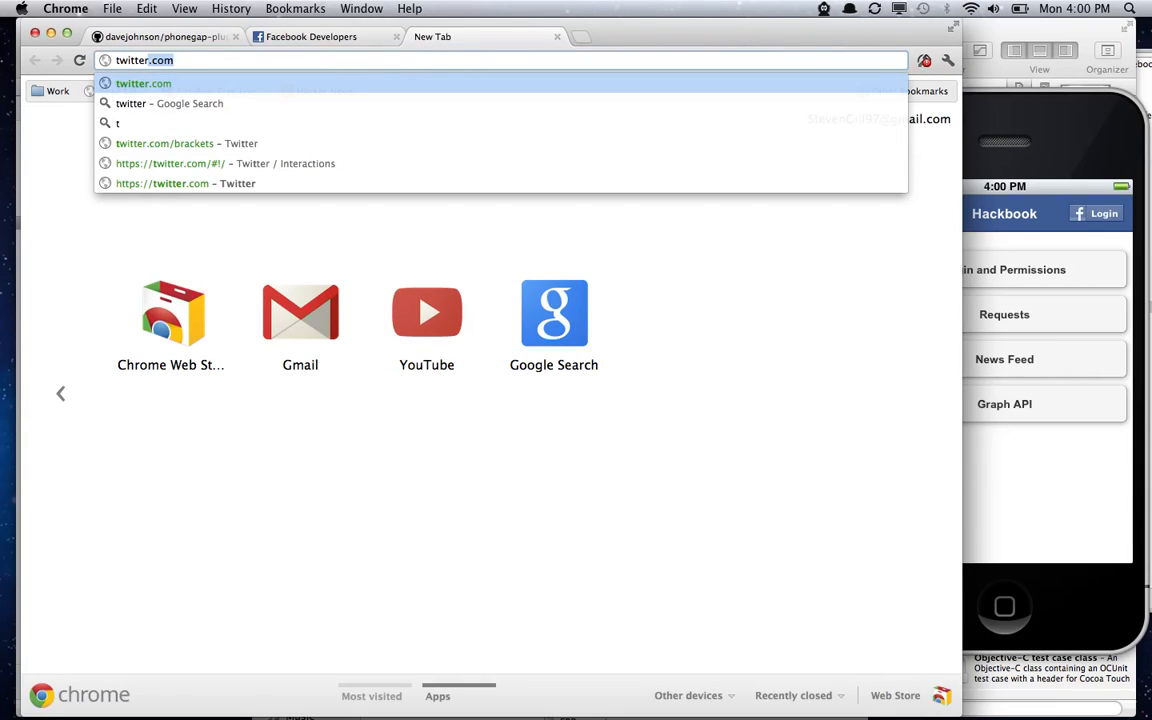
{"action": "type", "text": "/"}
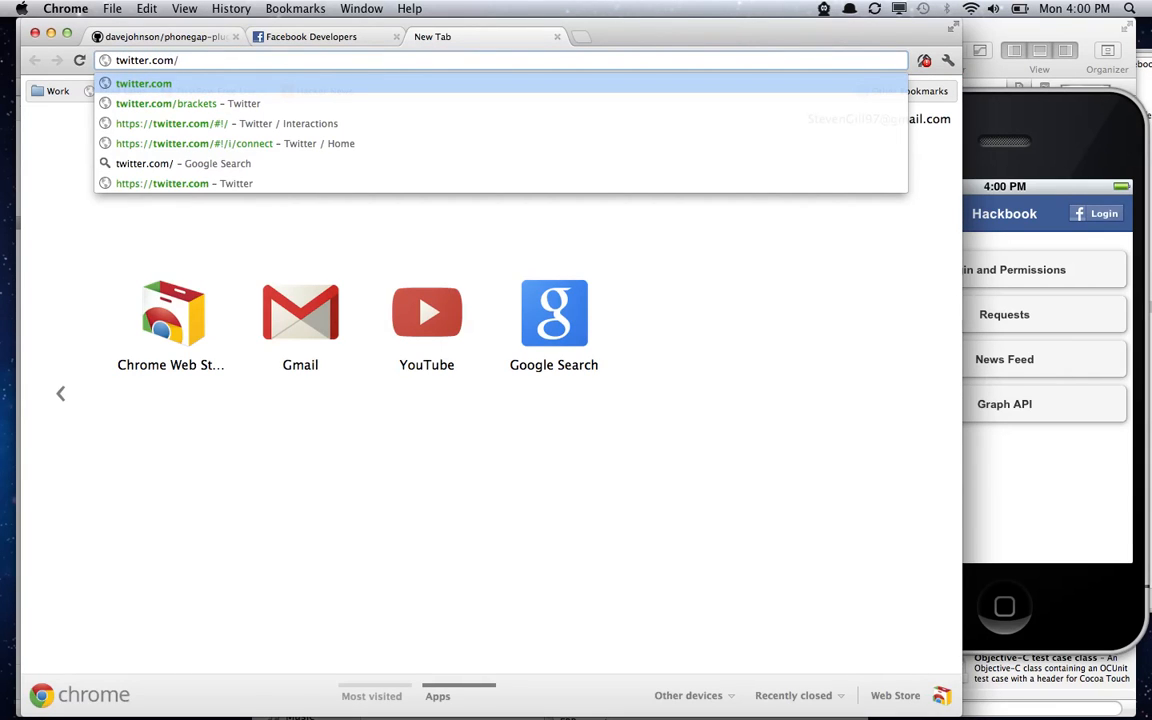
{"action": "type", "text": "stevesgill"}
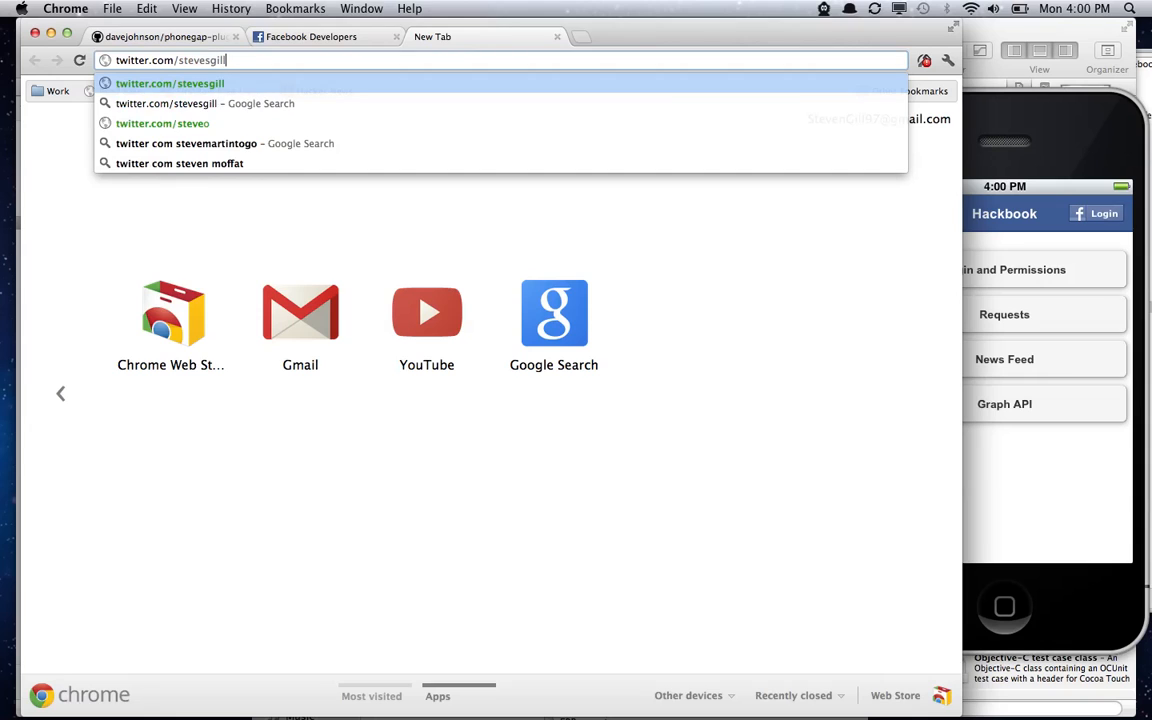